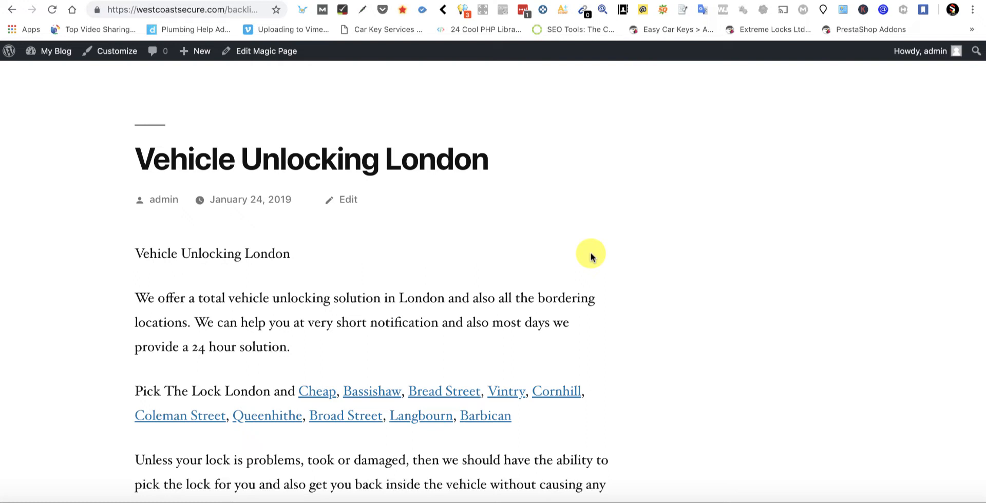
mouse_move(317, 391)
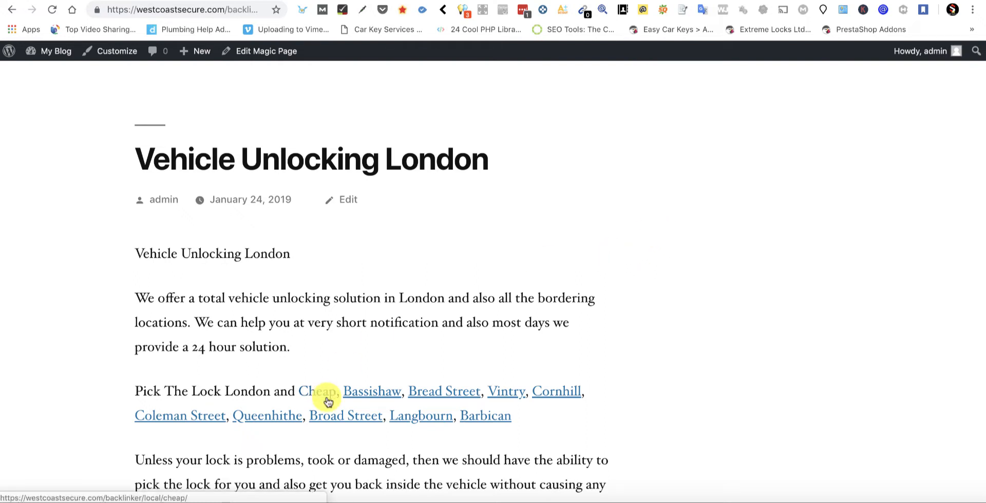
mouse_move(297, 101)
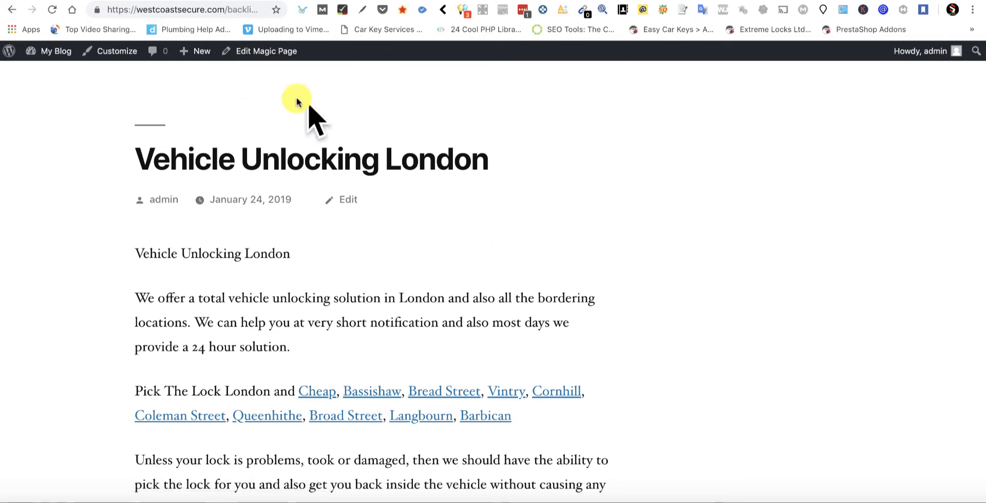
- Start editing the Vehicle Unlocking Magic Page from the admin bar
left_click(266, 52)
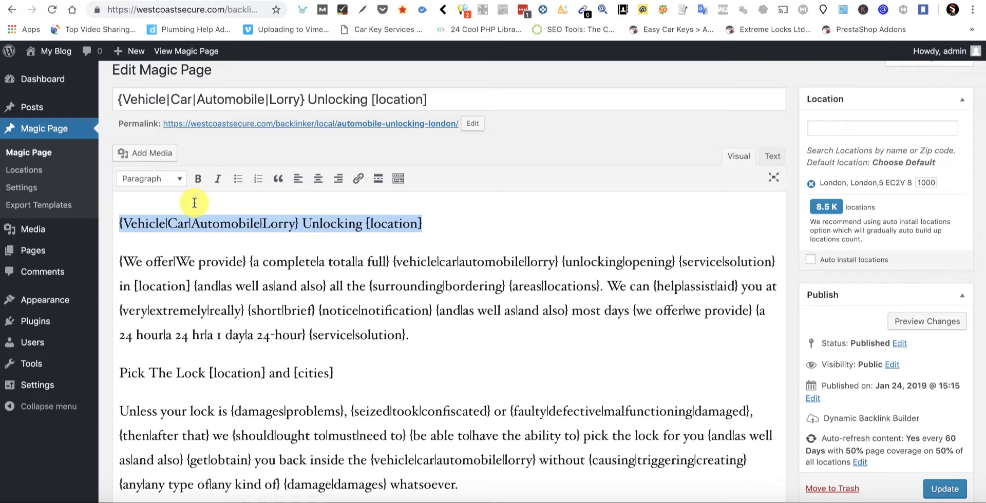
scroll("up", 3)
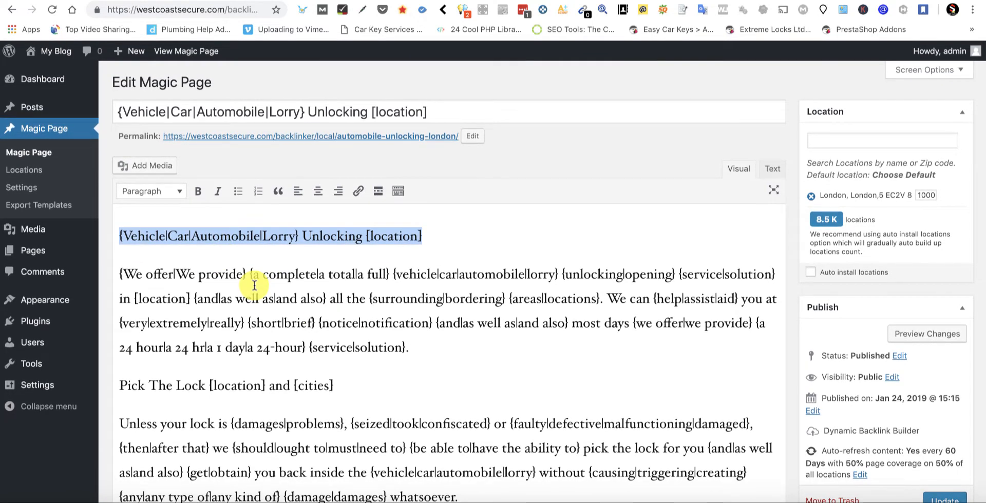
mouse_move(395, 318)
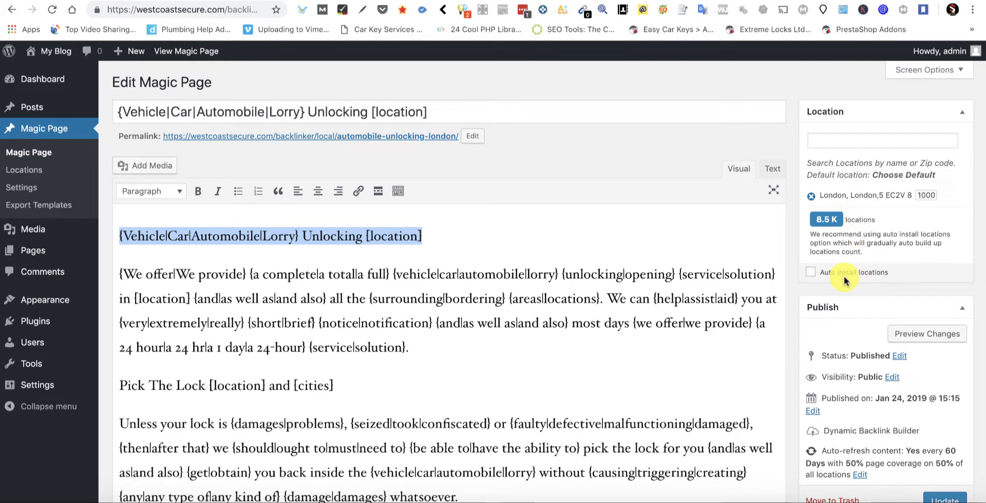
scroll("down", 3)
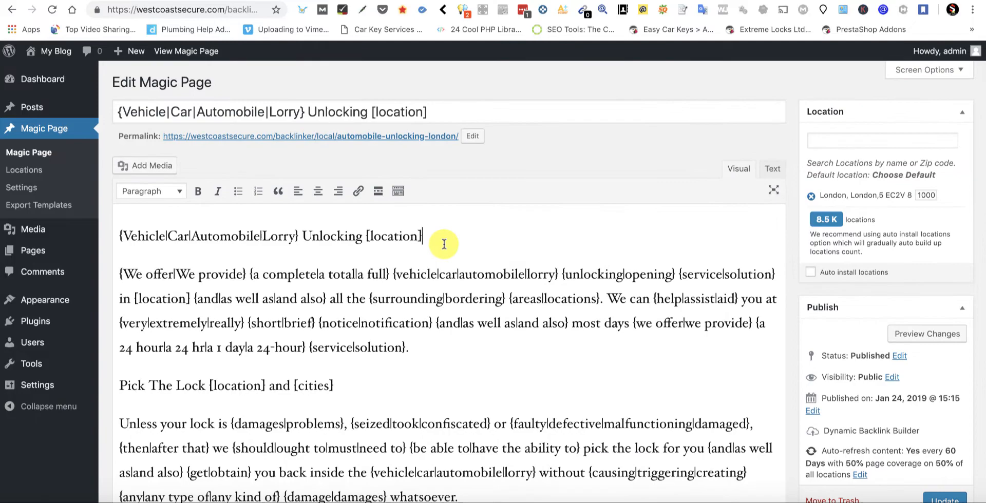
triple_click(270, 236)
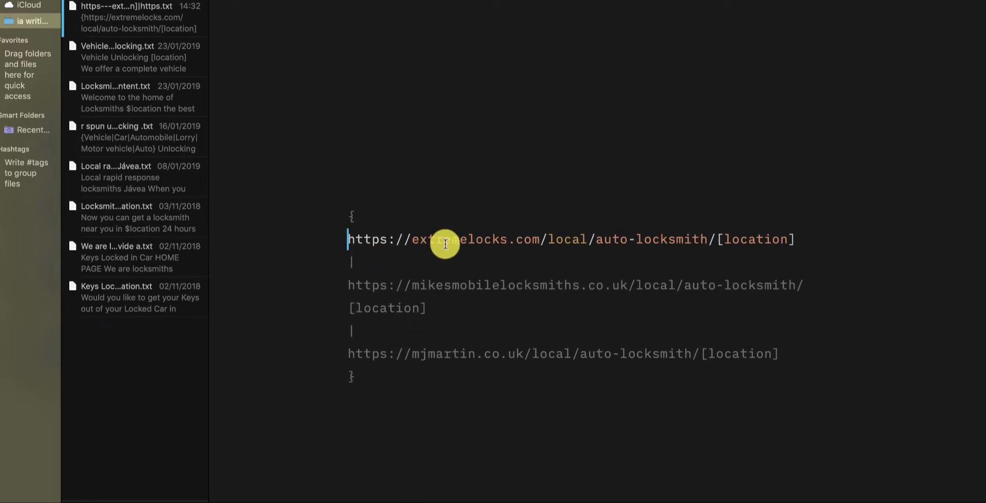
mouse_move(352, 379)
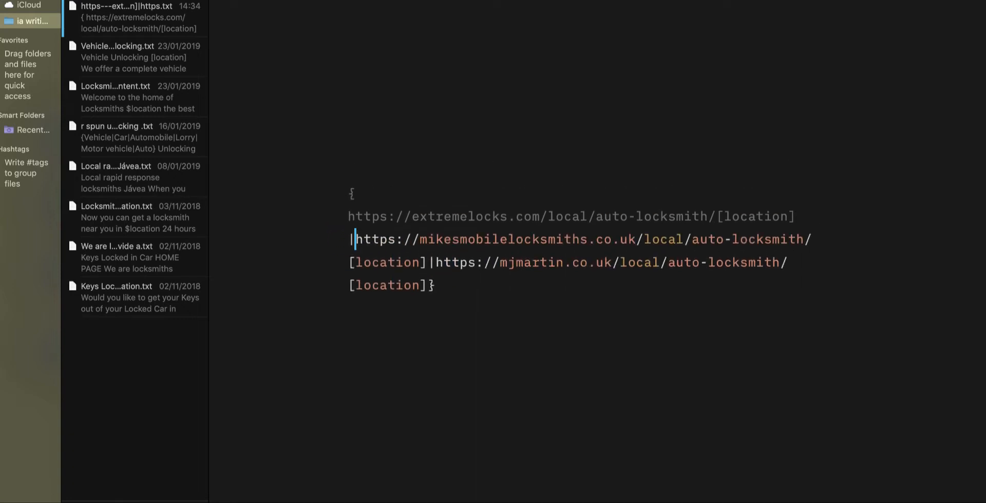
mouse_move(349, 237)
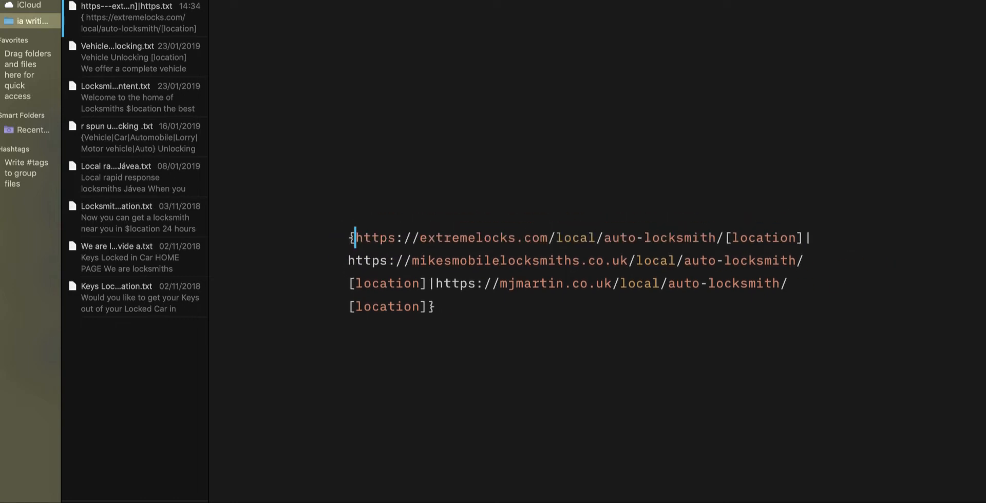
- Select the whole single-line spintax list of three locksmith URLs
left_click_drag(355, 238, 432, 306)
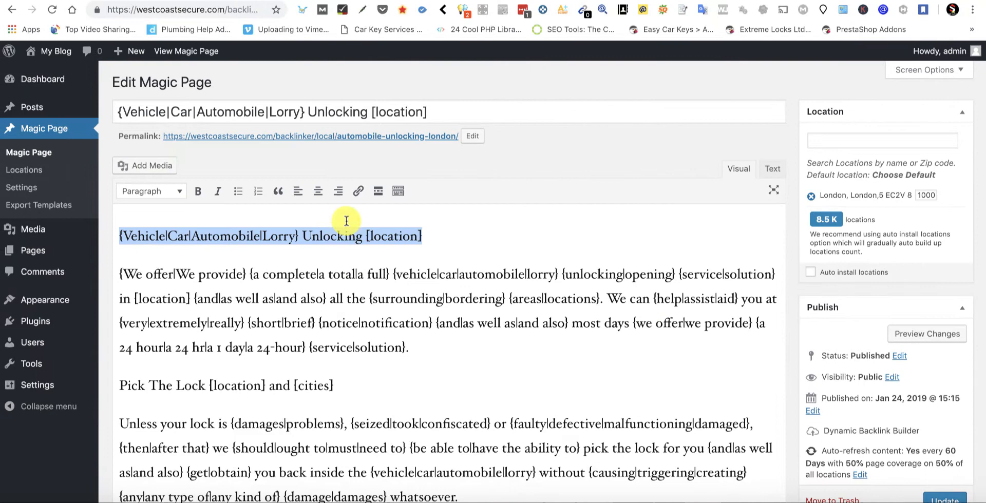
- Link the heading to the spun URL list ending in auto-locksmith/[location]
left_click(357, 191)
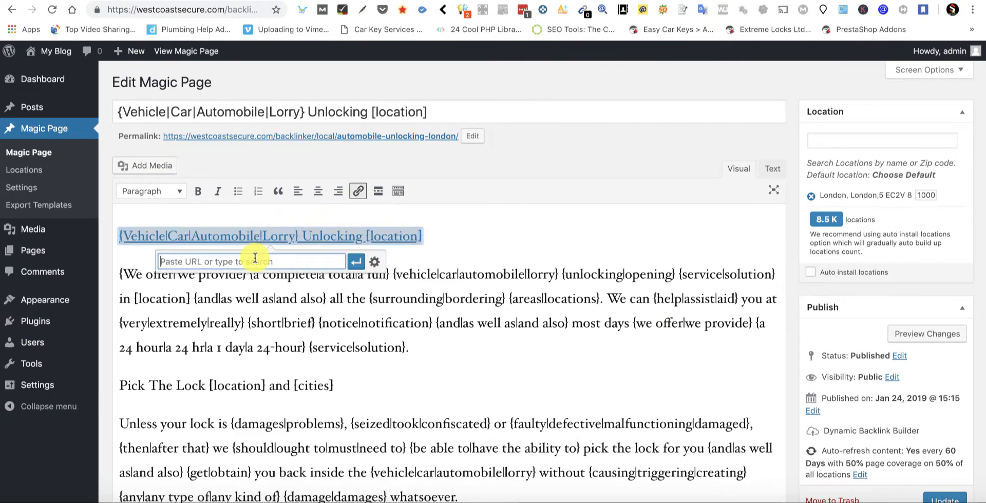
type("jmartin.co.uk/local/auto-locksmith/[location]}")
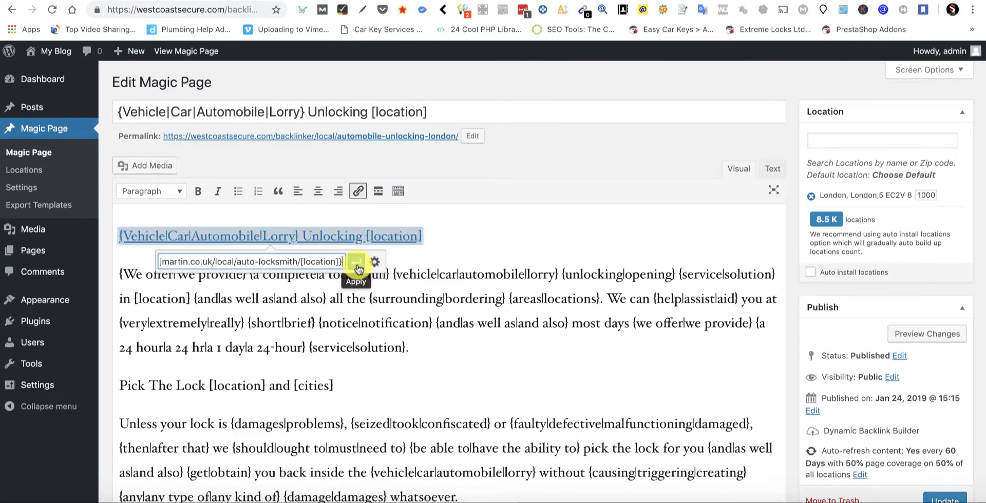
left_click(355, 262)
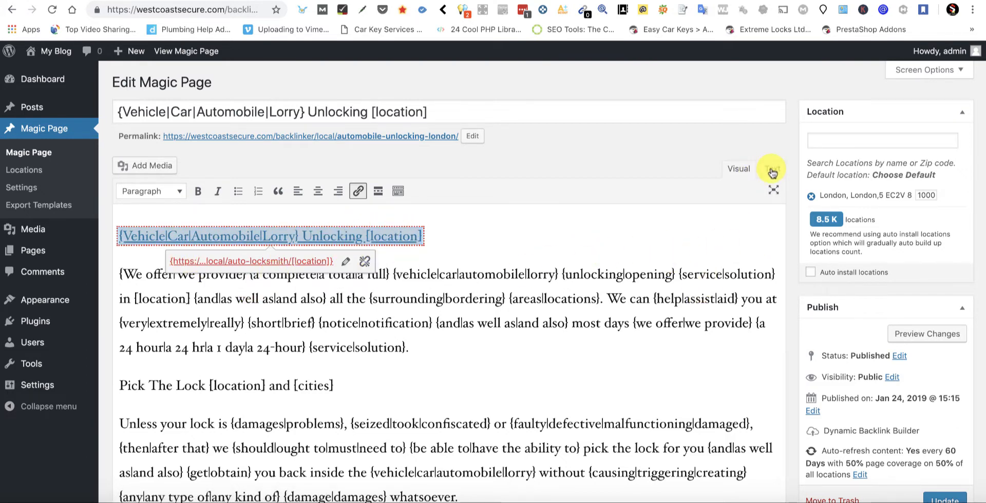
- Switch the editor to the Text (raw HTML) view of the page content
left_click(772, 168)
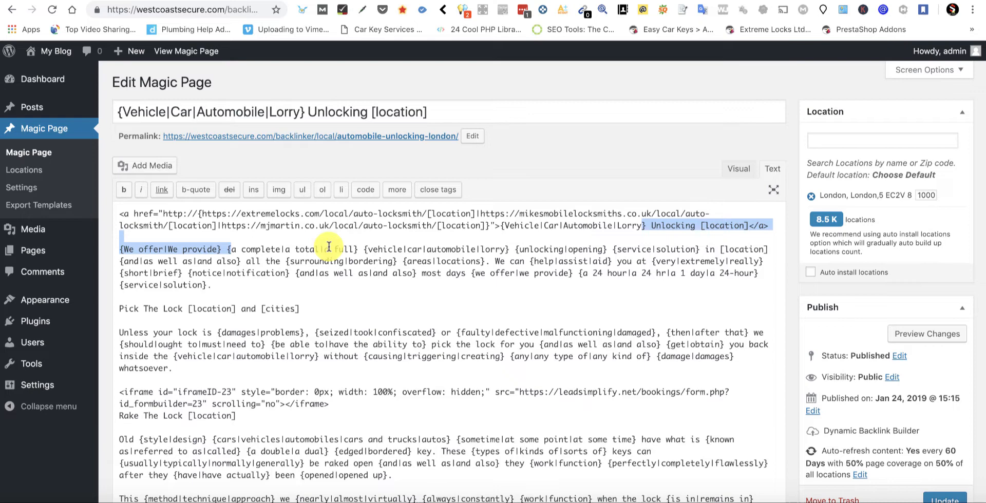
mouse_move(162, 213)
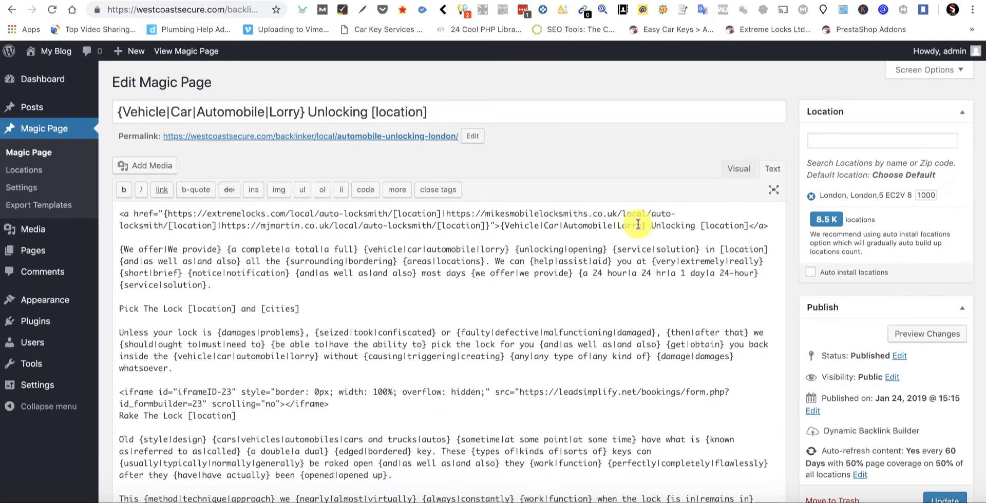
mouse_move(160, 214)
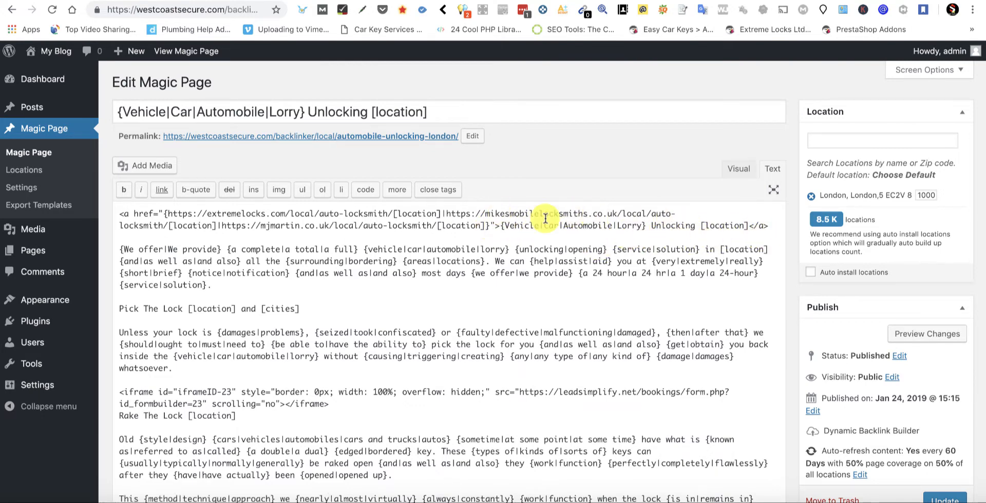
mouse_move(595, 231)
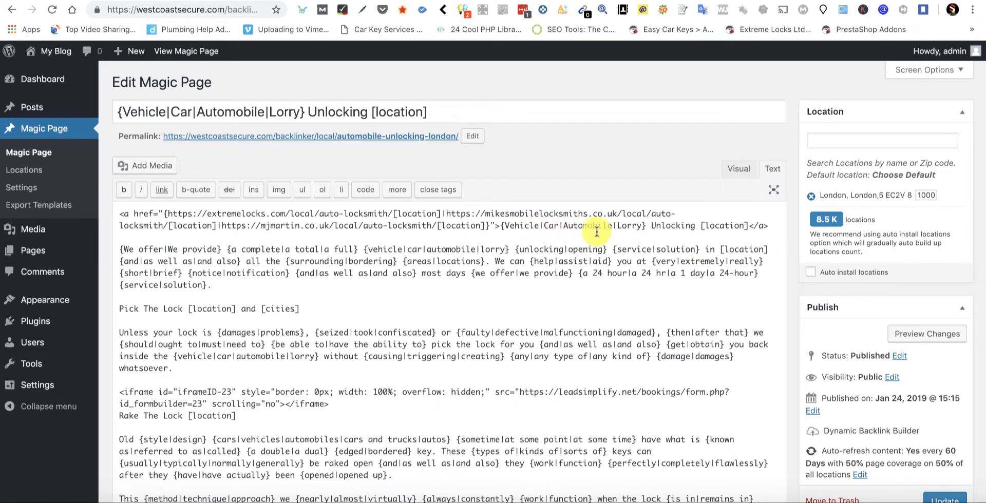
mouse_move(668, 228)
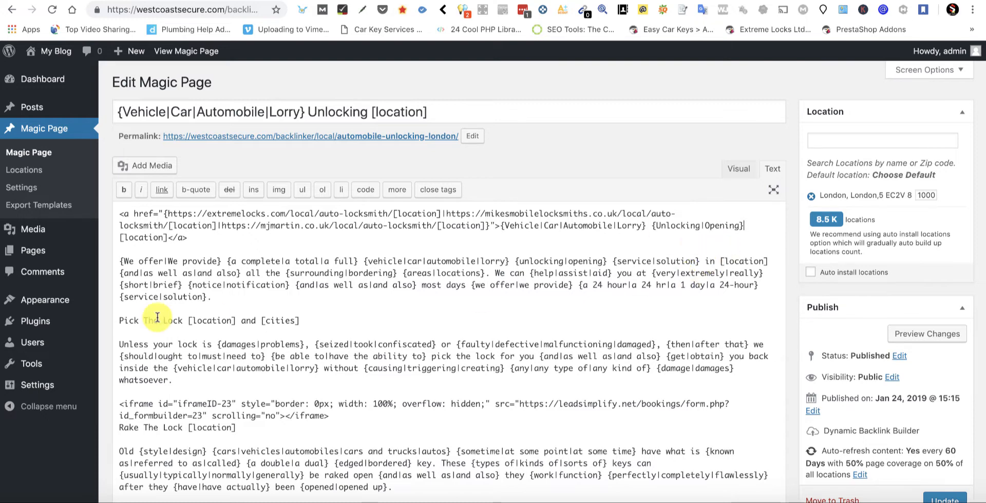
- Return to Visual view, update the Magic Page, and view the published post
left_click(738, 169)
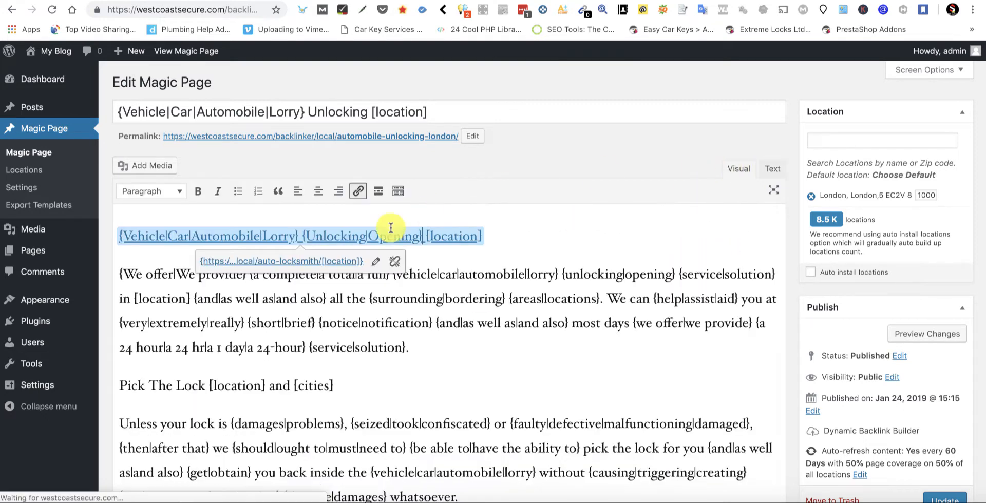
mouse_move(550, 243)
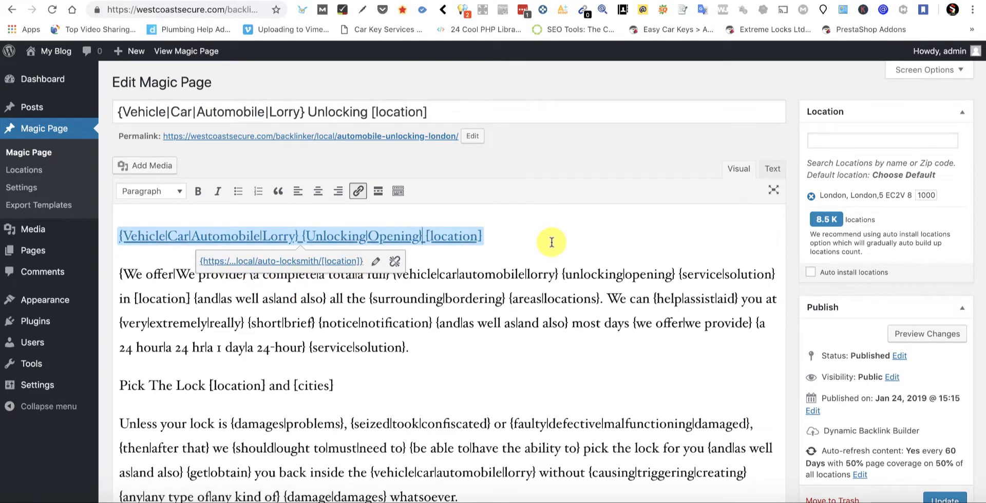
scroll("down", 3)
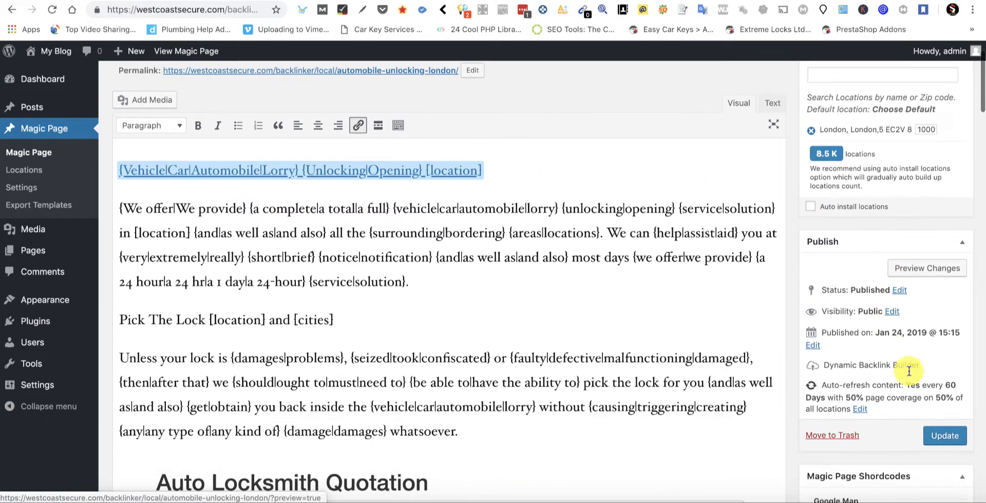
left_click(945, 435)
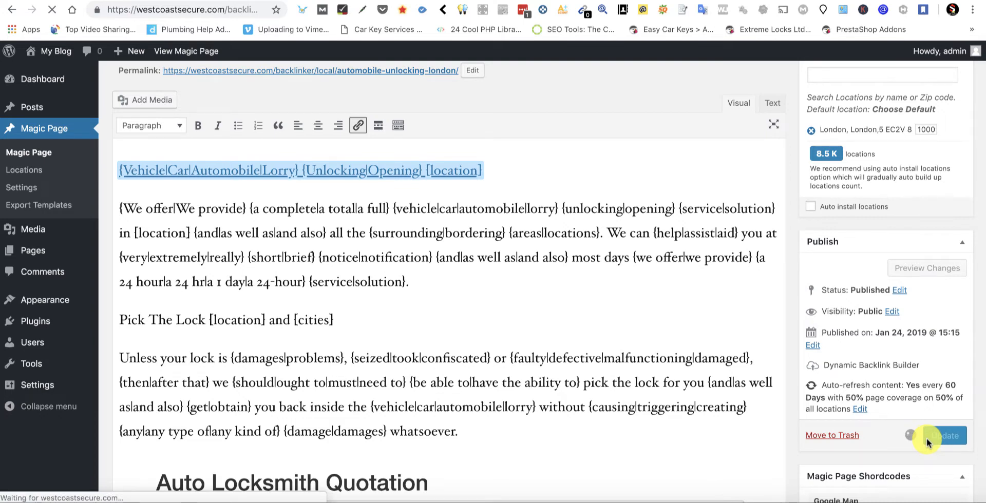
left_click(942, 435)
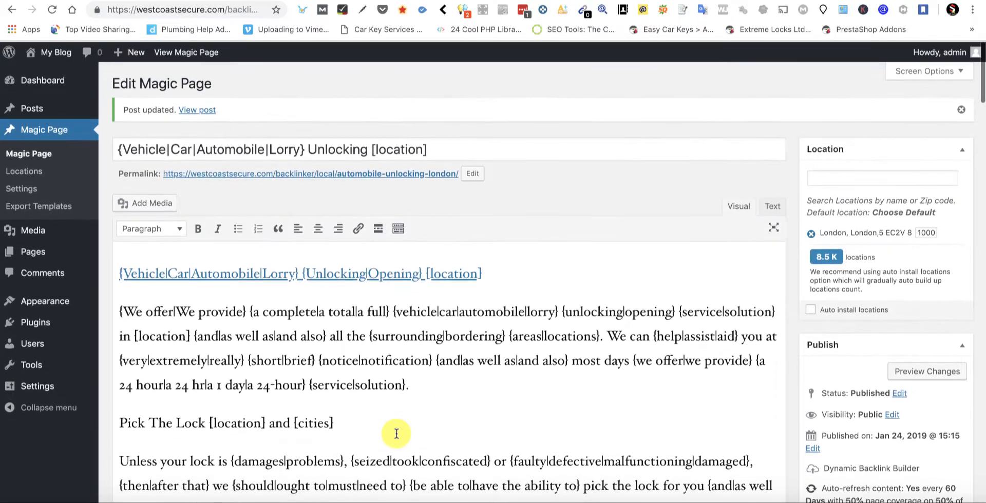
scroll("up", 3)
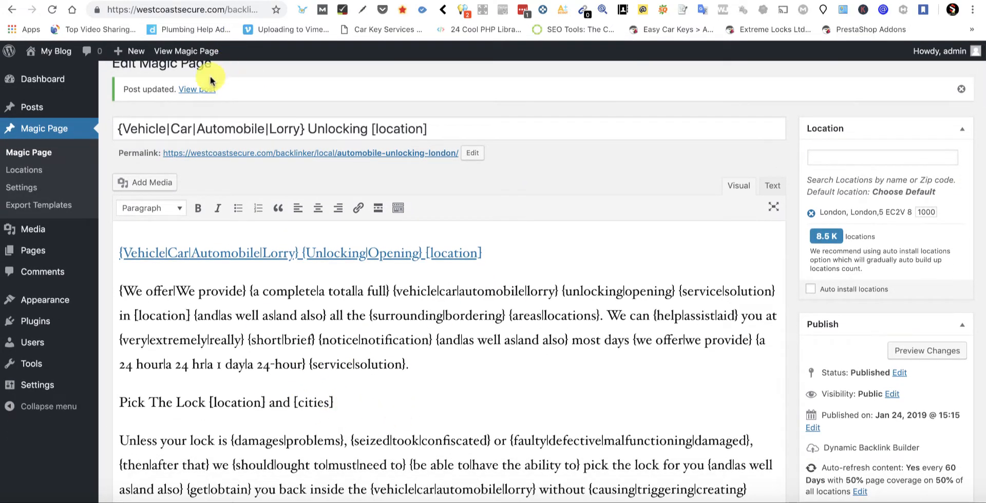
left_click(197, 89)
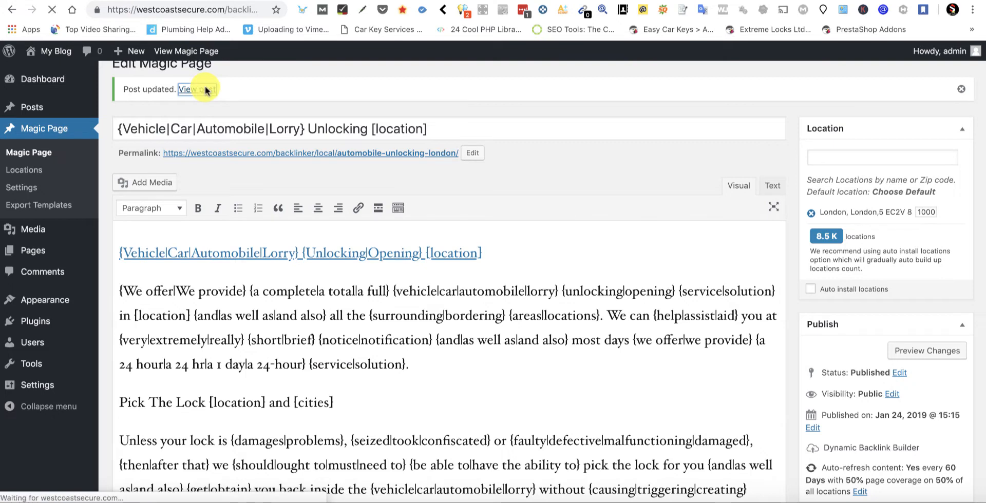
- Test the live heading link to the London auto-locksmith URL, then return to the editor
left_click(197, 88)
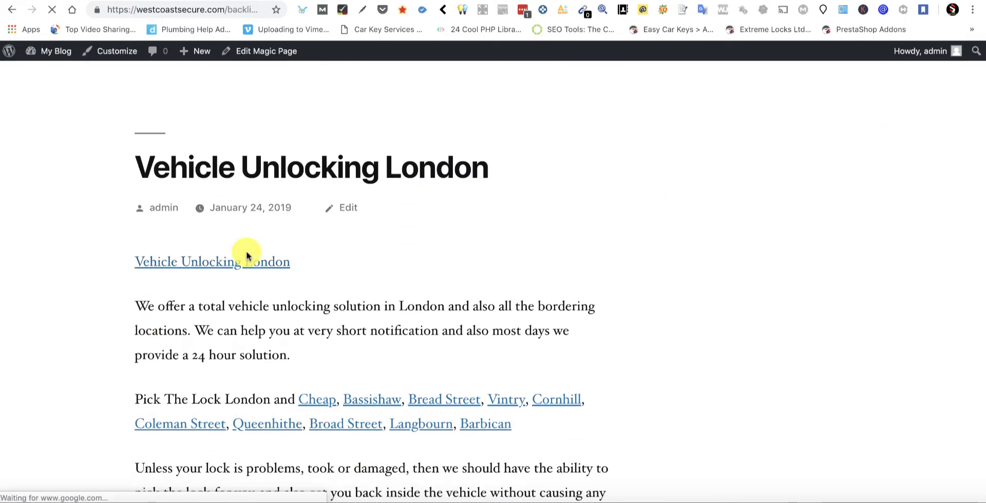
mouse_move(239, 269)
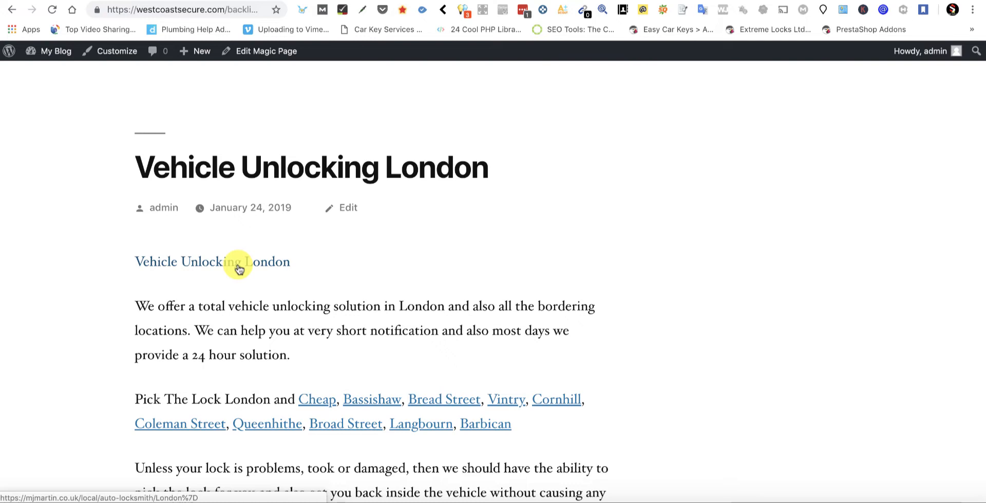
left_click(212, 262)
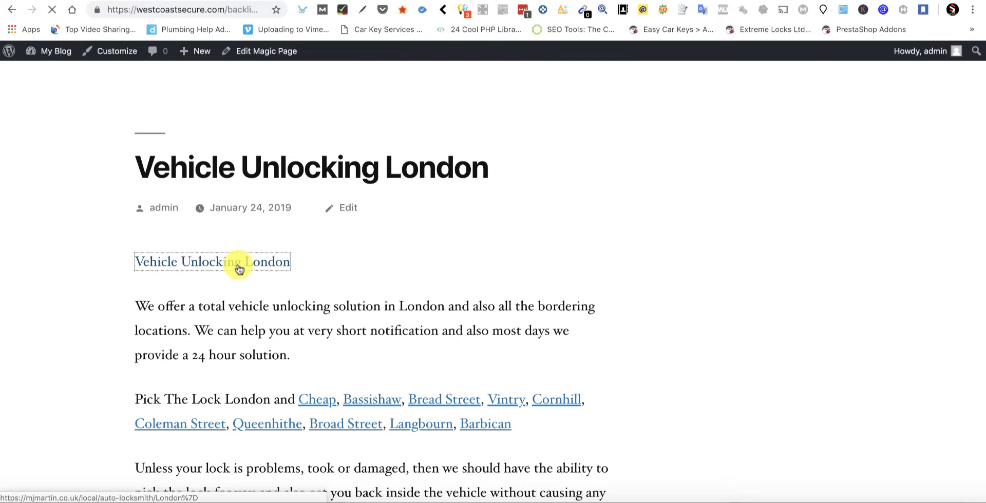
left_click(211, 262)
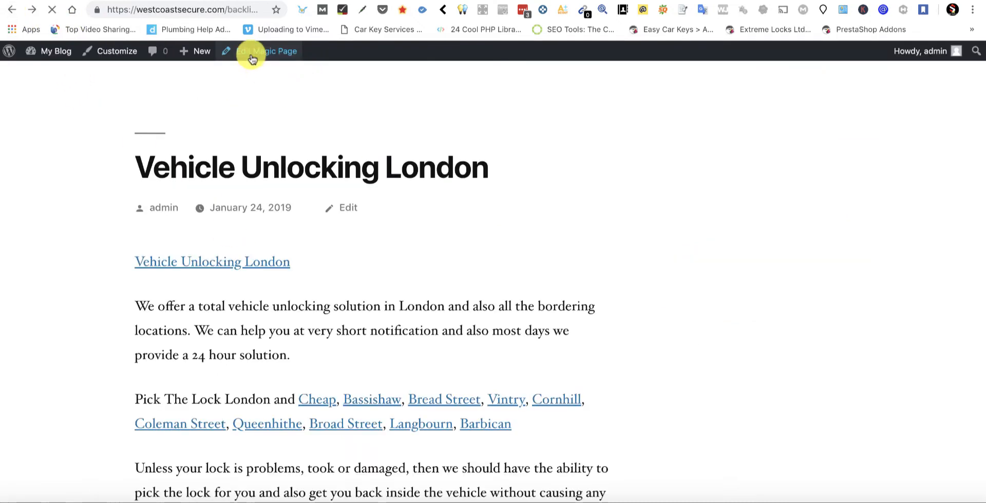
left_click(270, 51)
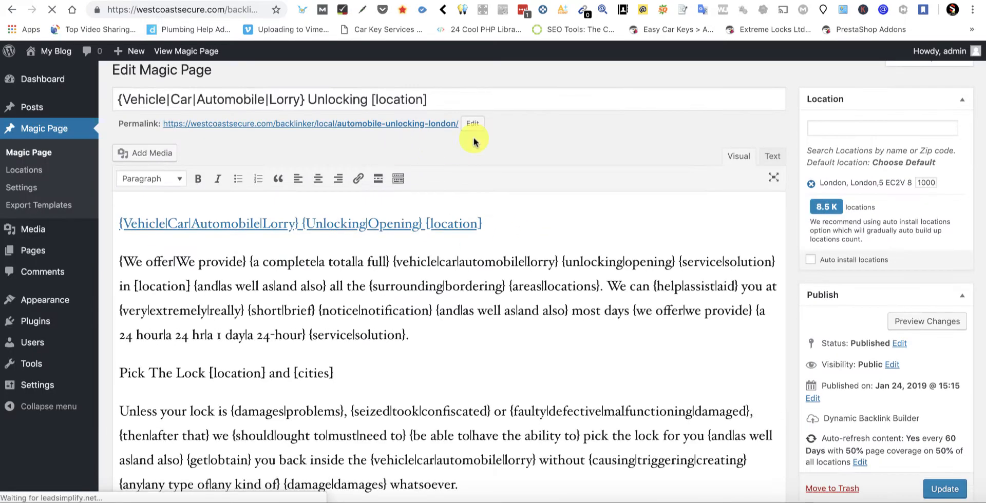
left_click(771, 156)
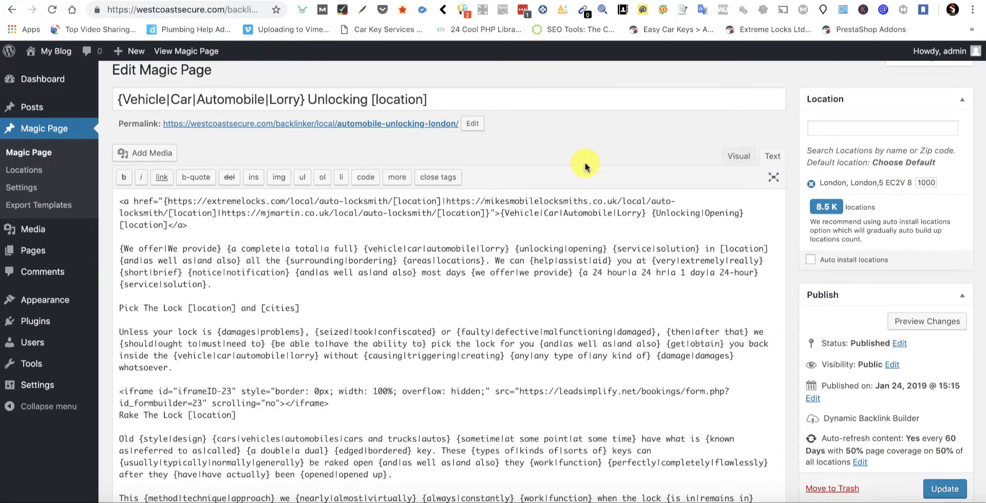
mouse_move(311, 256)
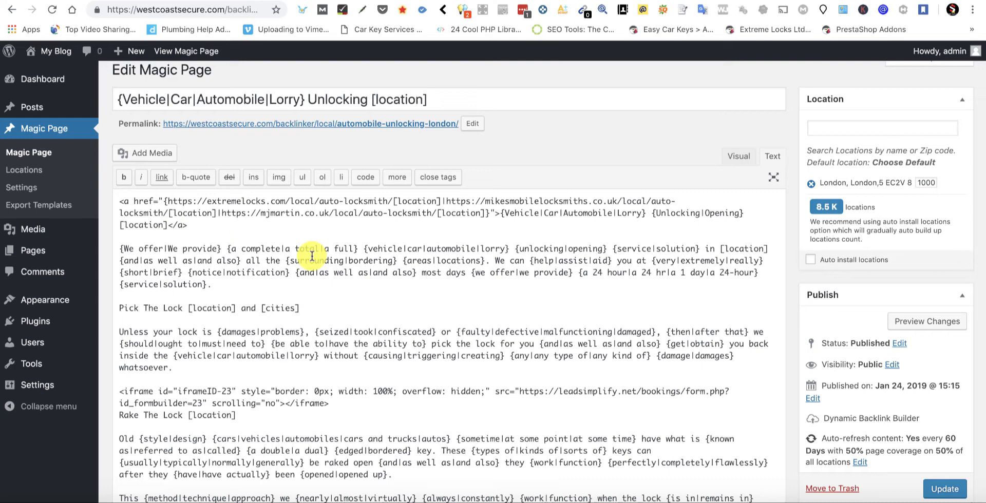
mouse_move(710, 257)
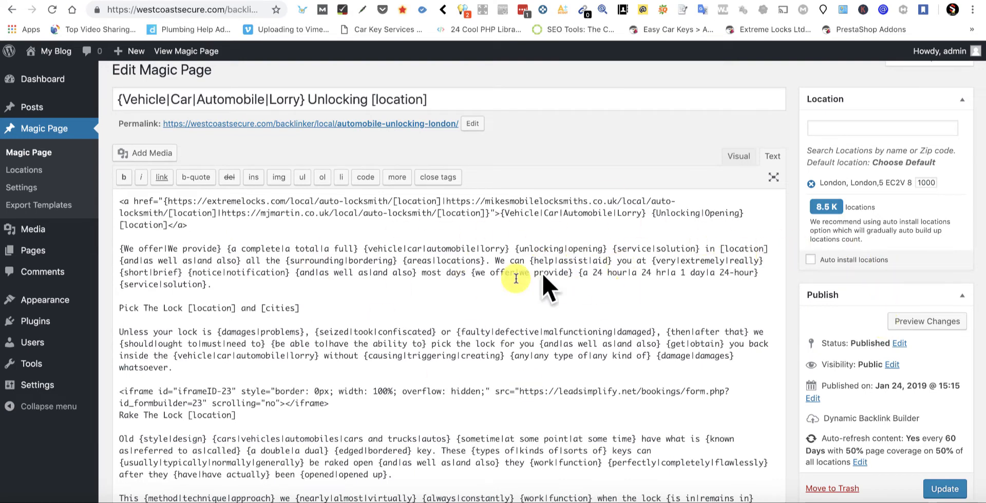
mouse_move(461, 214)
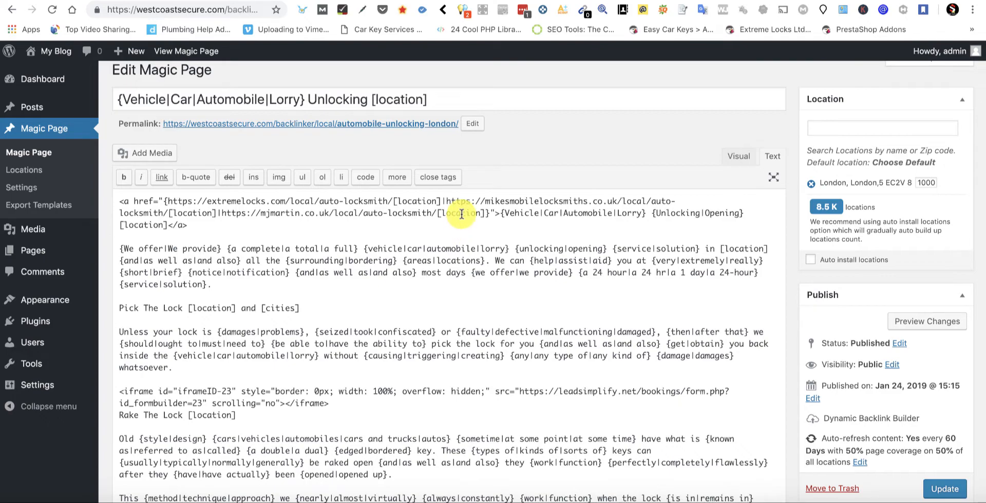
scroll("down", 3)
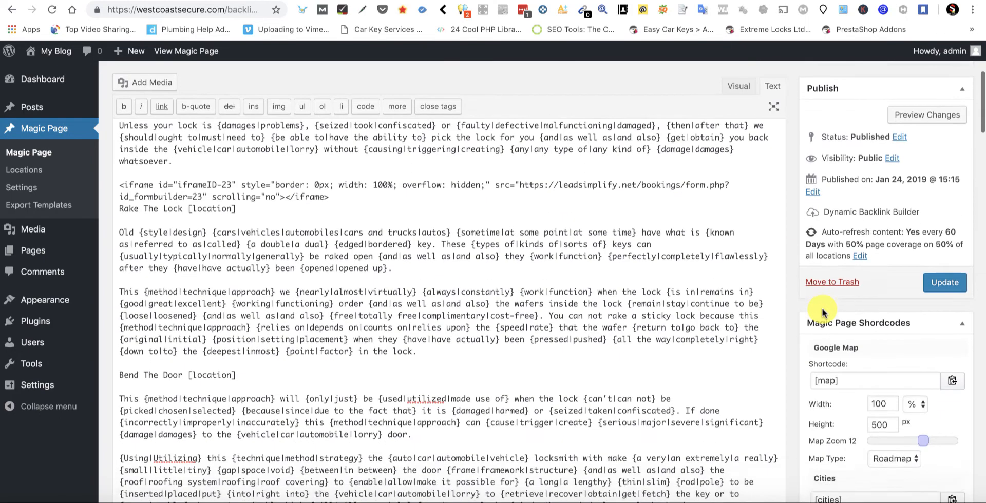
scroll("down", 3)
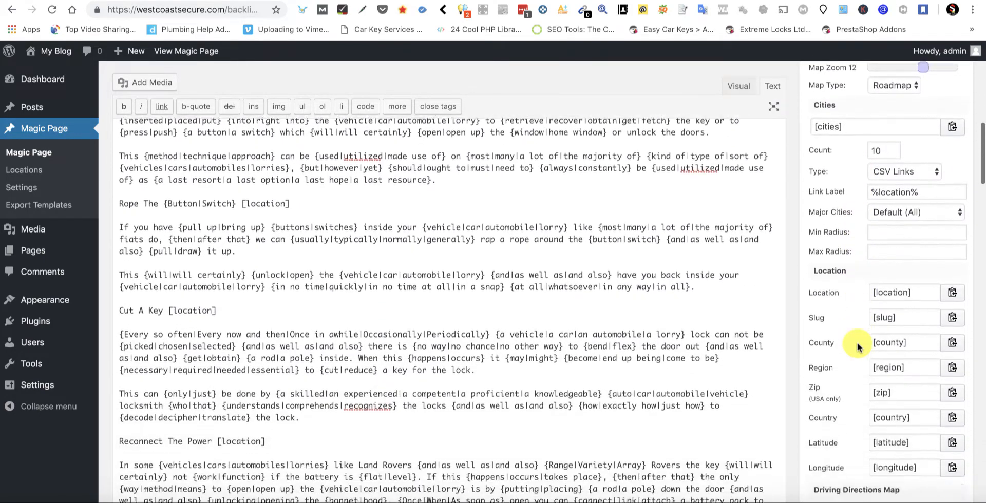
scroll("down", 3)
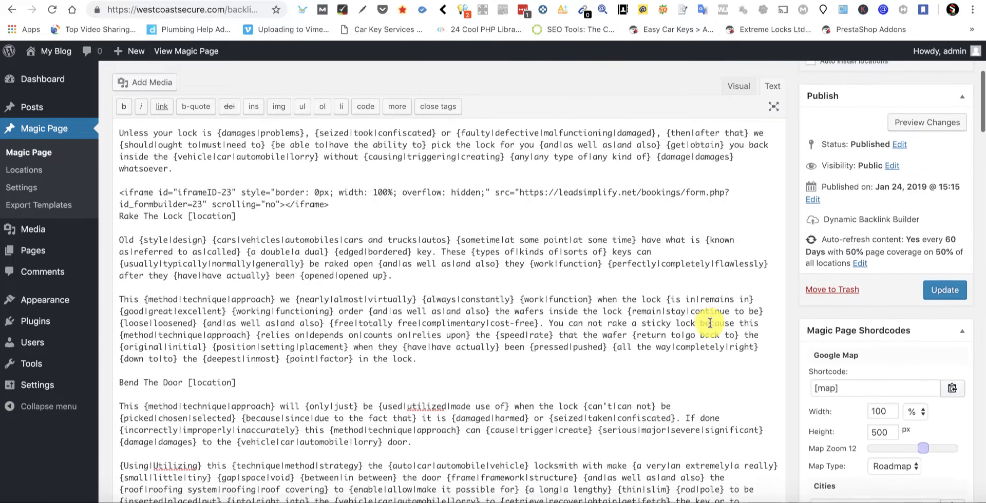
scroll("up", 3)
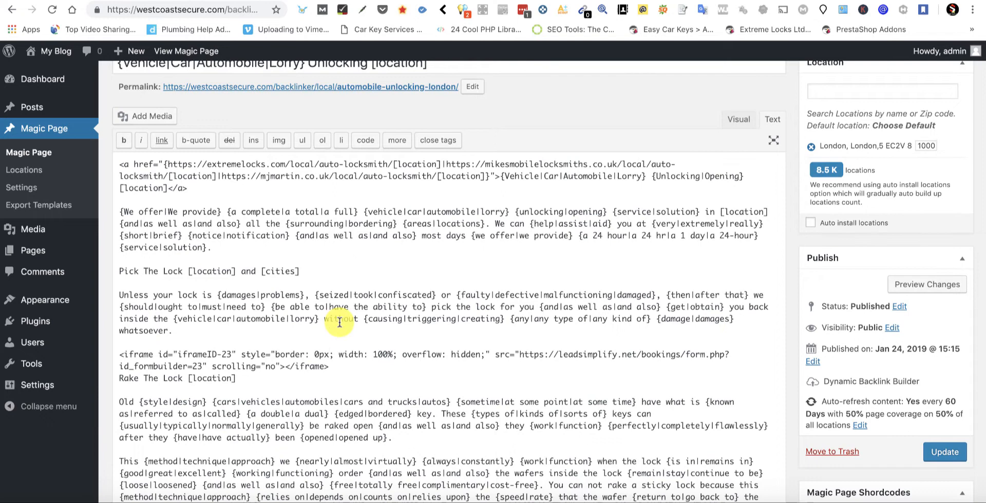
scroll("up", 3)
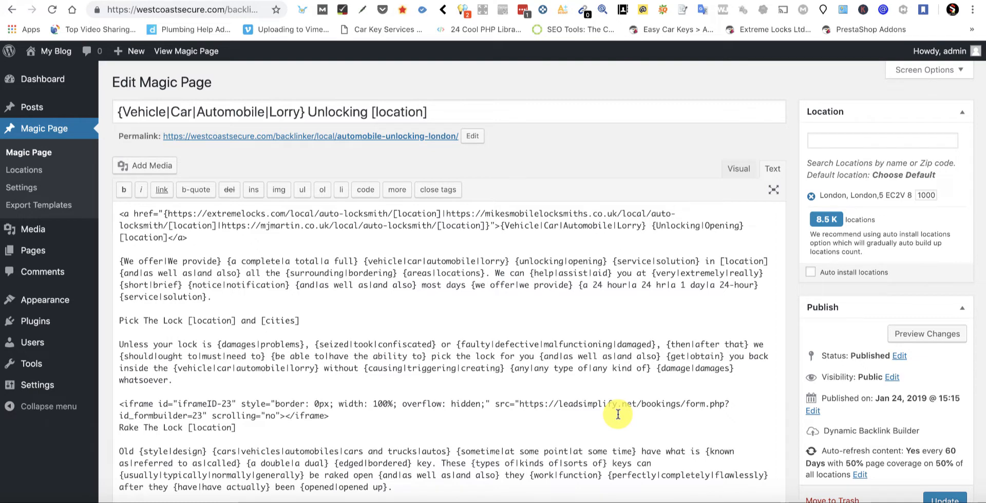
mouse_move(196, 241)
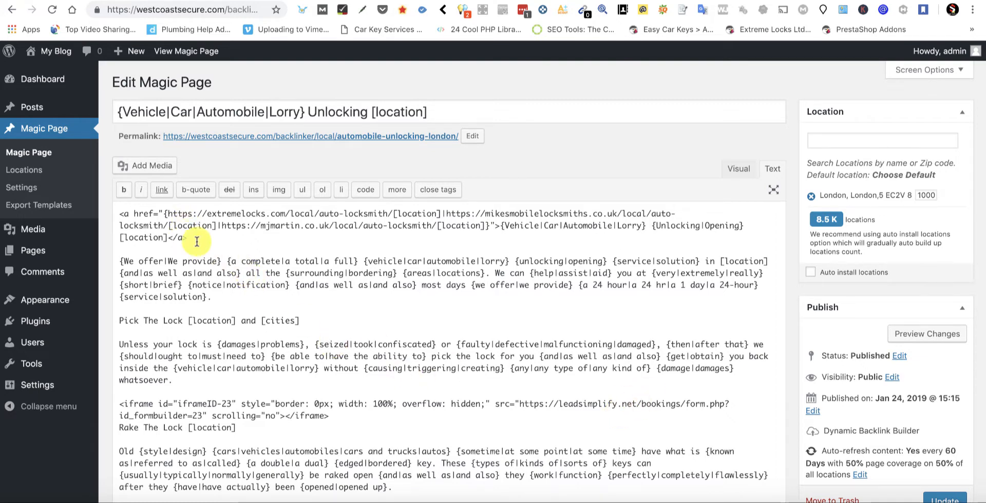
mouse_move(447, 51)
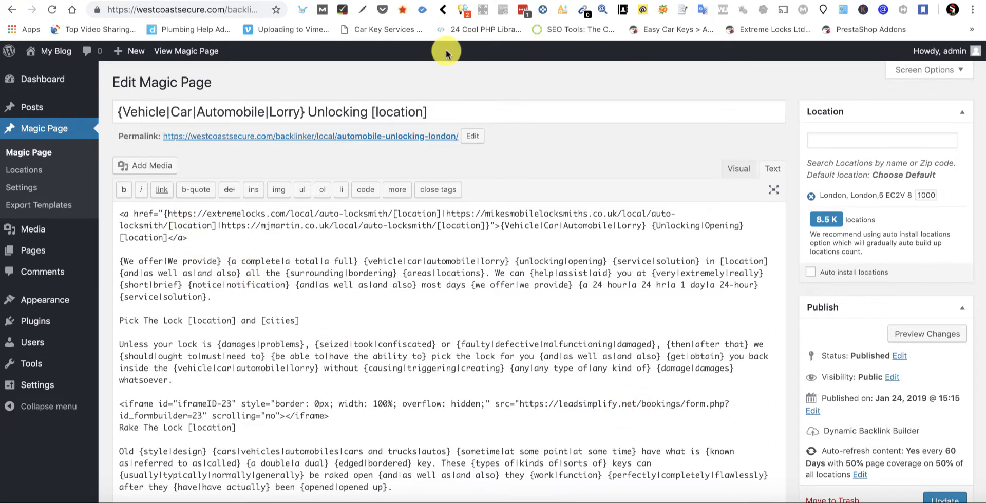
left_click(186, 52)
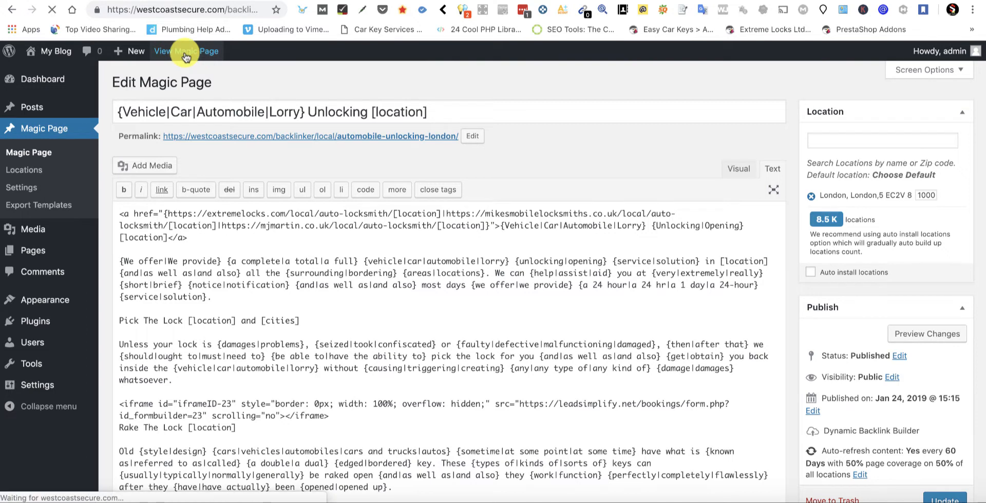
left_click(187, 51)
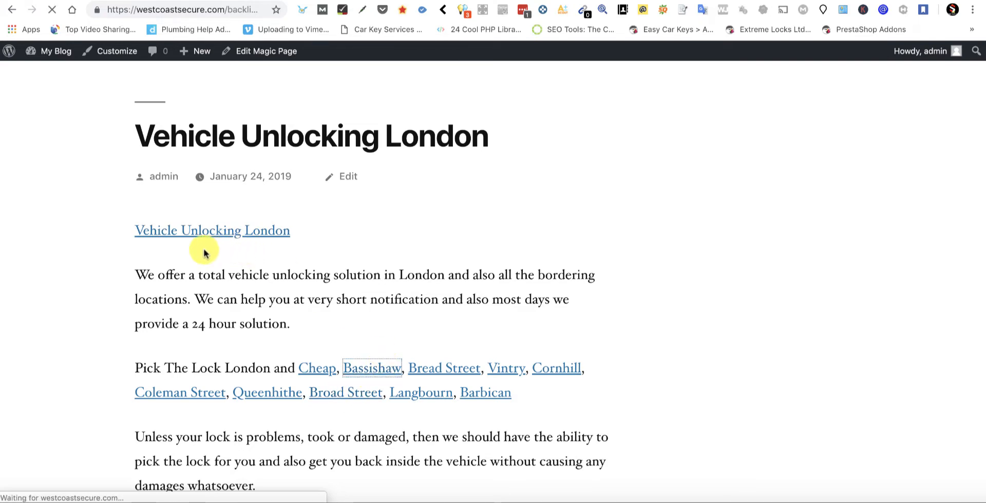
left_click(371, 367)
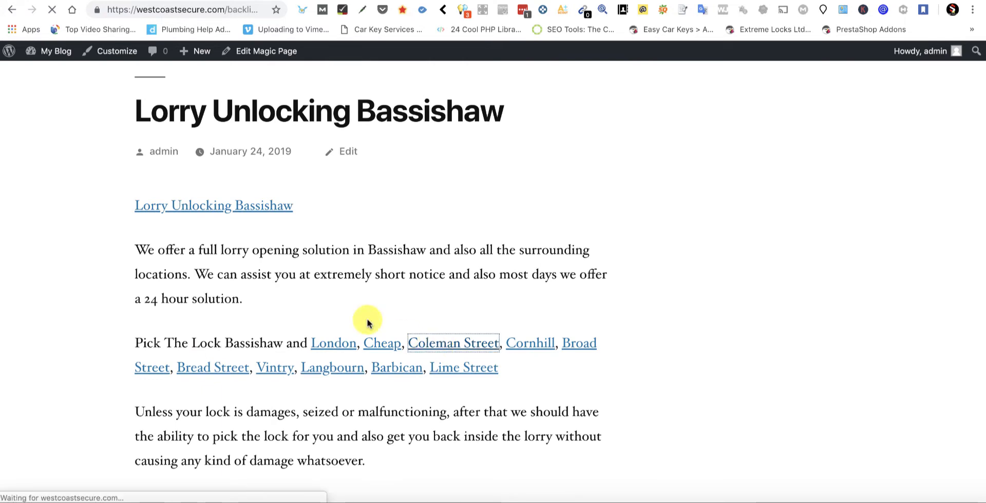
left_click(453, 343)
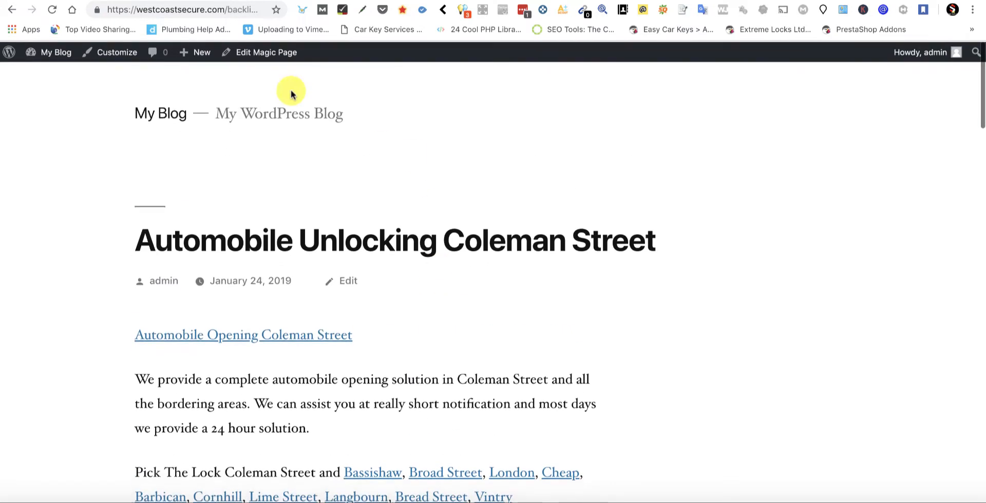
left_click(265, 52)
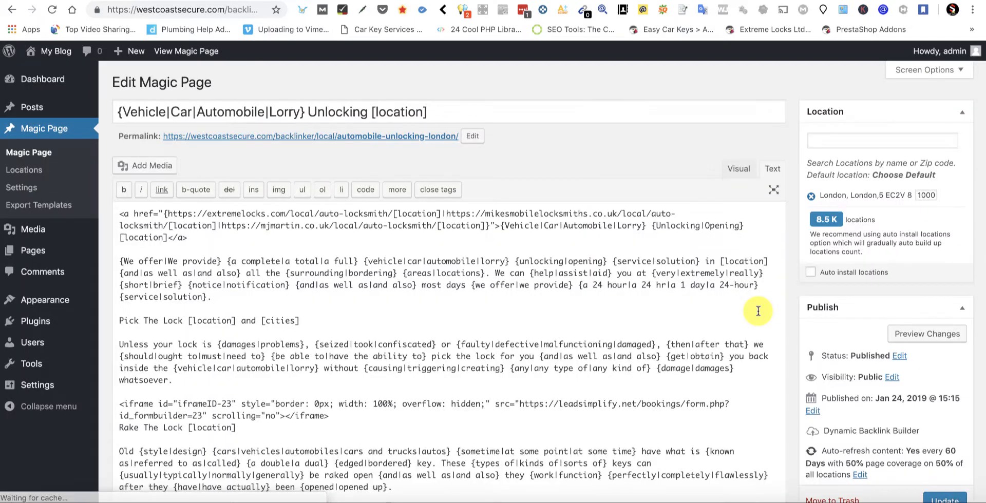
mouse_move(843, 434)
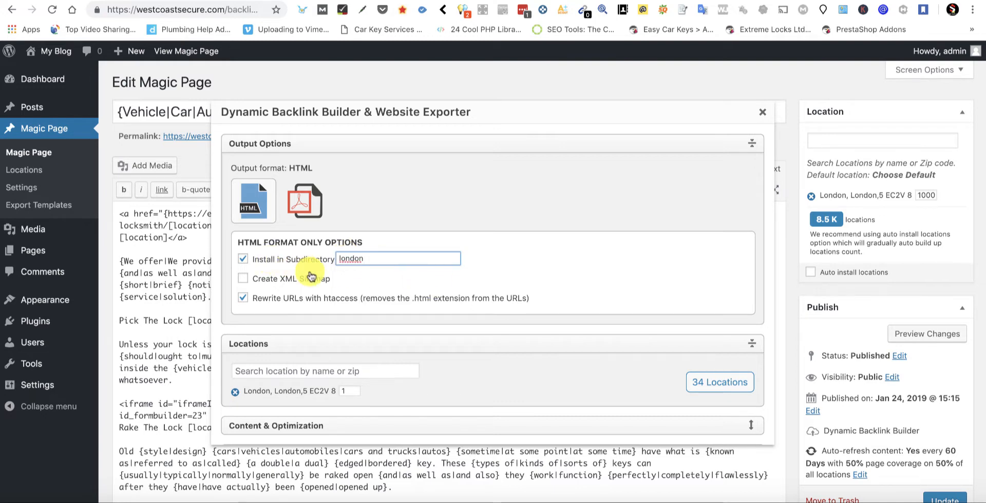
- Review the exporter's london subdirectory, 34 locations, spun page titles and filenames
scroll("down", 3)
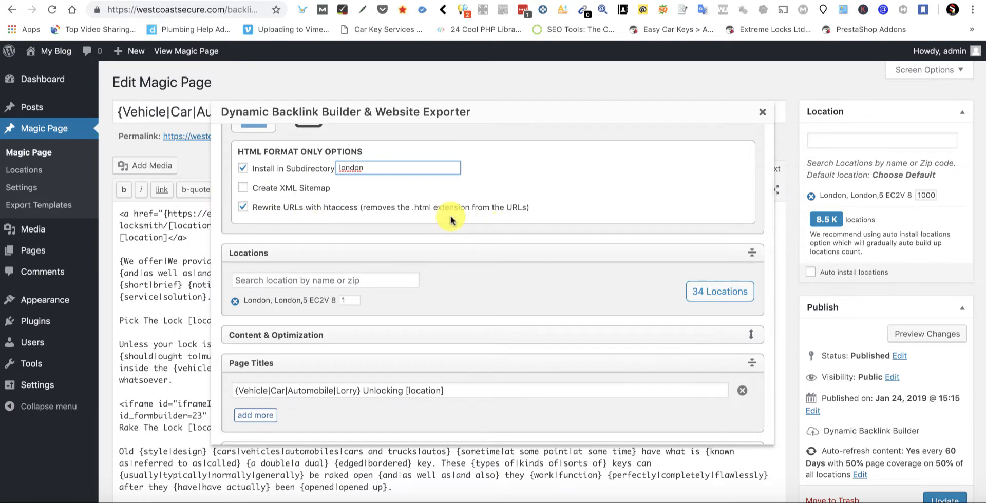
scroll("down", 3)
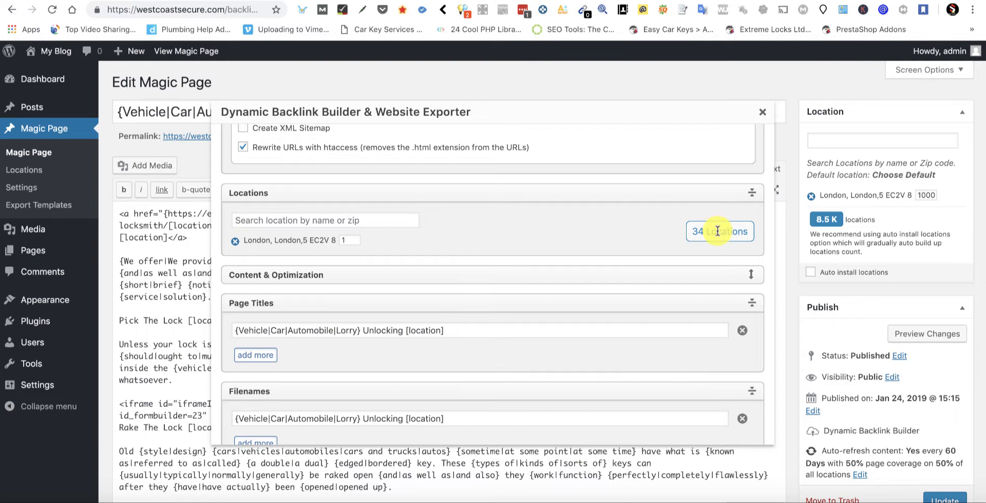
mouse_move(264, 237)
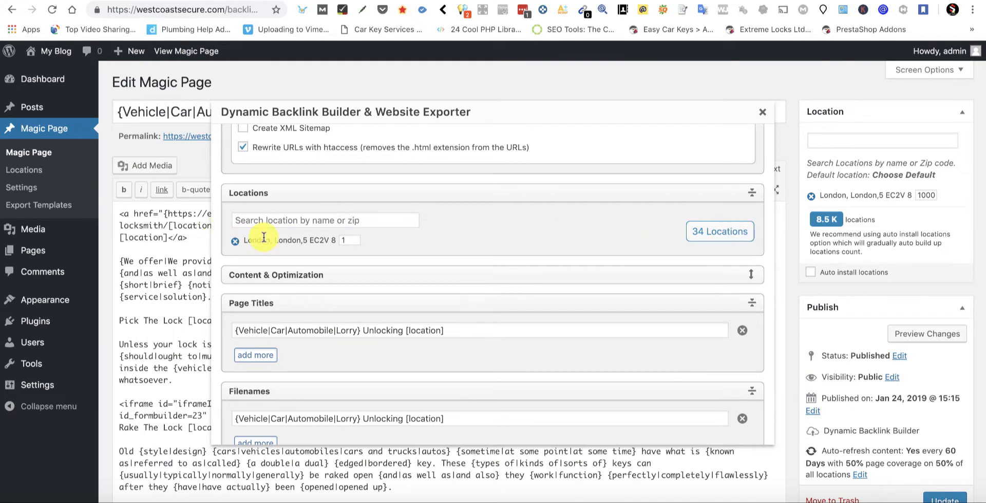
scroll("up", 3)
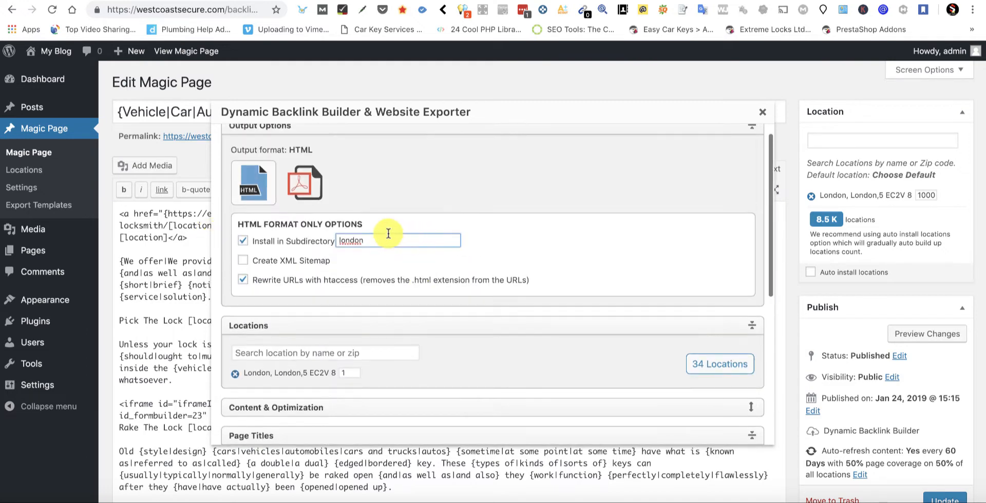
scroll("down", 3)
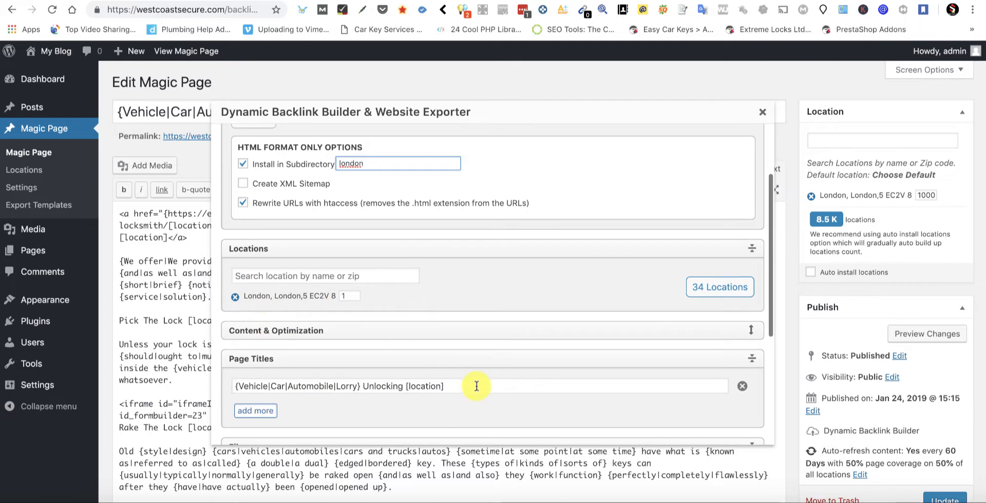
scroll("down", 3)
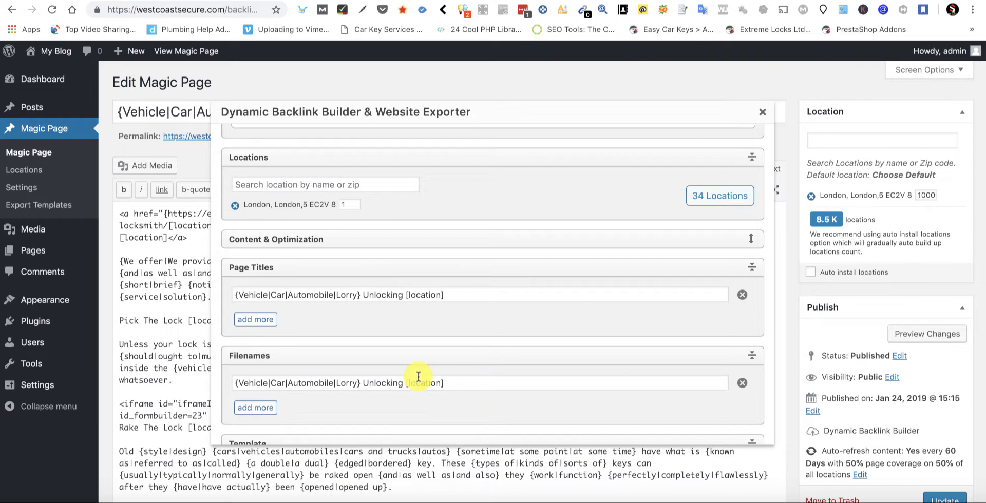
mouse_move(410, 253)
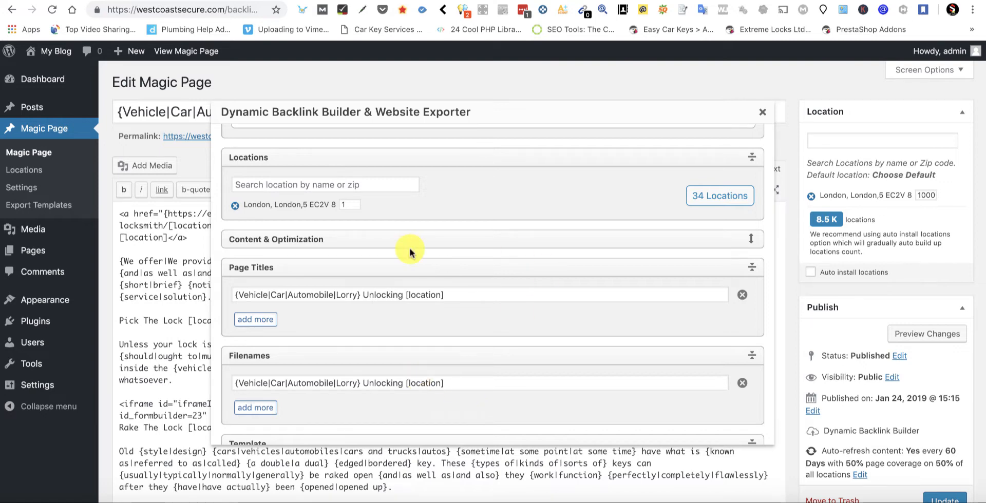
mouse_move(479, 309)
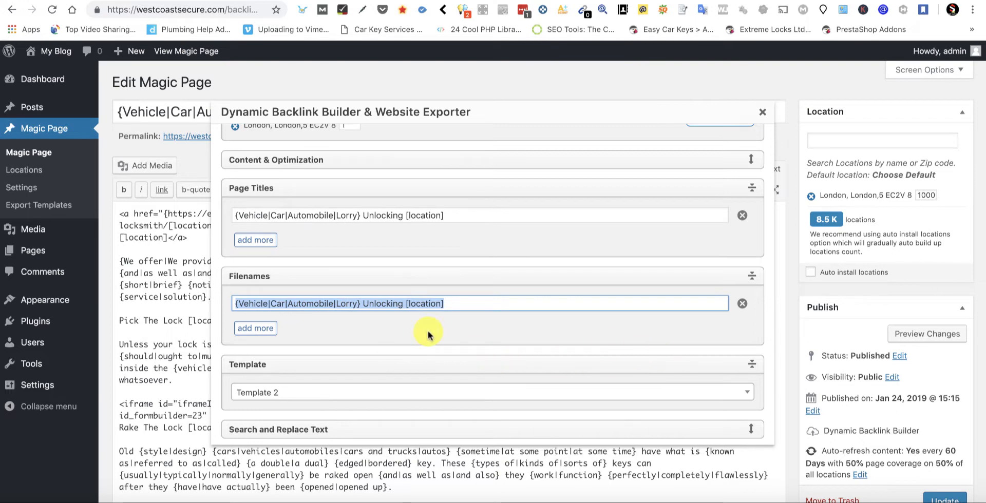
mouse_move(645, 315)
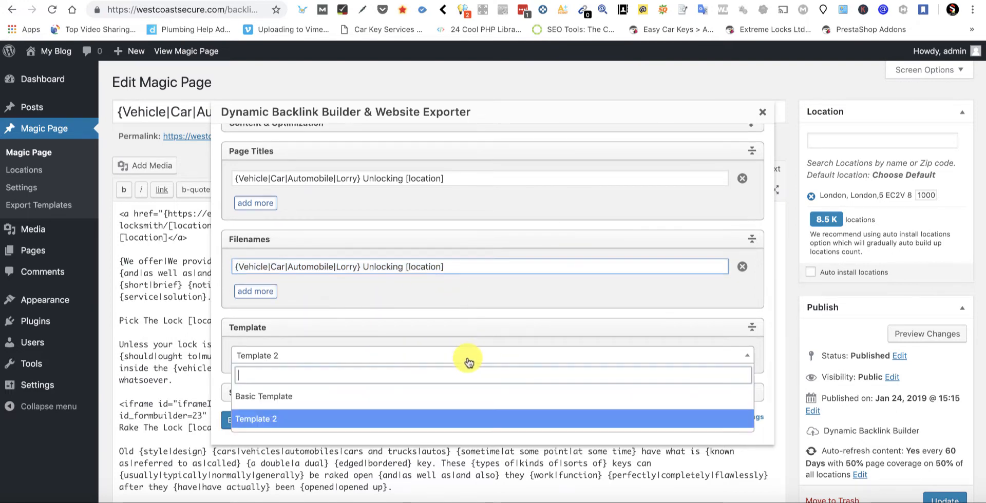
- Choose Basic Template for the export, keeping the spun 'Unlocking [location]' titles and filenames
left_click(263, 396)
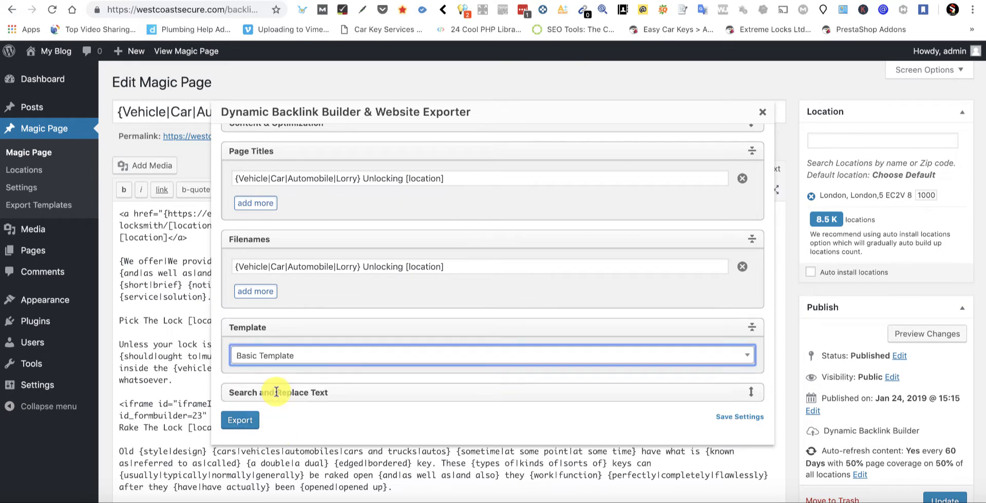
left_click(492, 355)
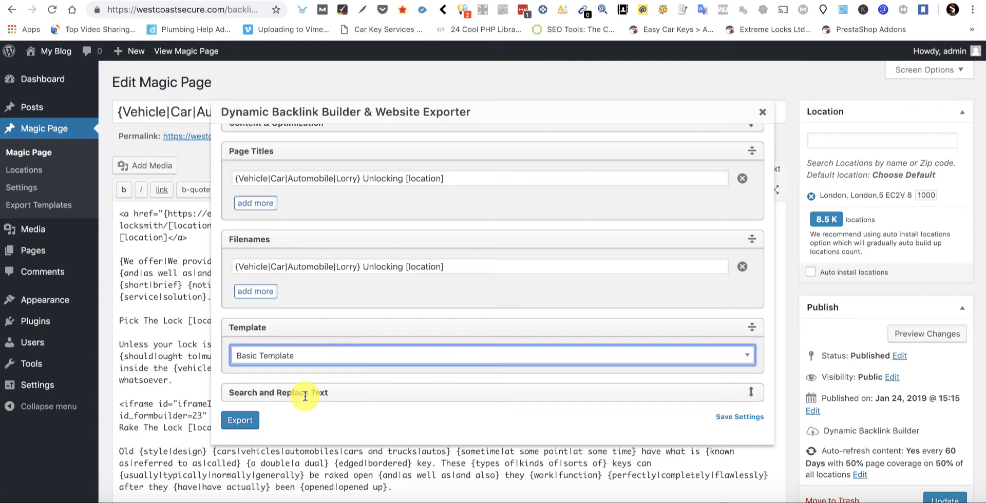
mouse_move(433, 390)
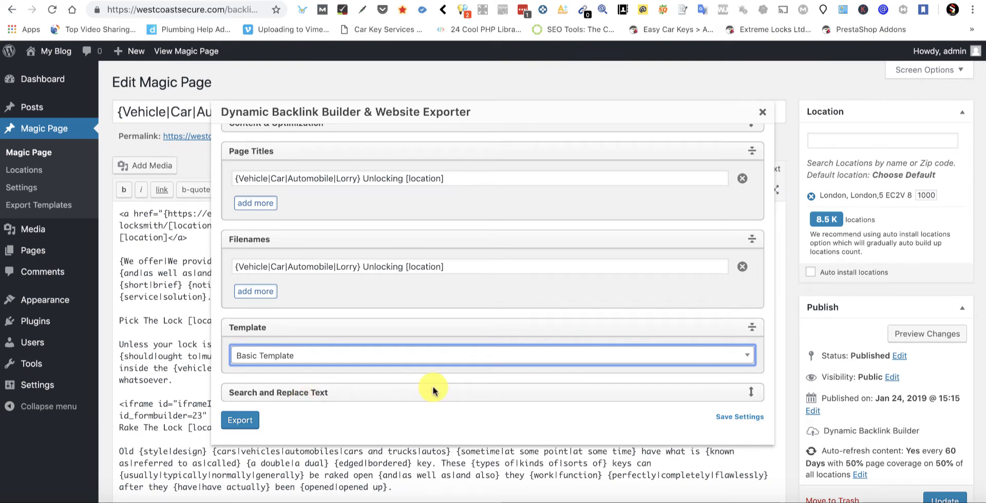
mouse_move(310, 429)
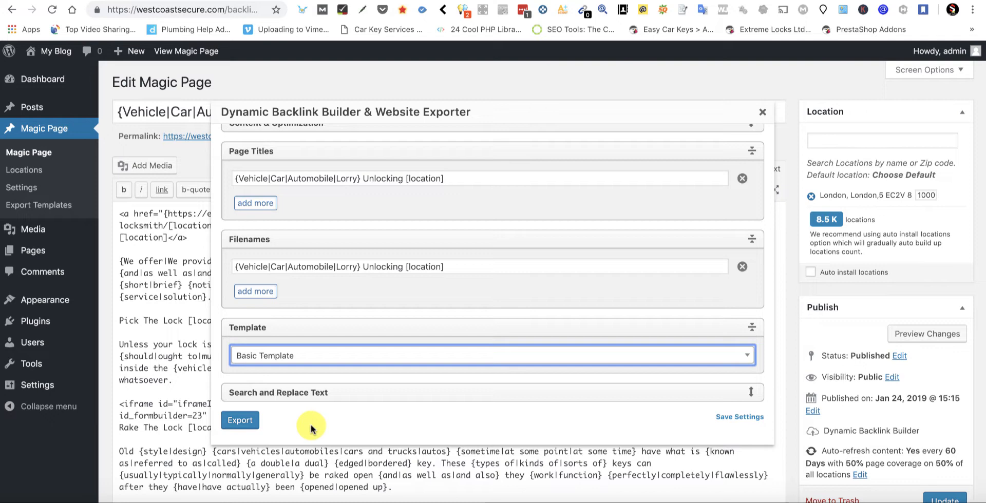
mouse_move(272, 426)
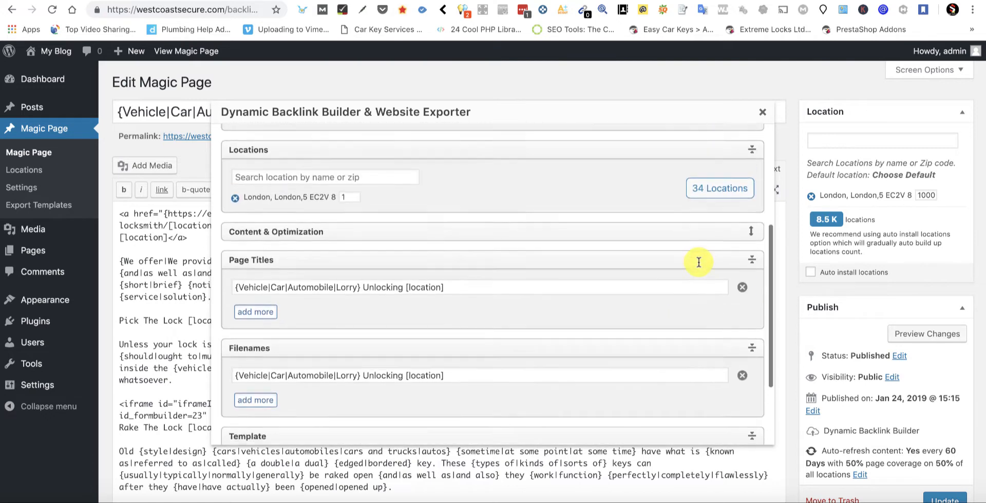
scroll("down", 3)
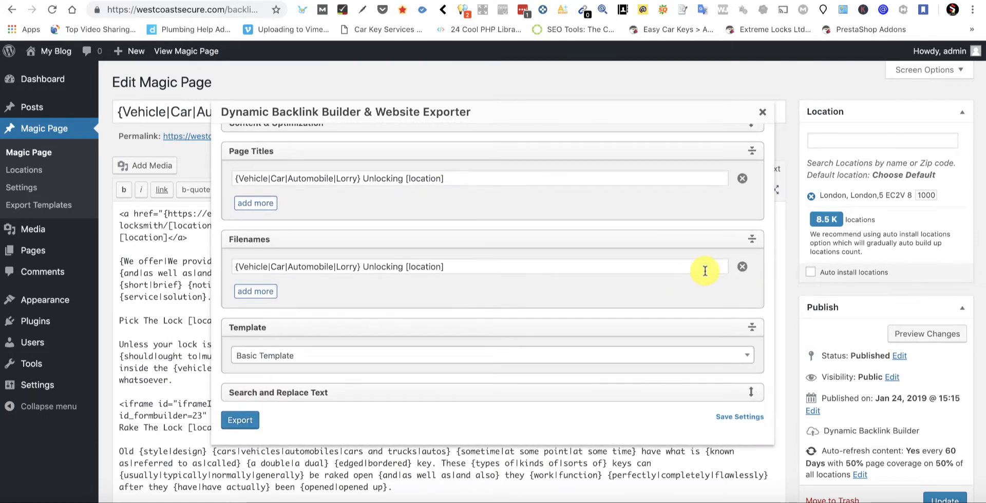
mouse_move(759, 256)
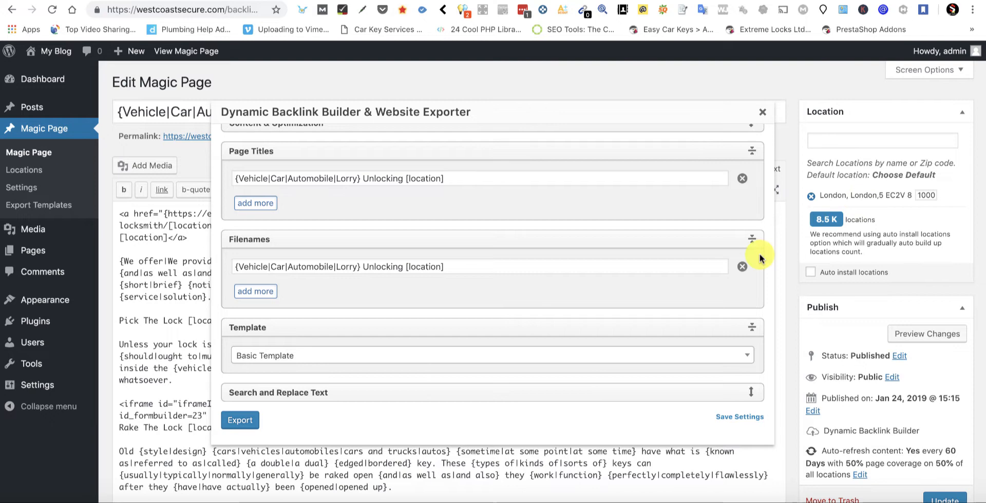
mouse_move(441, 359)
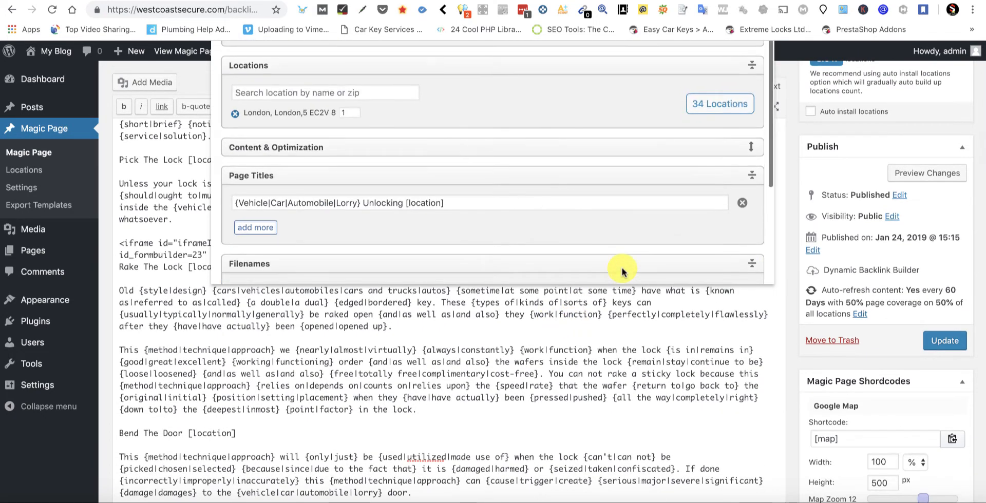
scroll("down", 3)
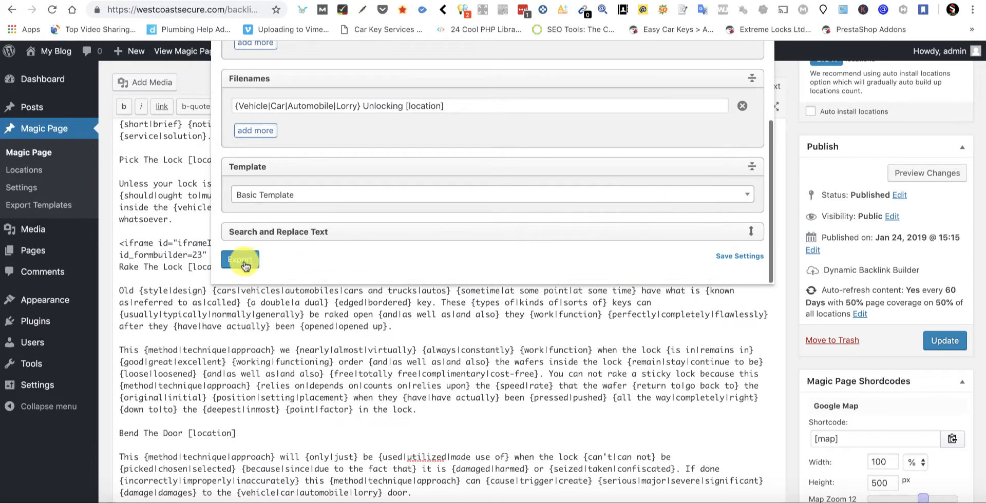
- Run the export, generating the 34 London city HTML pages to 100%
scroll("up", 3)
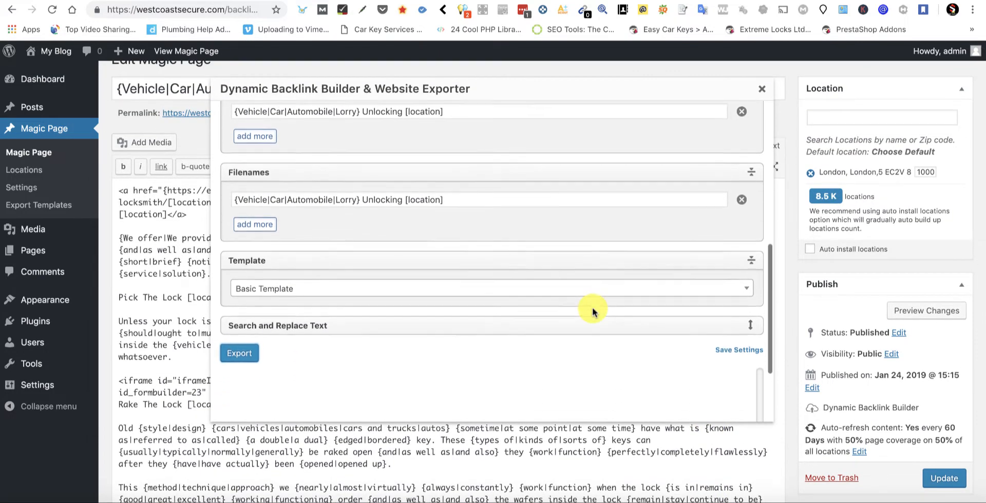
scroll("down", 3)
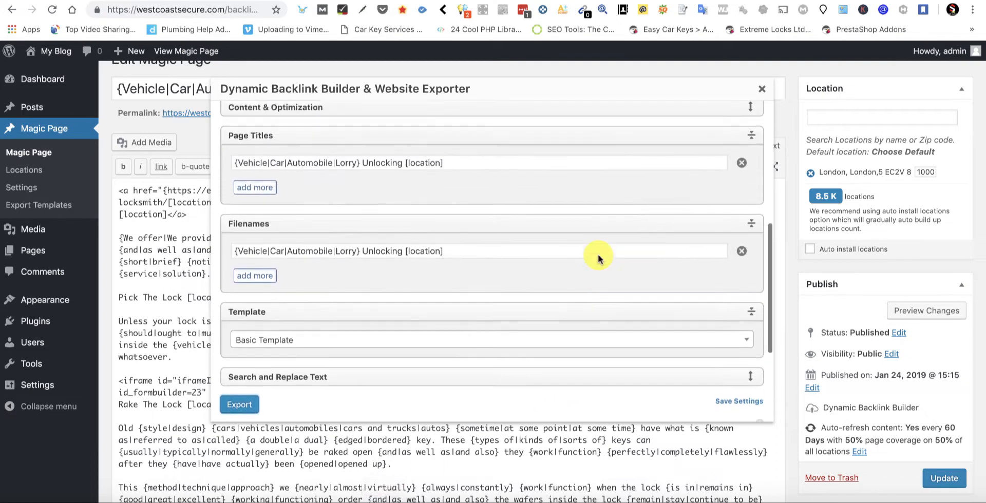
scroll("up", 3)
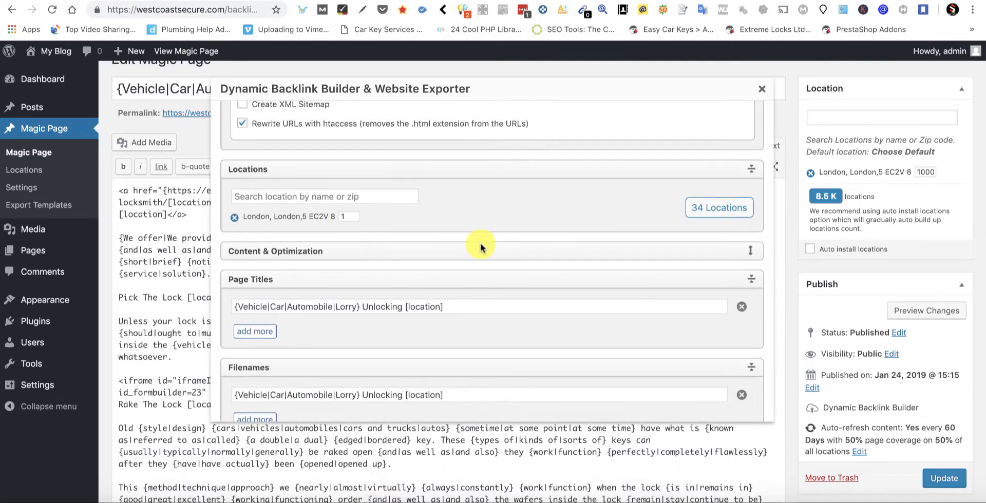
left_click(239, 208)
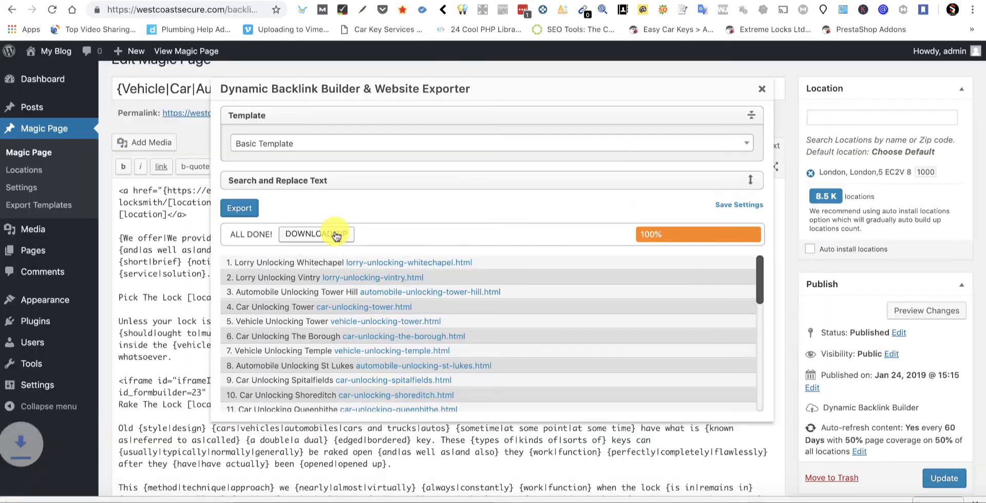
- Download the exported site zip and unpack it with Archive Utility
left_click(316, 234)
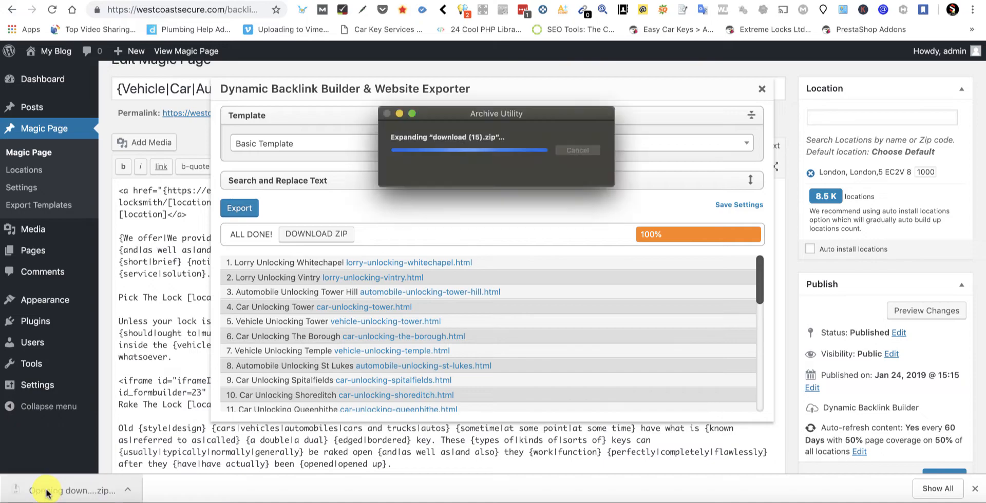
left_click(72, 490)
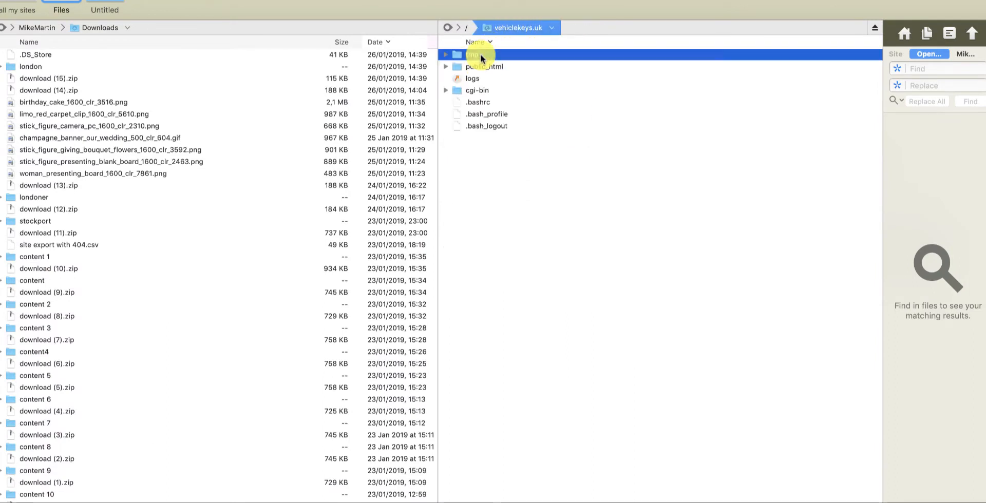
mouse_move(479, 66)
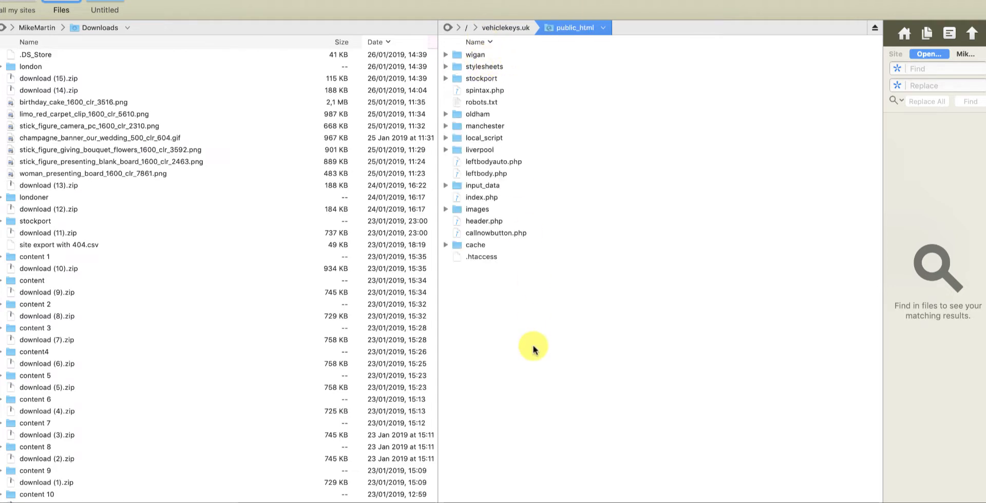
mouse_move(27, 84)
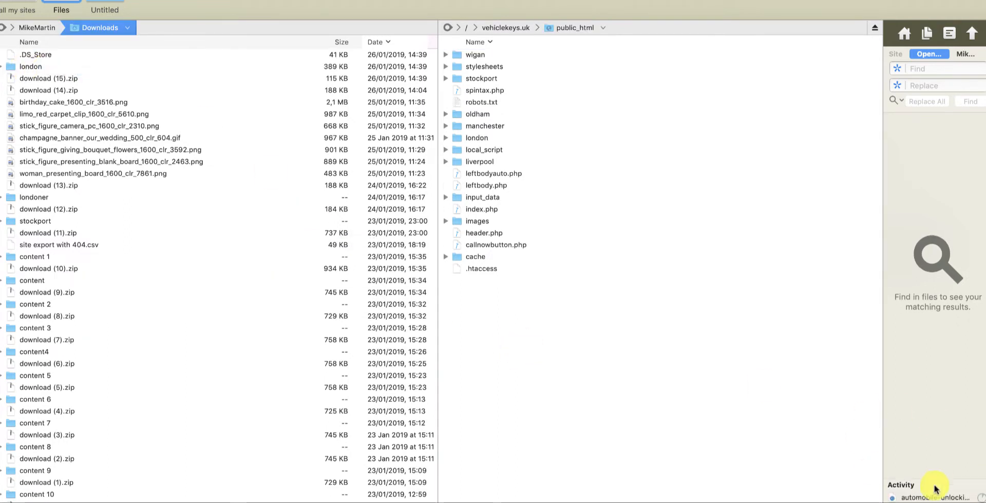
mouse_move(698, 364)
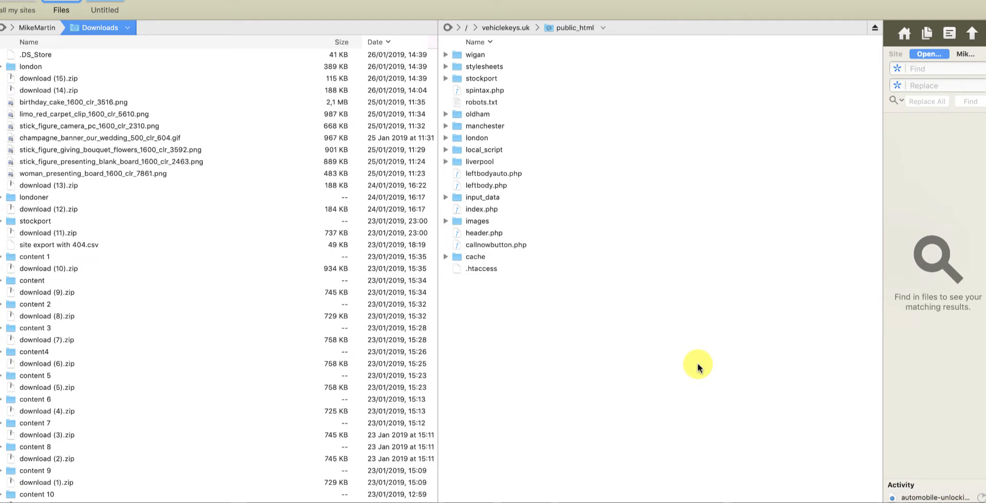
mouse_move(124, 334)
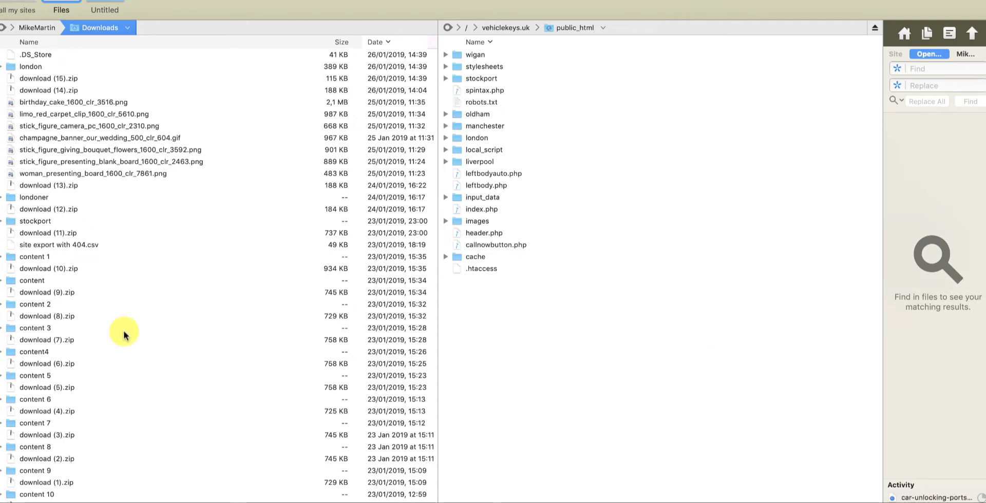
mouse_move(197, 236)
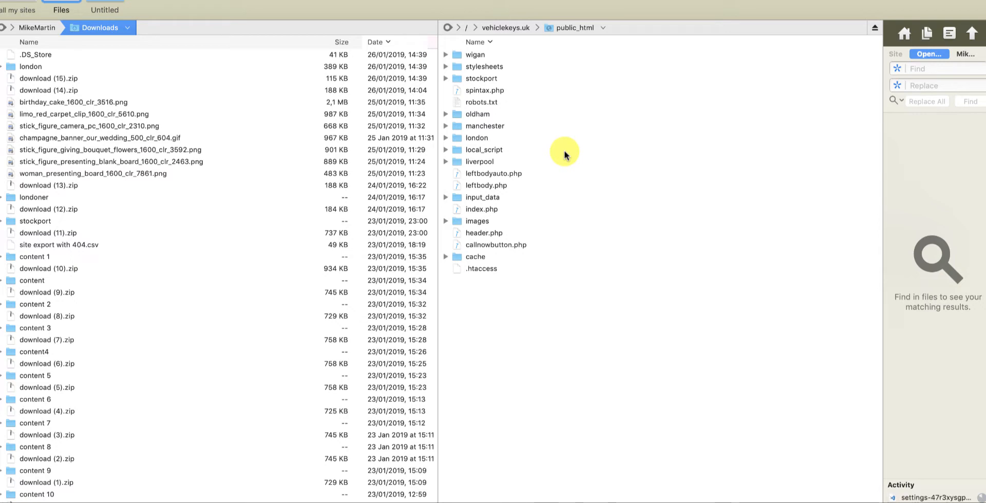
mouse_move(518, 349)
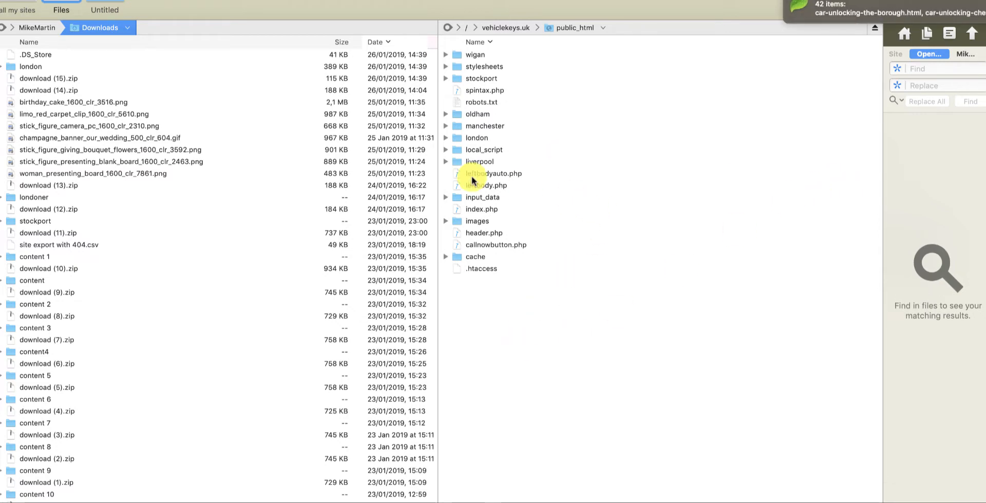
- Browse the uploaded london folder on vehiclekeys.uk, listing its vehicle, lorry, car and automobile pages
left_click(477, 137)
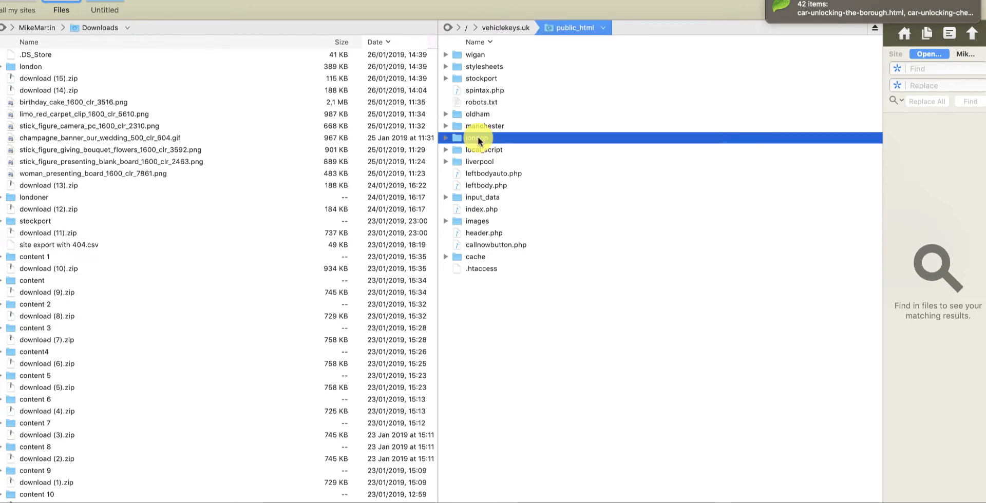
double_click(476, 137)
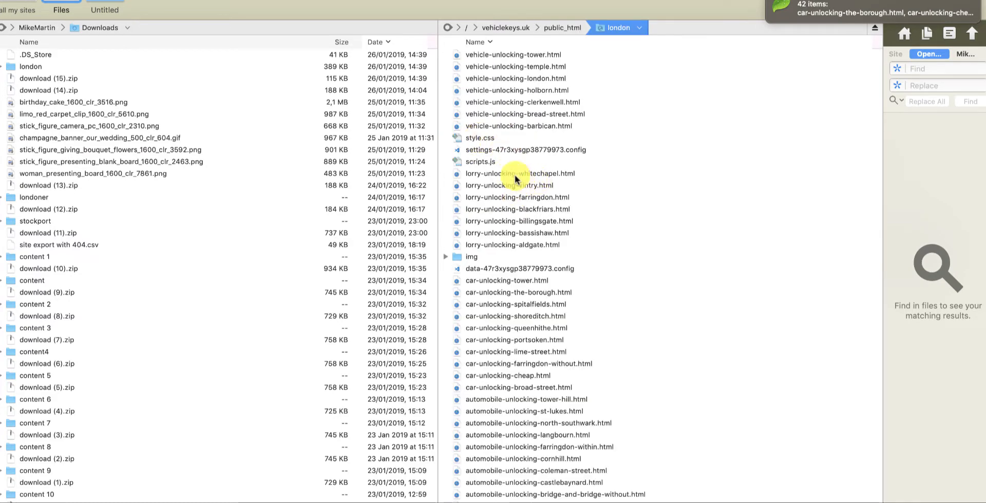
mouse_move(571, 71)
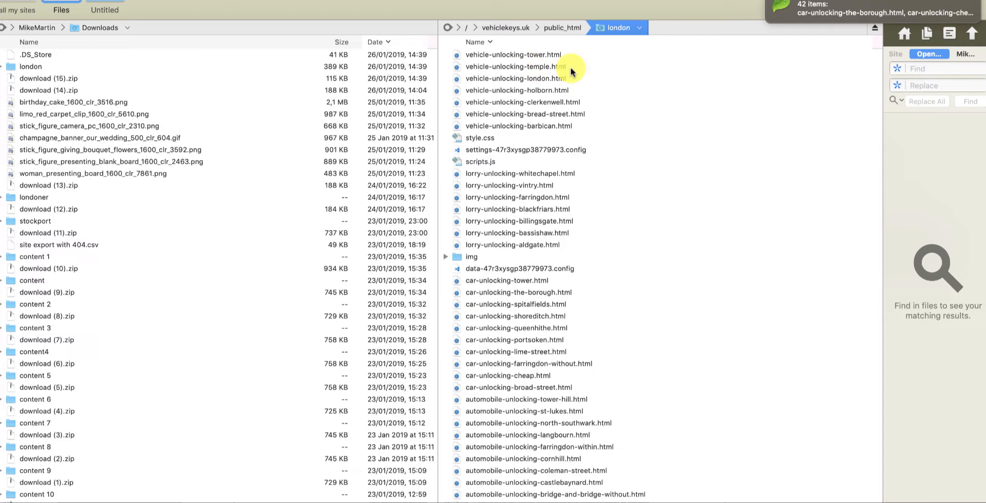
scroll("down", 3)
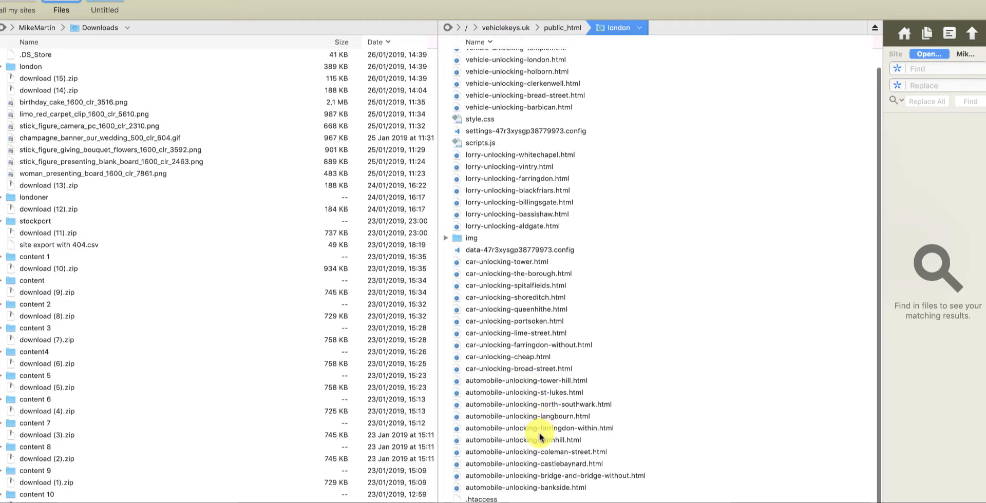
mouse_move(545, 405)
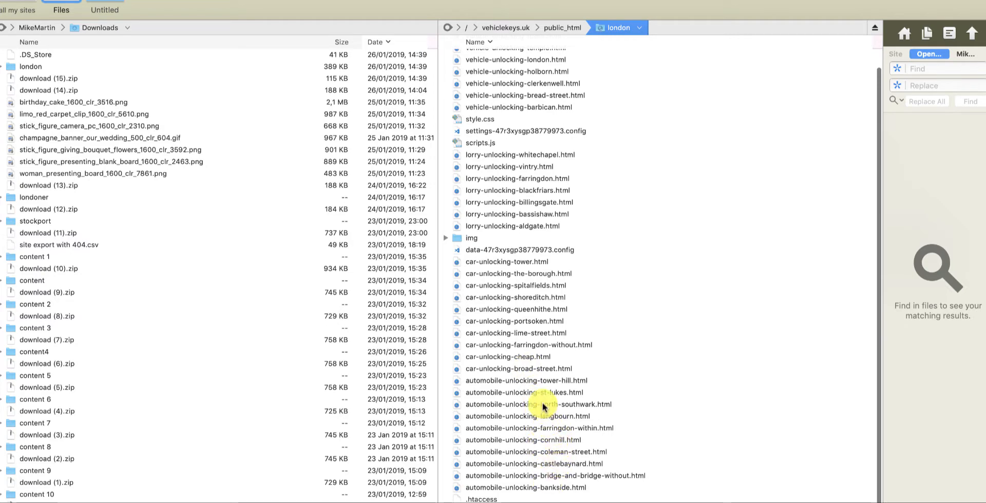
mouse_move(534, 277)
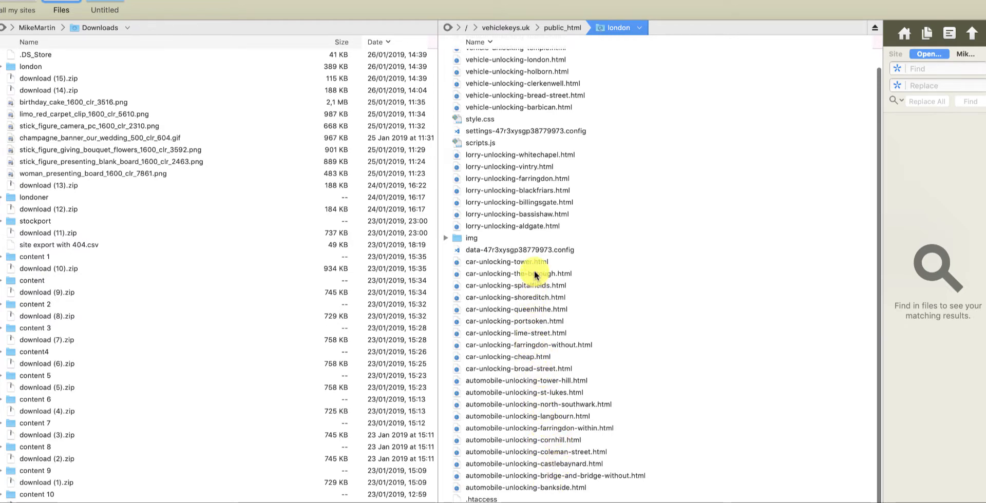
mouse_move(537, 129)
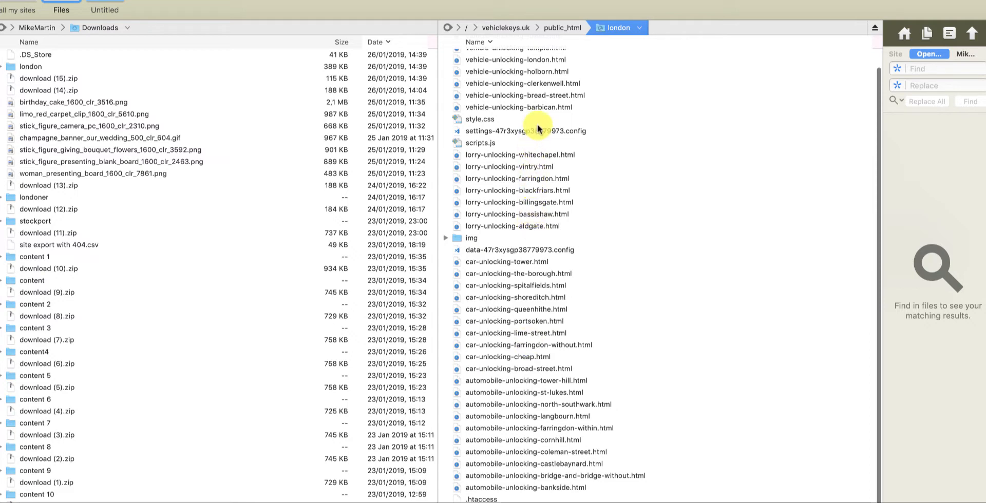
- Duplicate vehicle-unlocking-london.html, check the copy, and rename it index.html
right_click(516, 78)
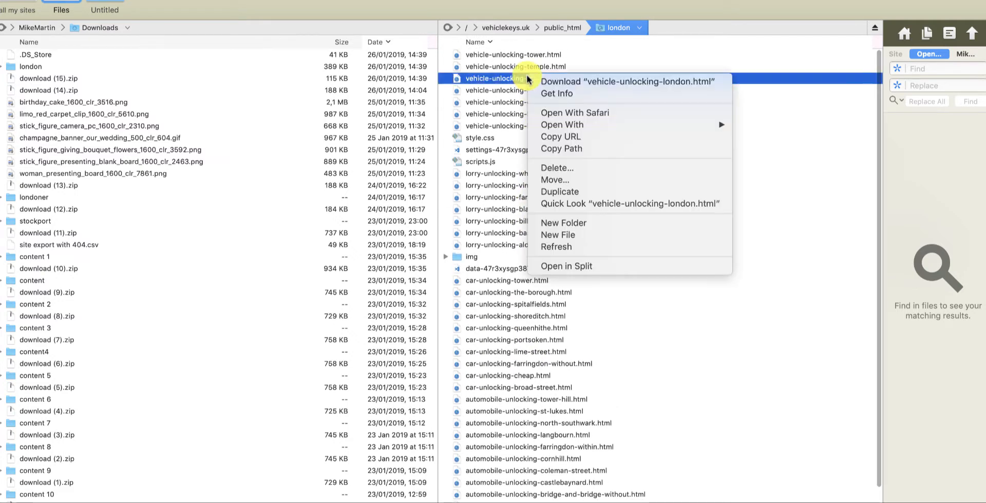
mouse_move(558, 192)
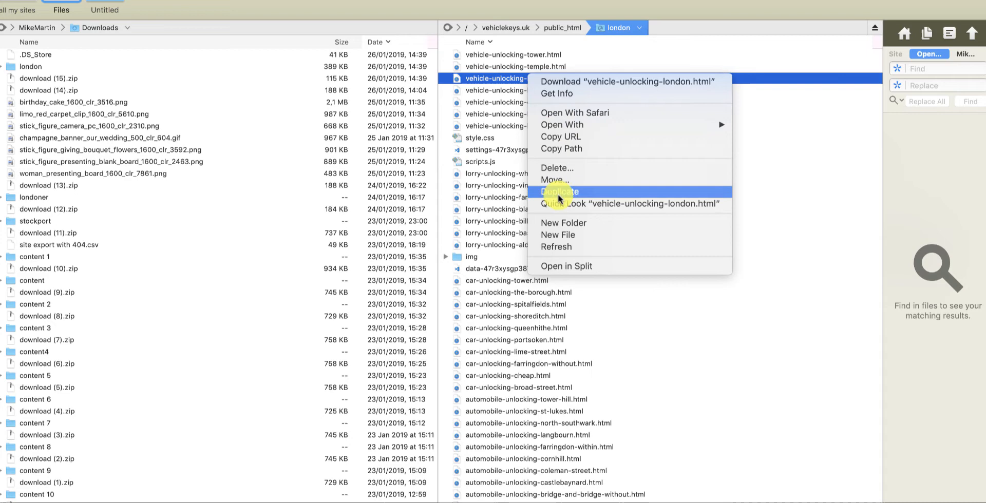
left_click(559, 192)
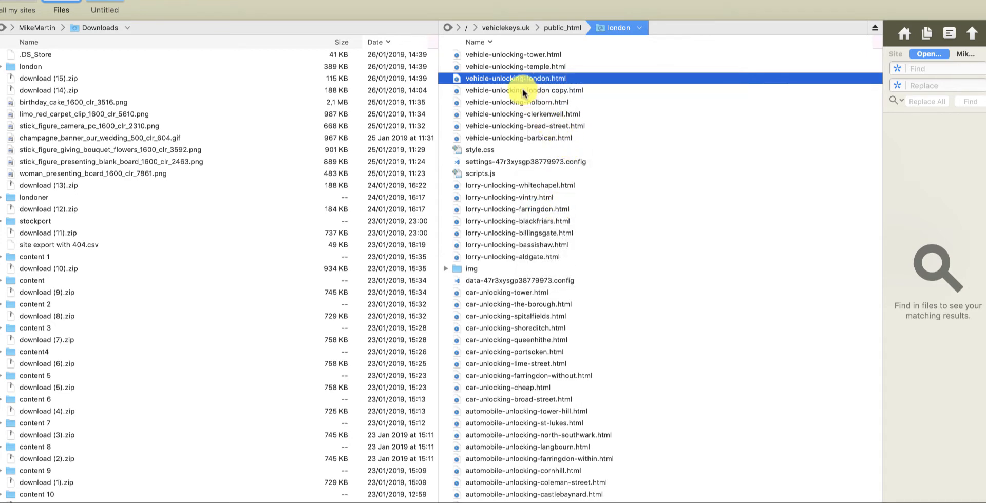
double_click(519, 90)
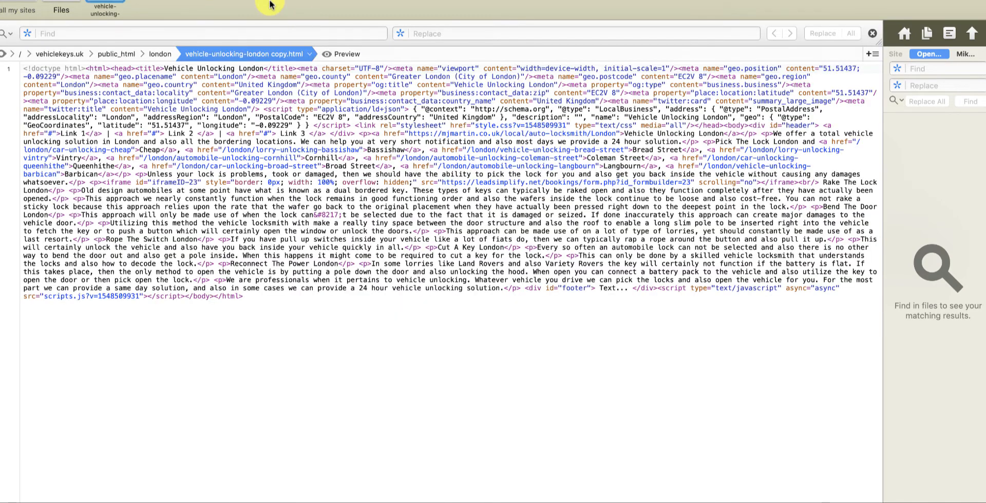
left_click(61, 10)
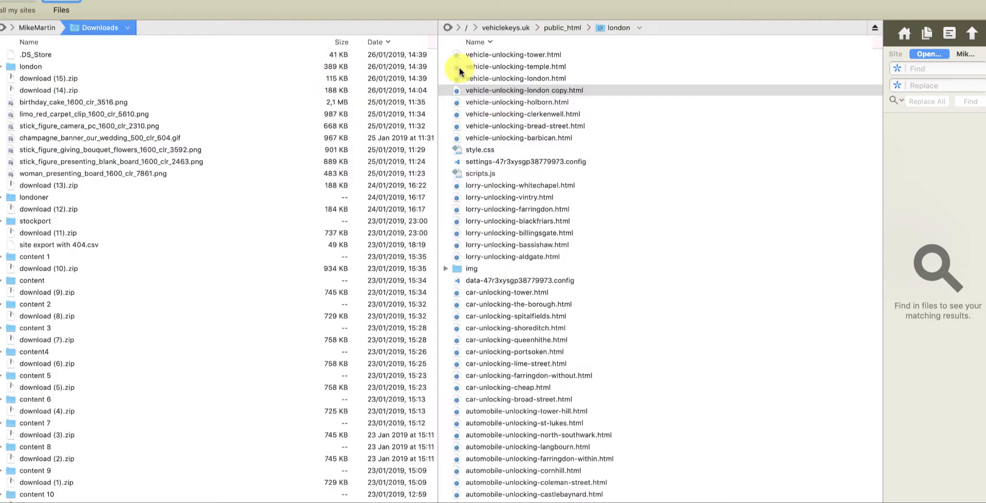
left_click(524, 91)
type("index")
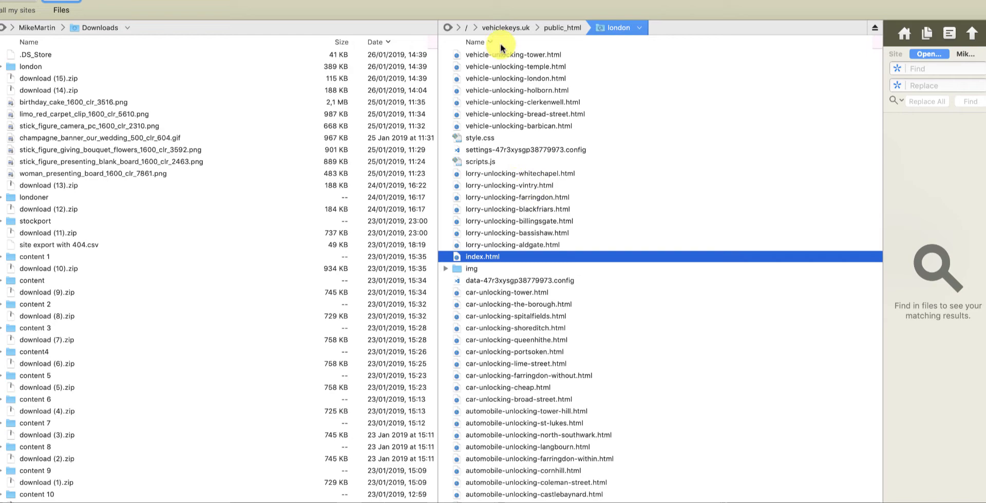
mouse_move(539, 52)
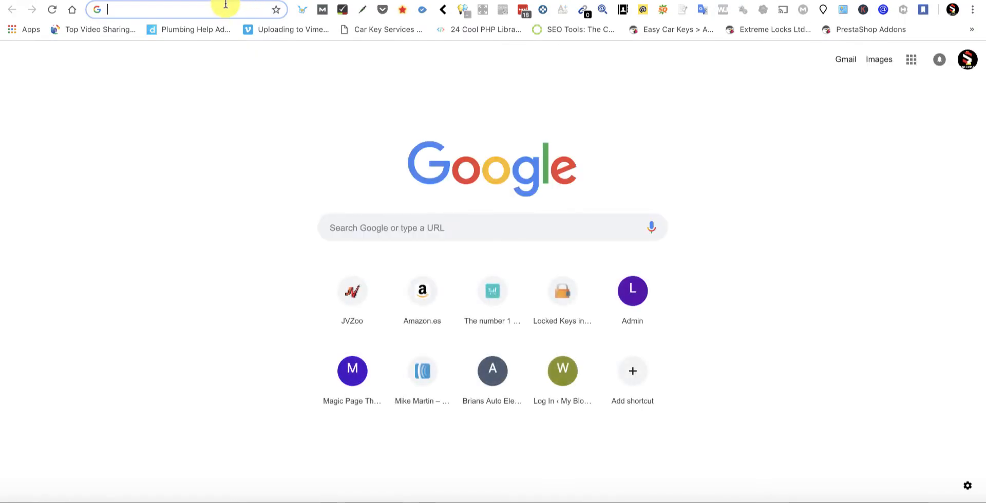
- Load vehiclekeys.uk/london/ and look over the live page's location links and quotation form
type("vehiclekeys.uk")
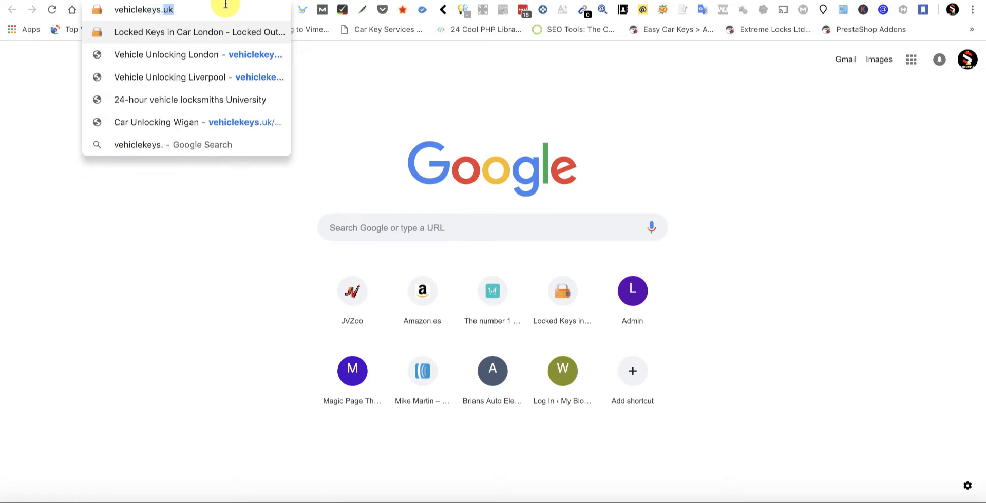
type("/london/")
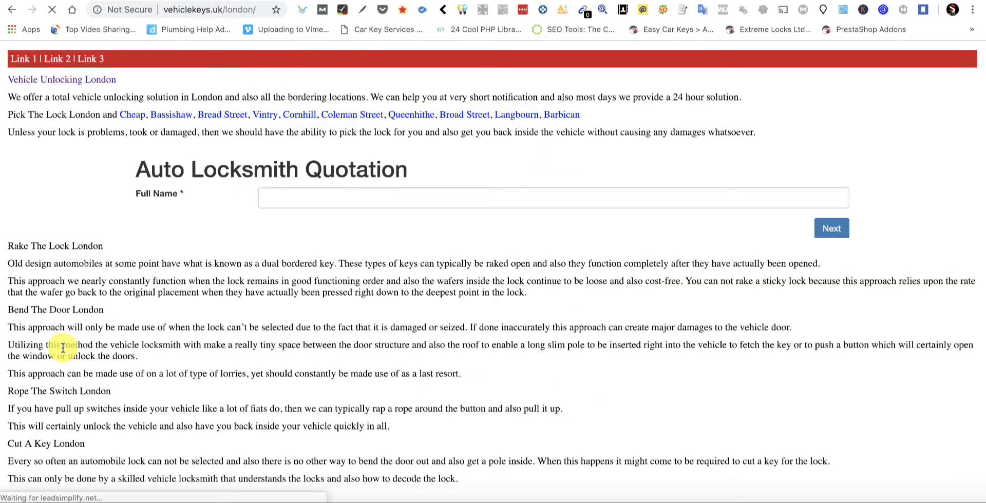
scroll("down", 3)
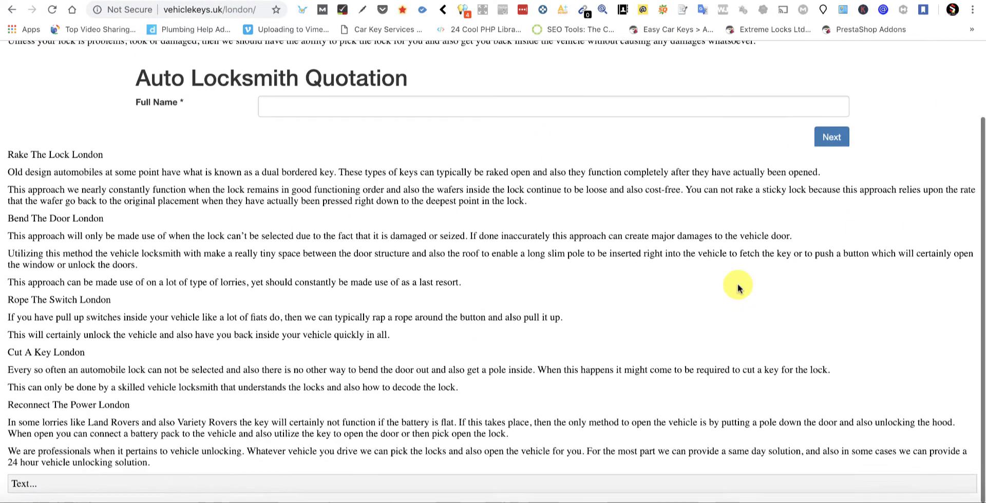
scroll("up", 3)
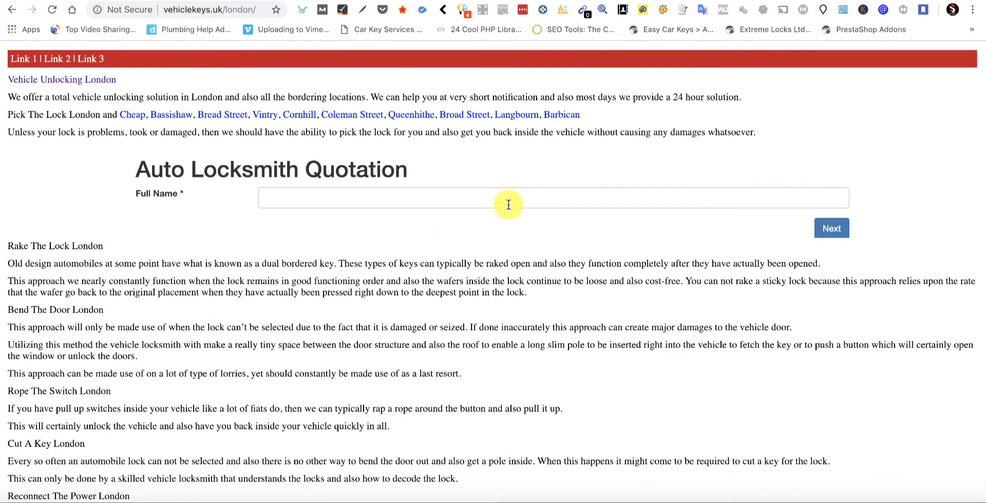
mouse_move(283, 288)
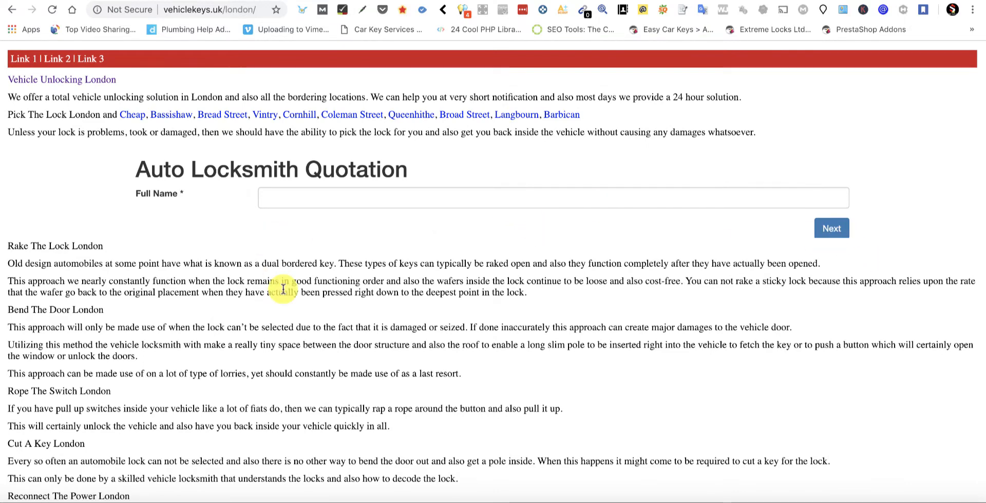
mouse_move(321, 215)
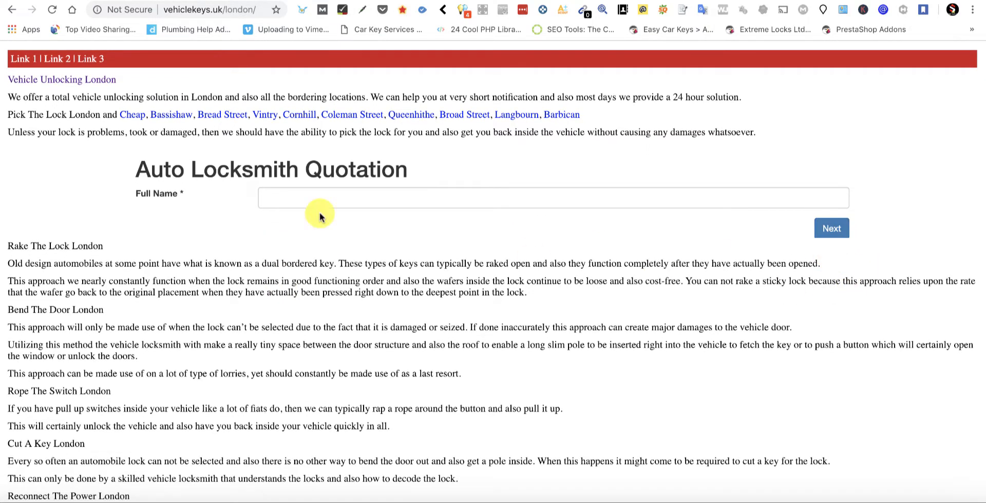
mouse_move(422, 130)
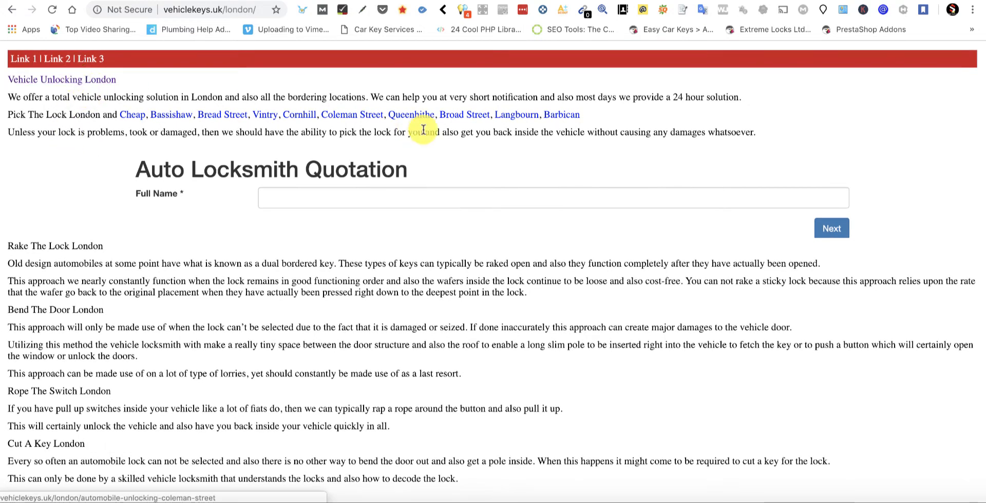
- Follow the location links to the Coleman Street, Cornhill and Billingsgate city pages
left_click(351, 114)
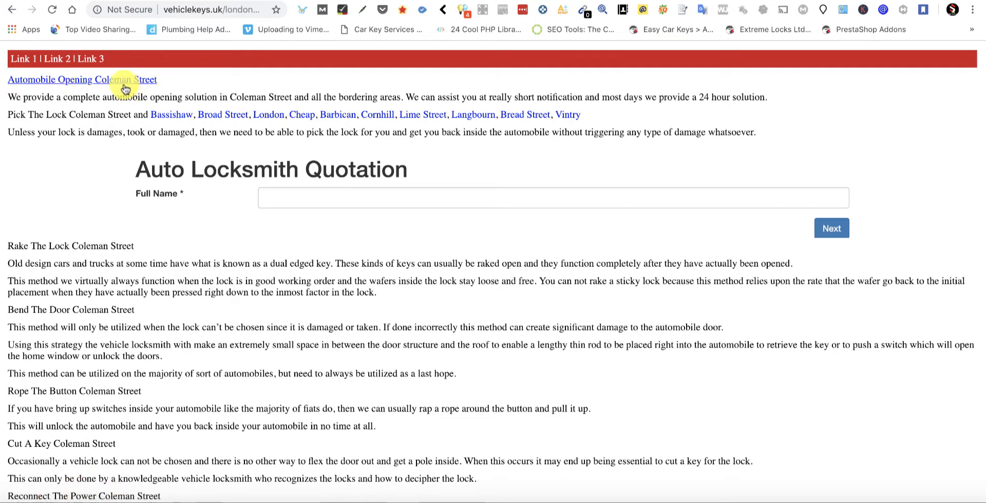
mouse_move(355, 97)
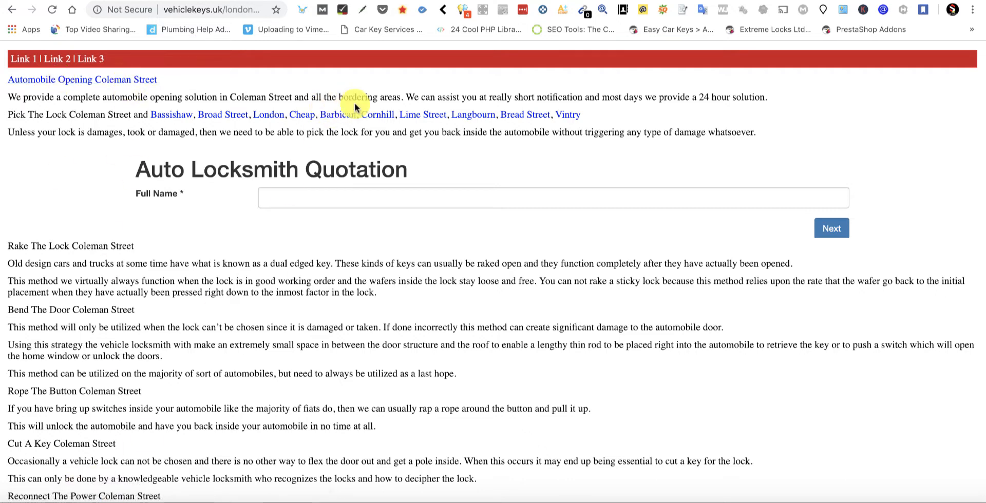
left_click(377, 114)
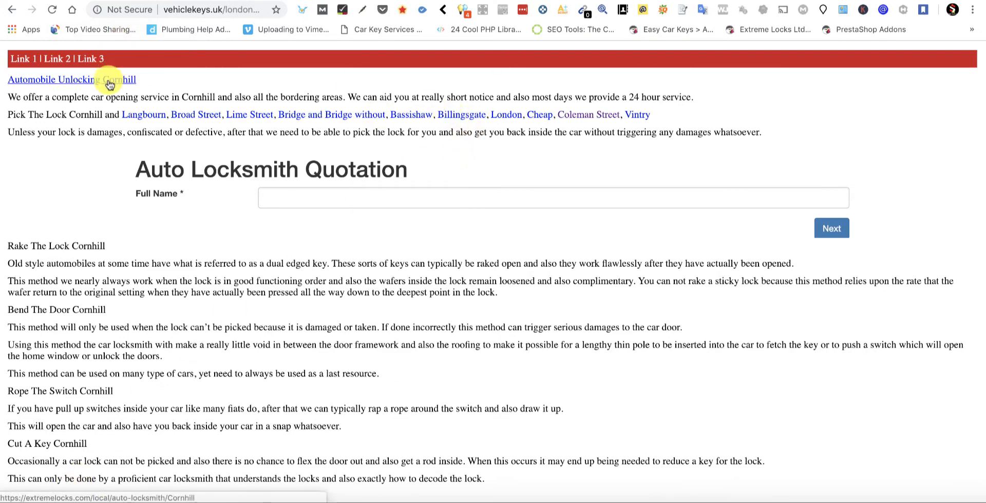
mouse_move(461, 114)
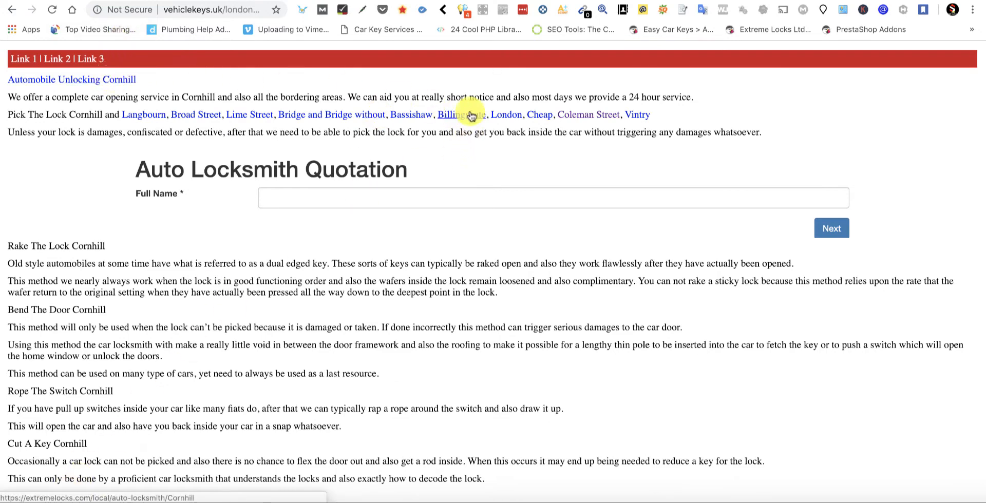
left_click(461, 114)
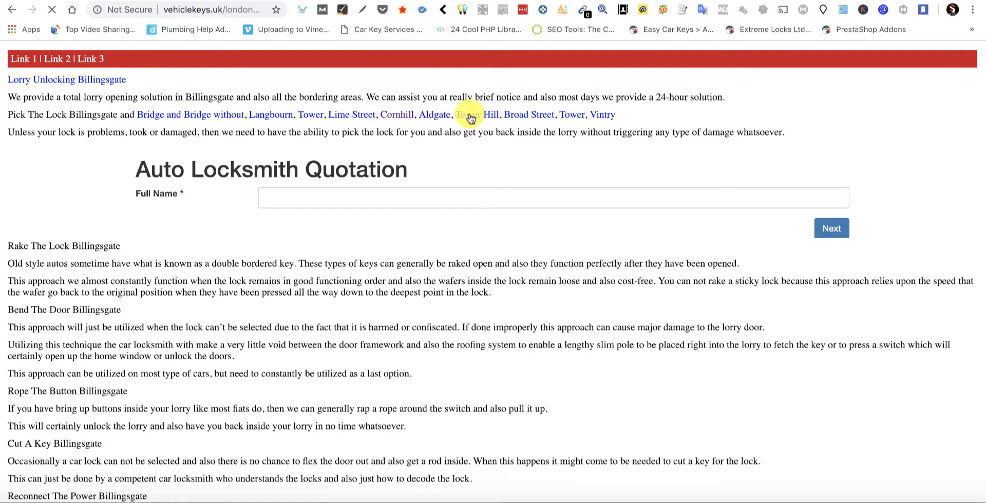
mouse_move(117, 84)
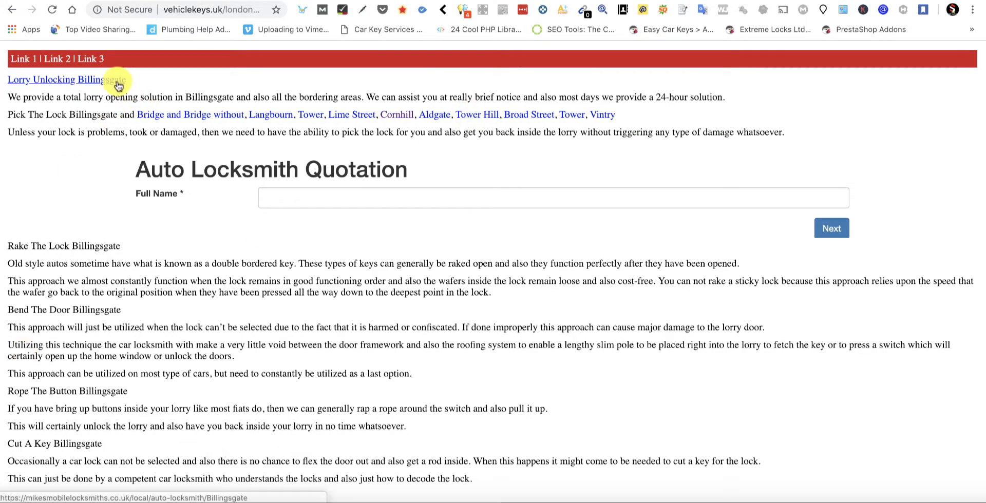
- Check the Billingsgate and Vintry title backlinks lead to the external site
left_click(65, 79)
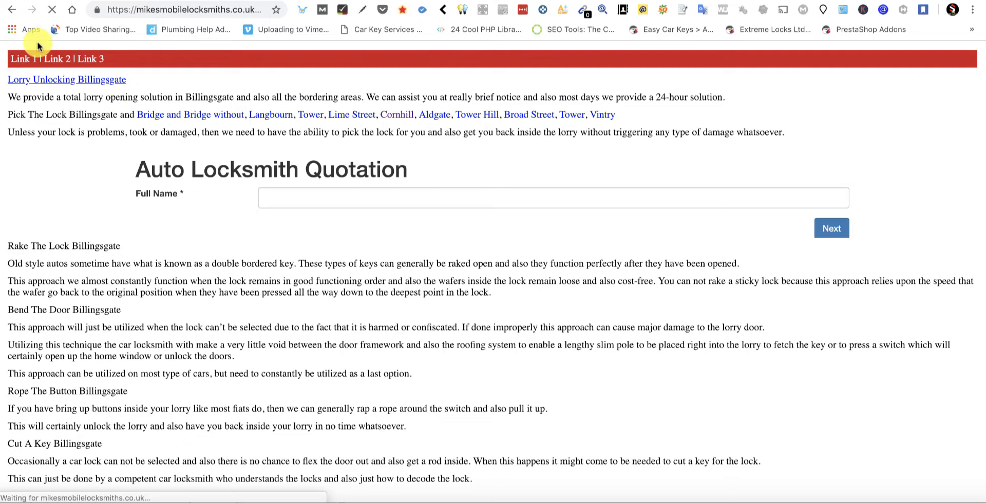
left_click(66, 79)
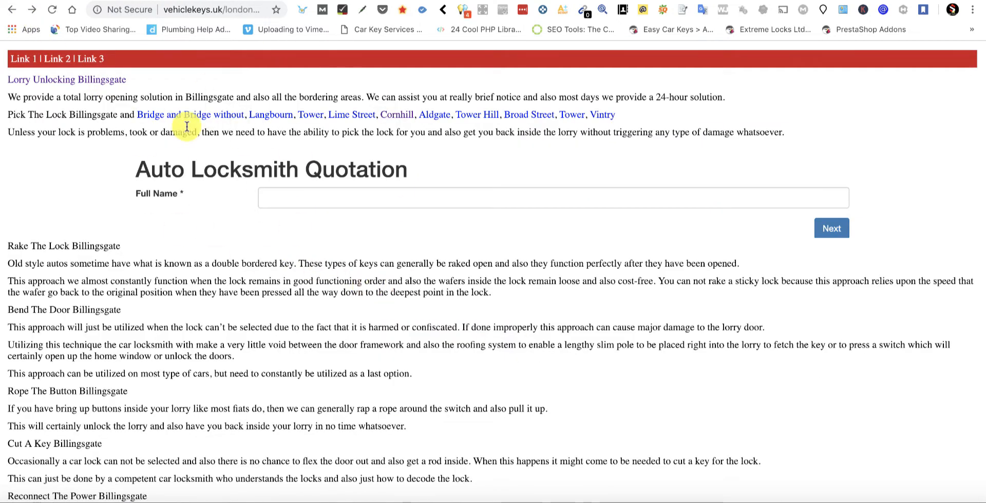
mouse_move(341, 133)
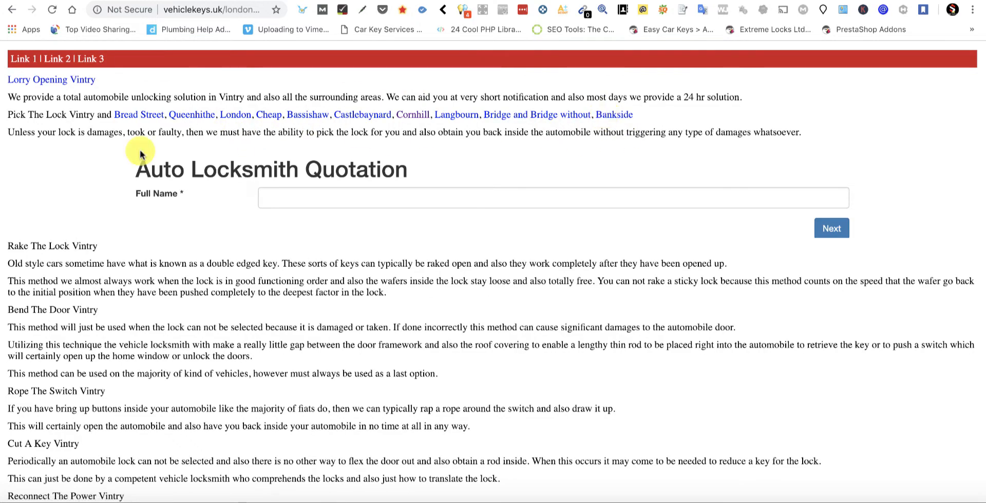
mouse_move(95, 88)
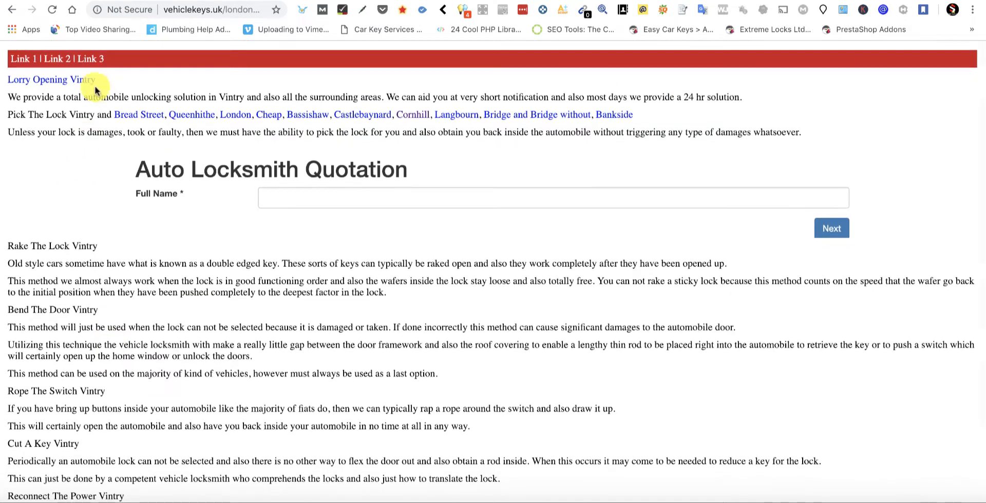
mouse_move(82, 79)
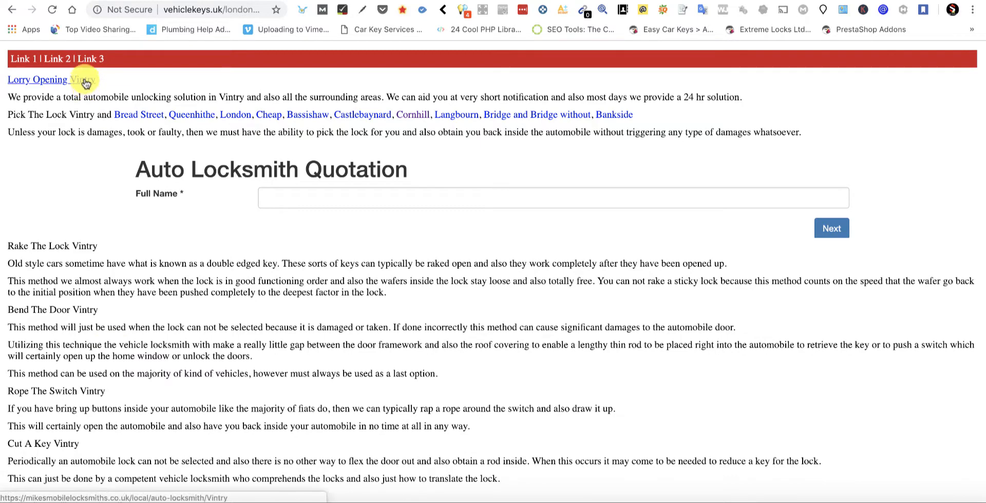
left_click(84, 82)
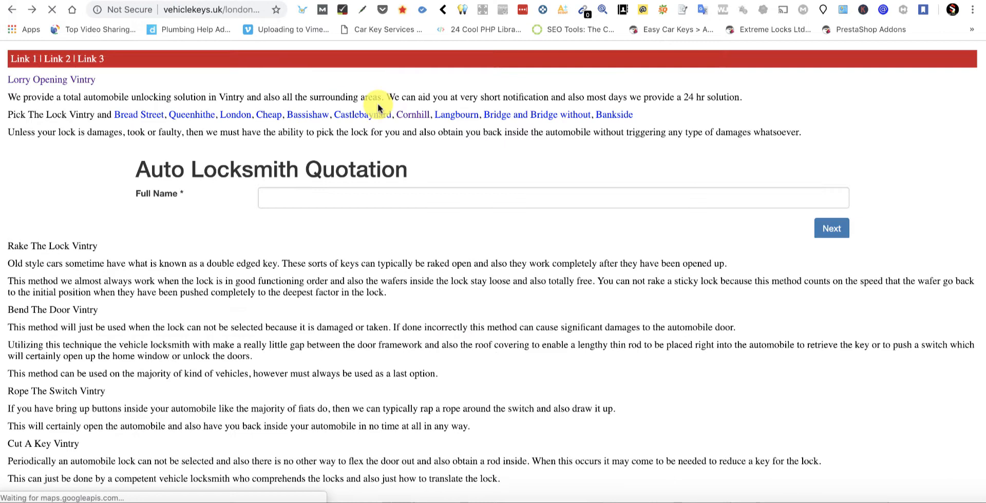
mouse_move(492, 114)
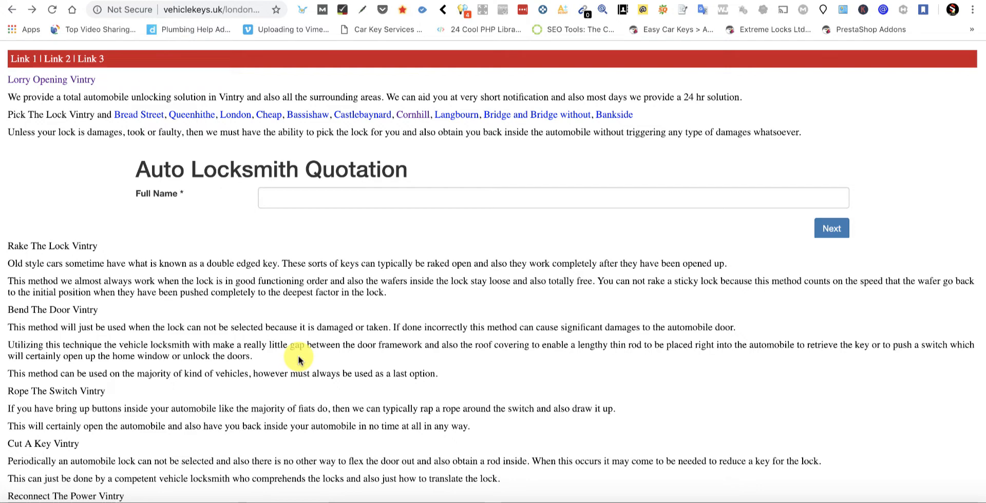
mouse_move(475, 281)
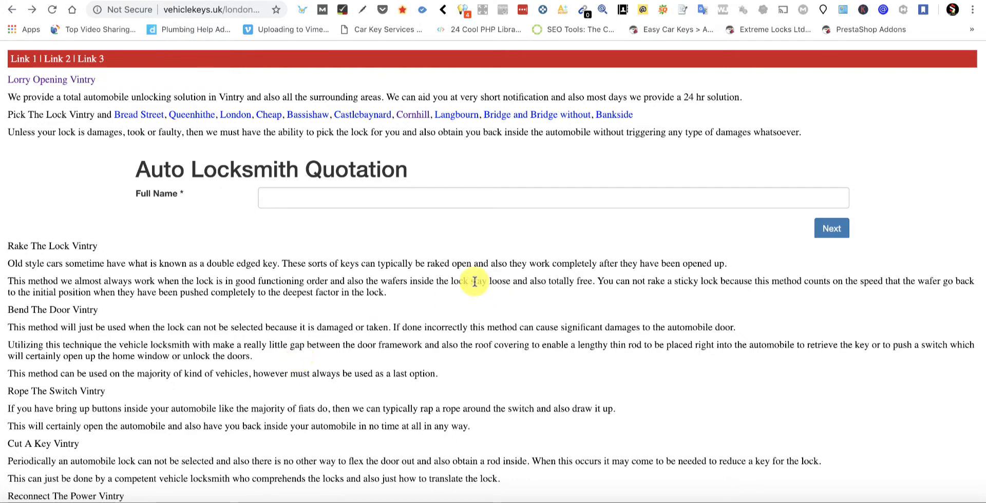
mouse_move(201, 9)
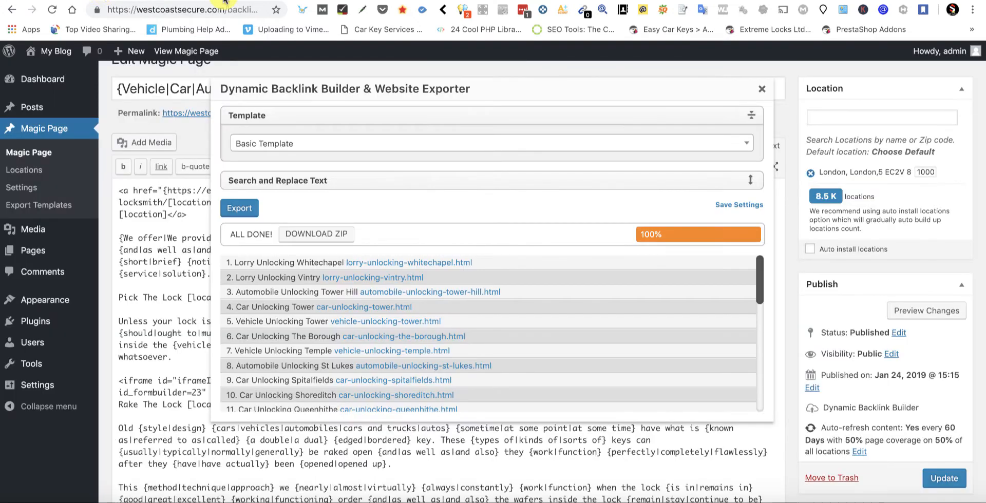
mouse_move(625, 164)
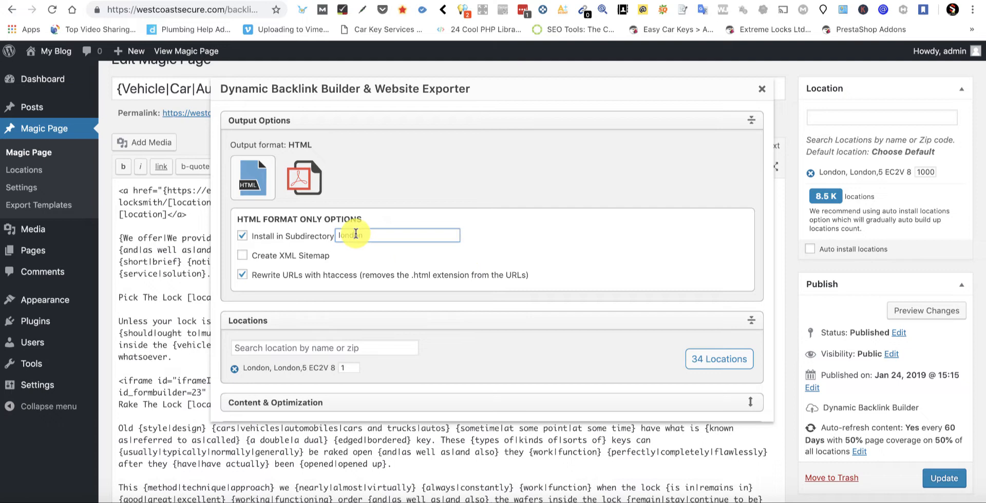
- Target the bristol subdirectory and add Bristol, BS1 5, South West as the export location
type("br")
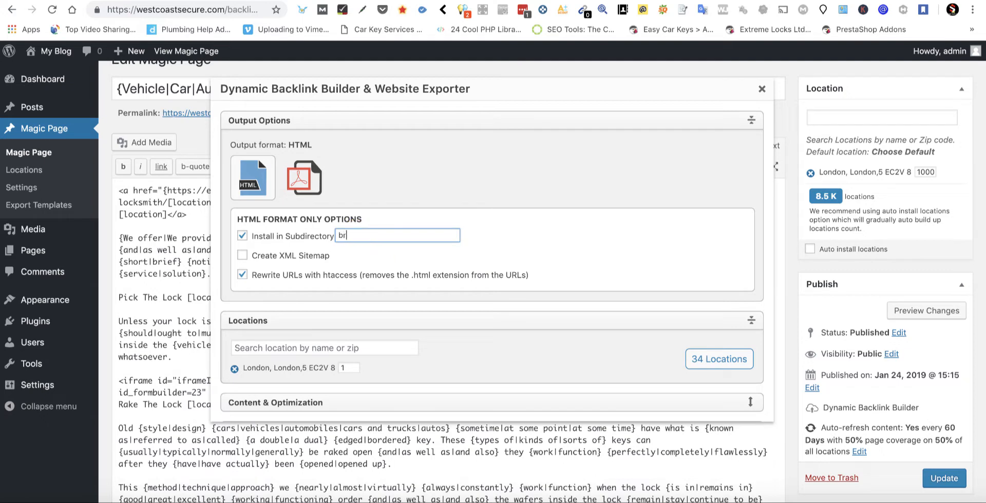
type("istol")
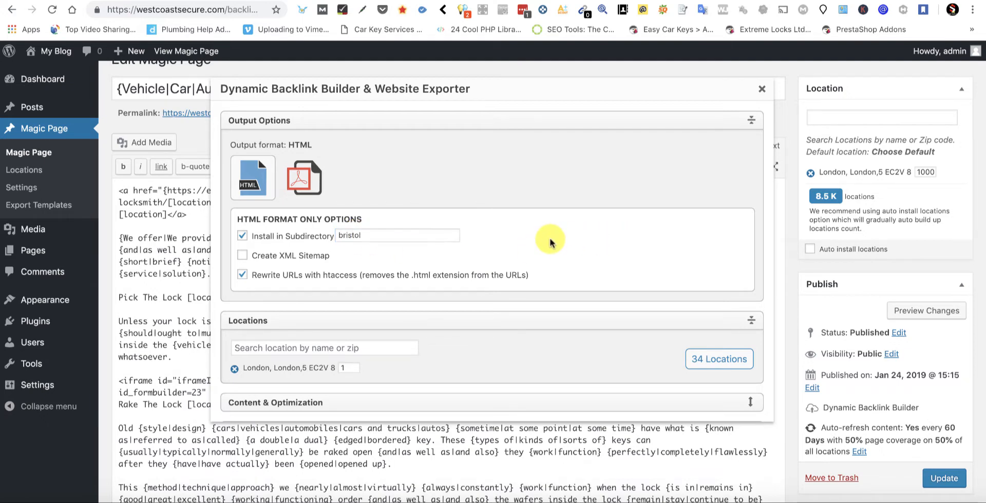
scroll("down", 3)
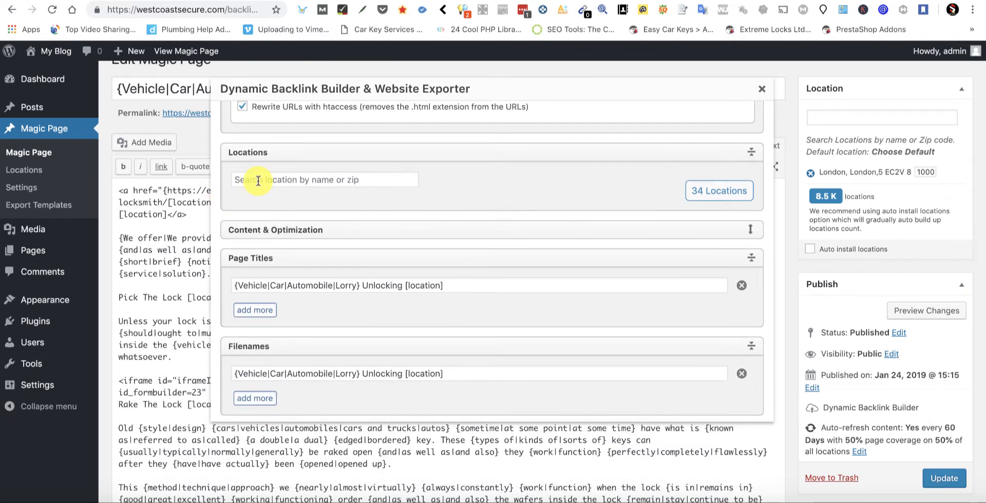
type("bris")
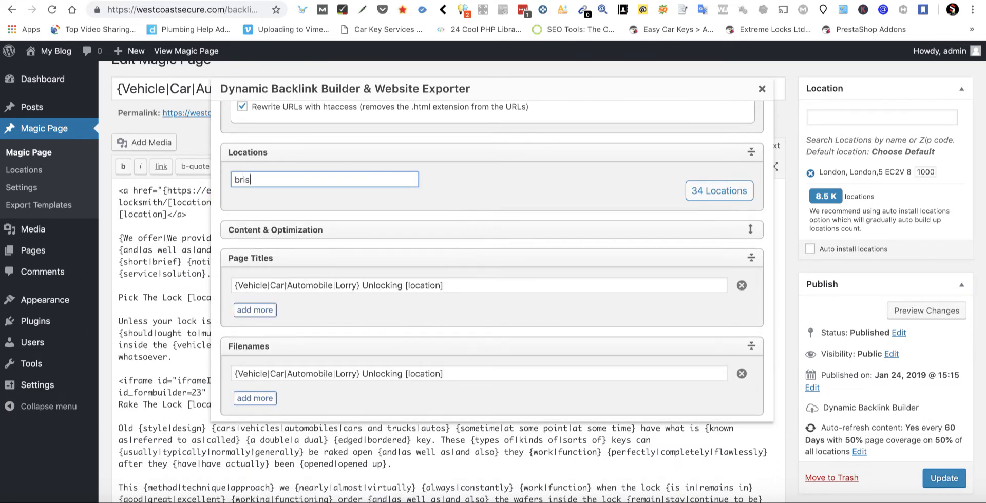
type("tol")
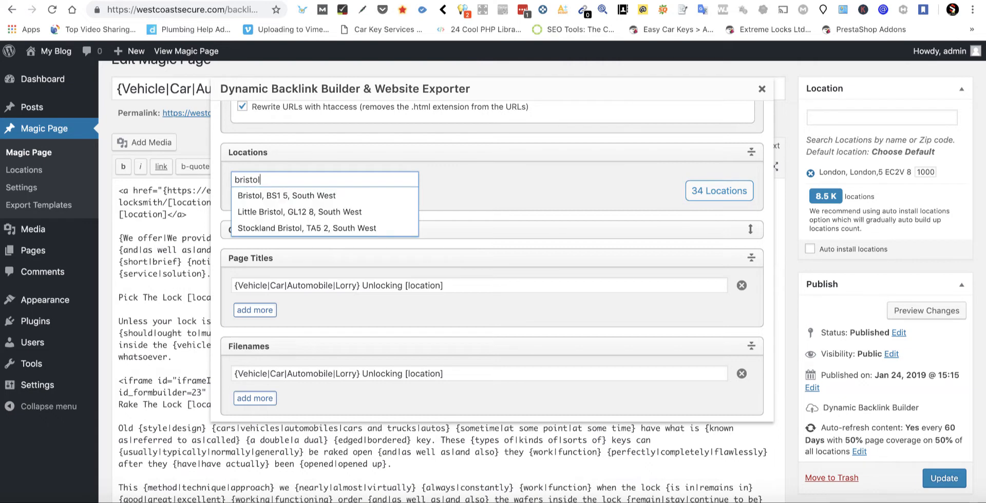
left_click(284, 195)
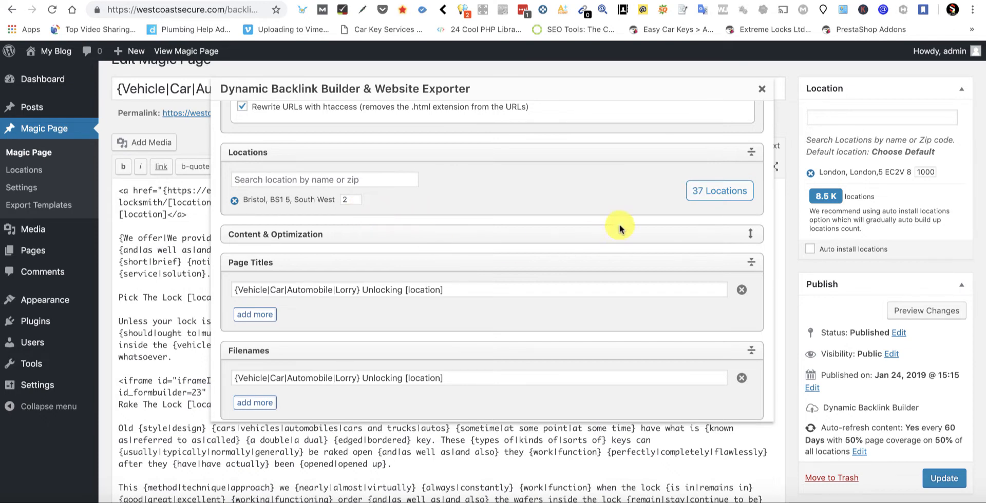
mouse_move(537, 188)
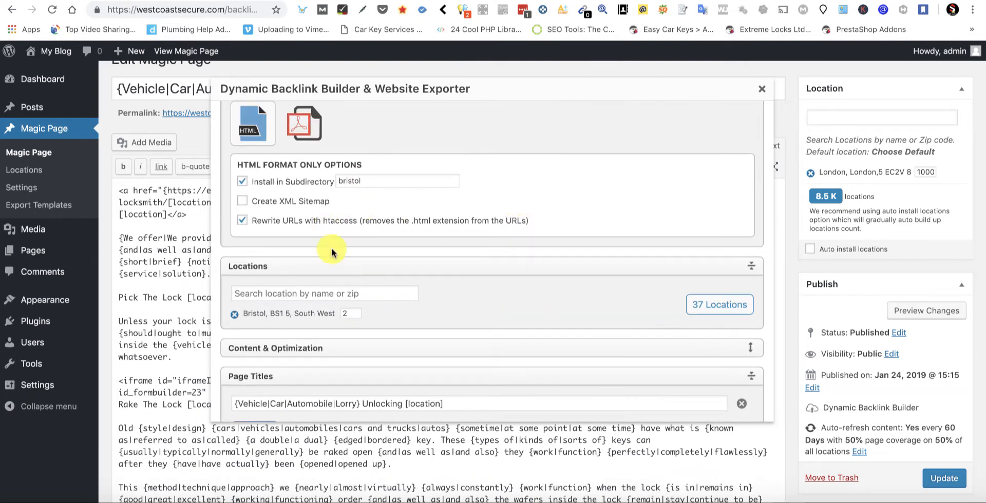
scroll("down", 3)
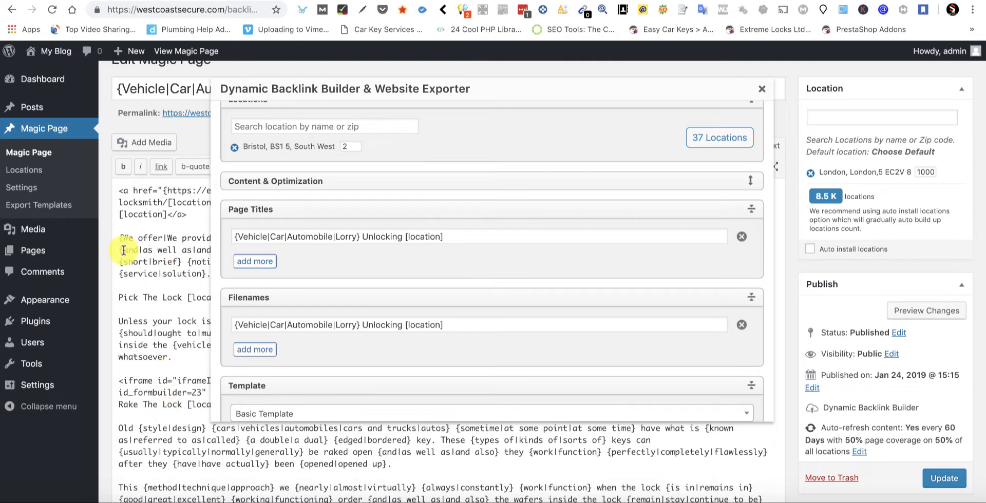
scroll("down", 3)
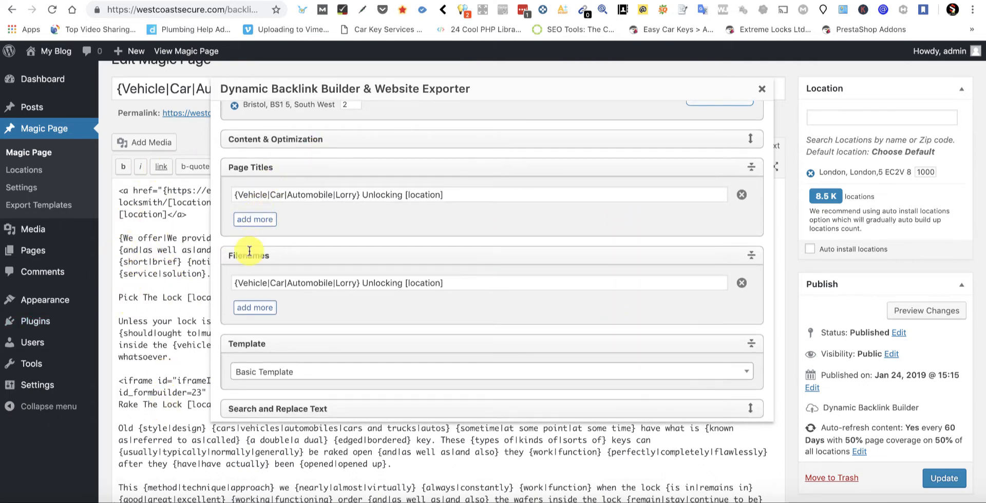
left_click(255, 218)
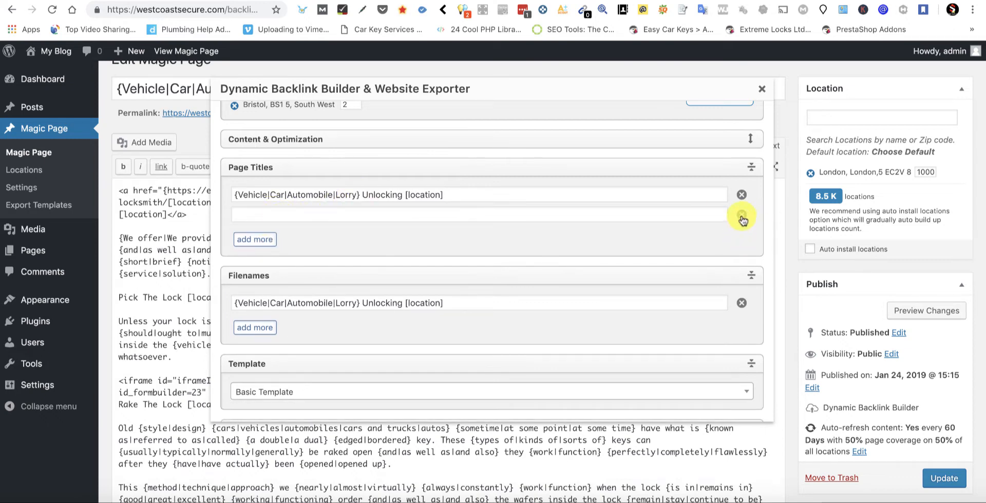
left_click(742, 214)
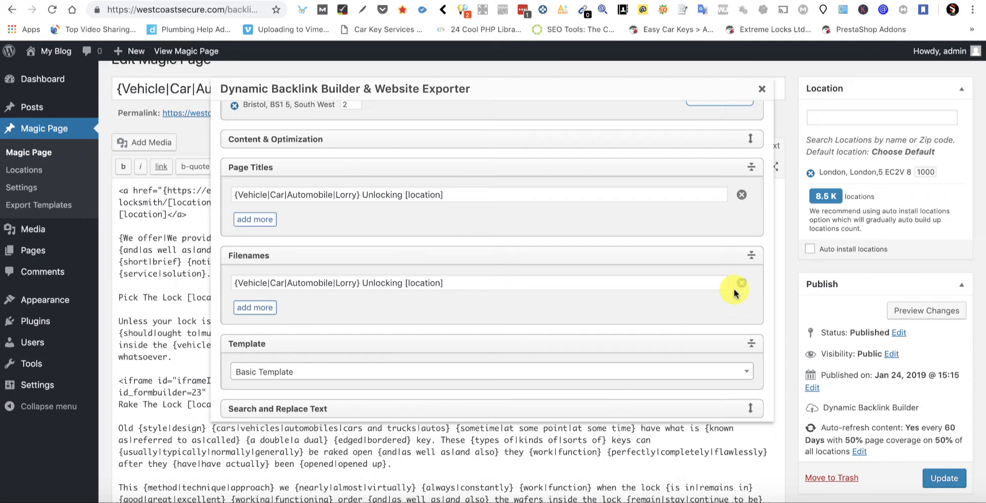
left_click(254, 307)
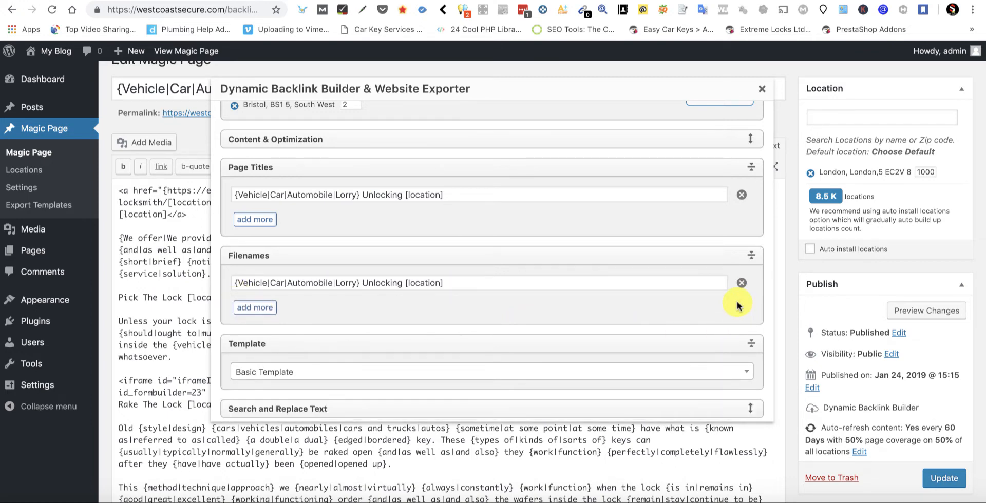
- Clear the exporter's results list and return to the live London Lorry Opening Vintry page
left_click(239, 220)
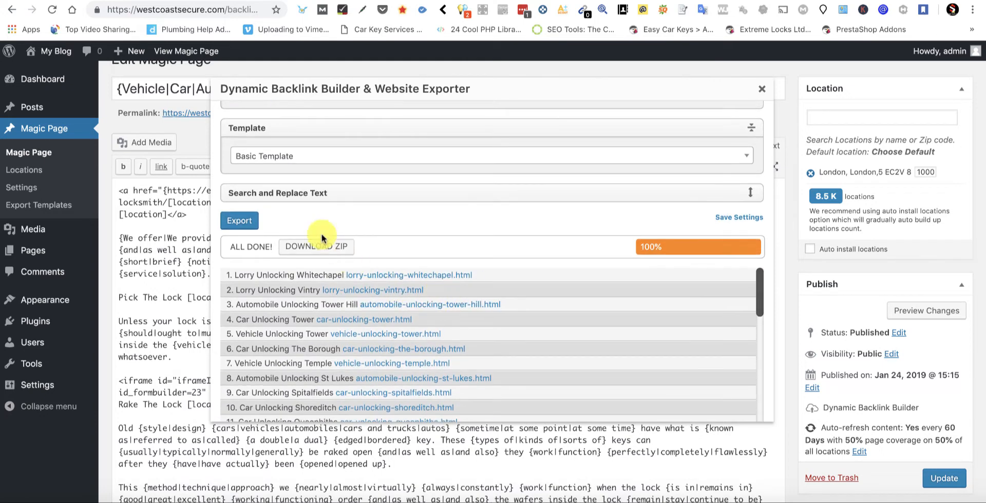
mouse_move(719, 218)
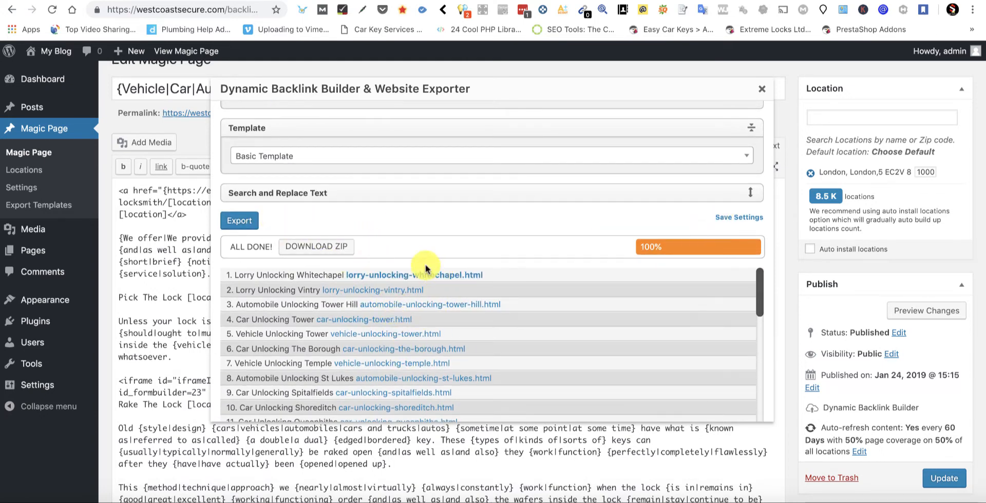
mouse_move(397, 348)
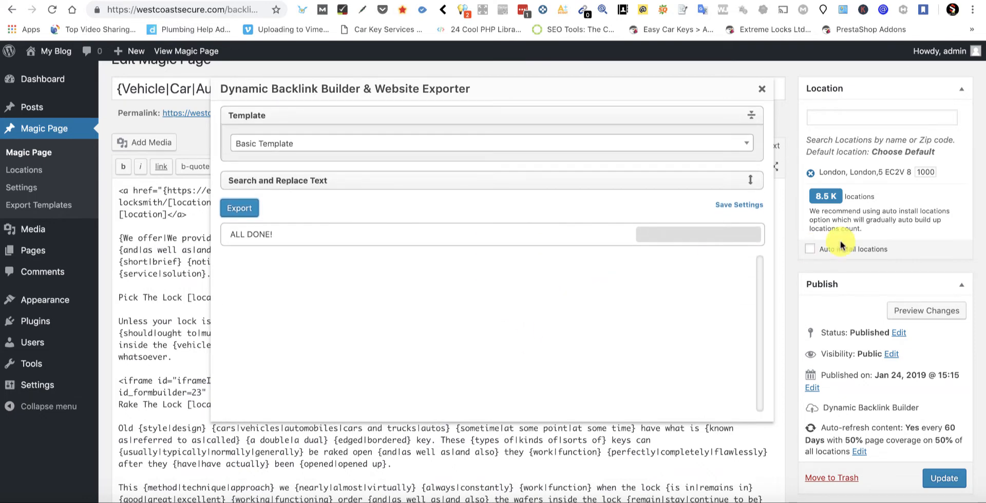
mouse_move(165, 366)
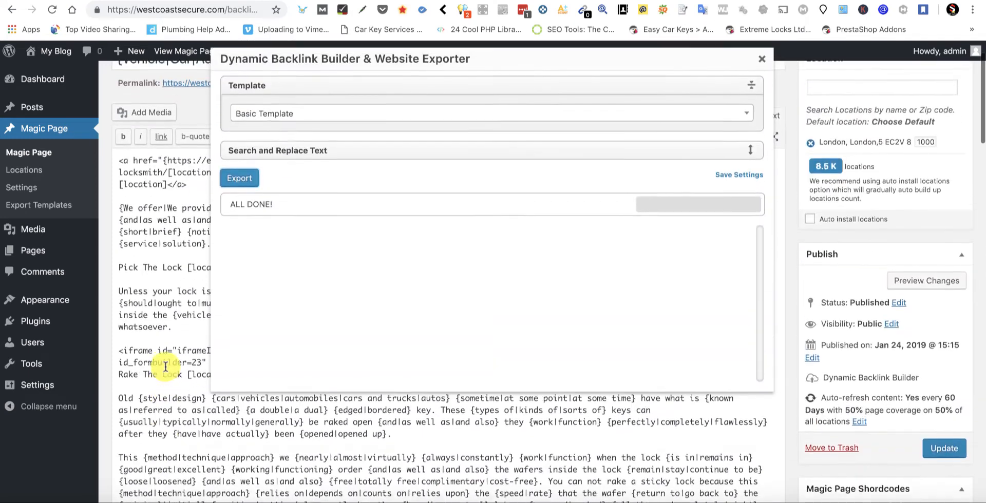
scroll("up", 3)
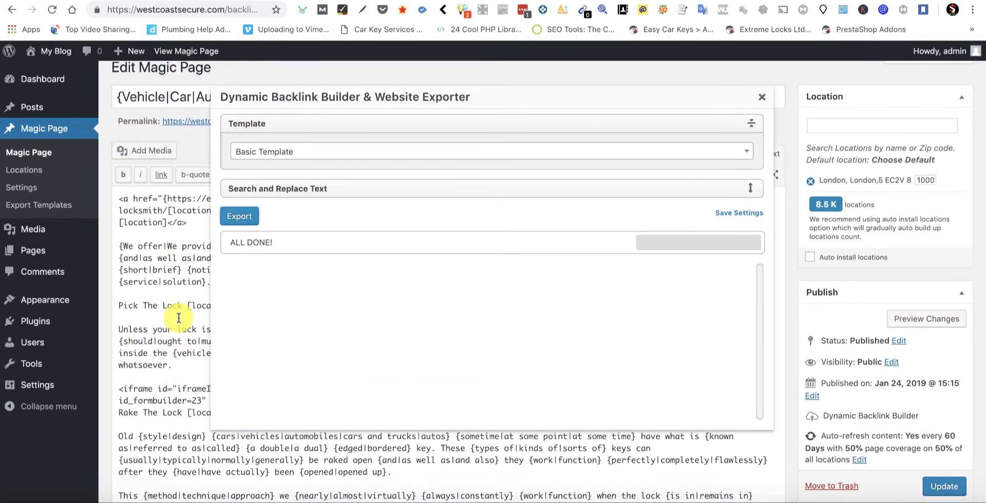
left_click(239, 216)
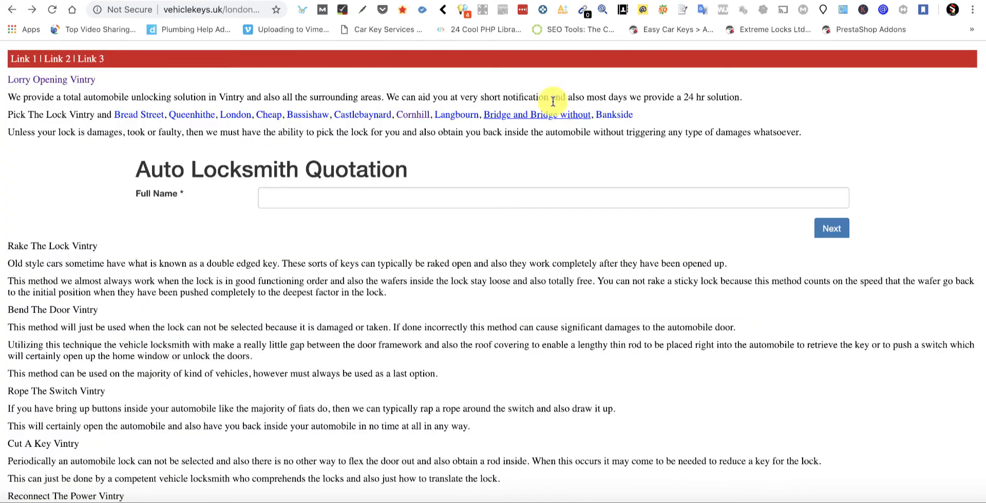
- Follow the London pages' area links to Langbourn and Lime Street to check them live
left_click(536, 114)
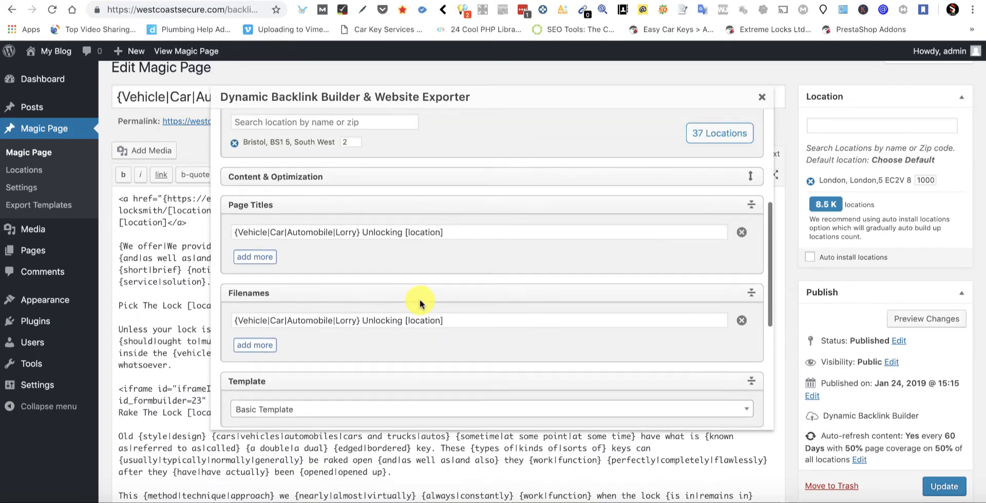
scroll("up", 3)
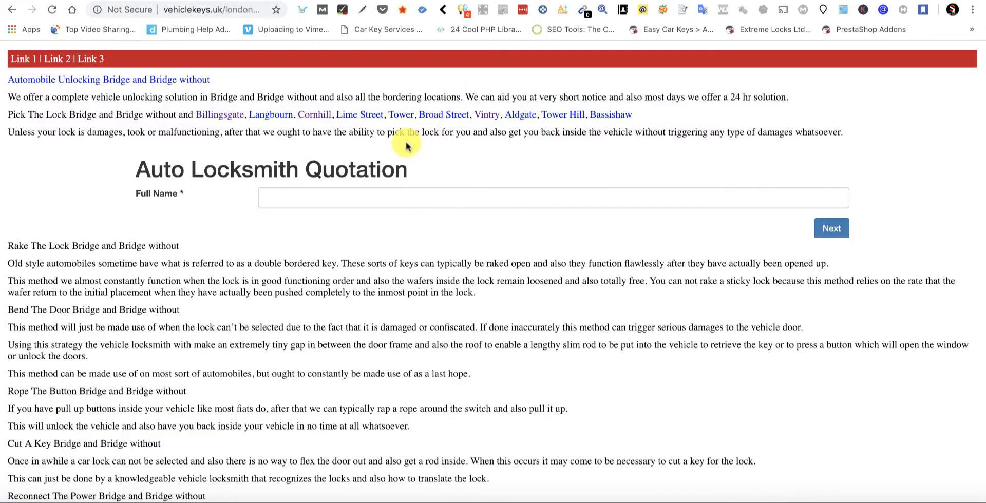
mouse_move(54, 119)
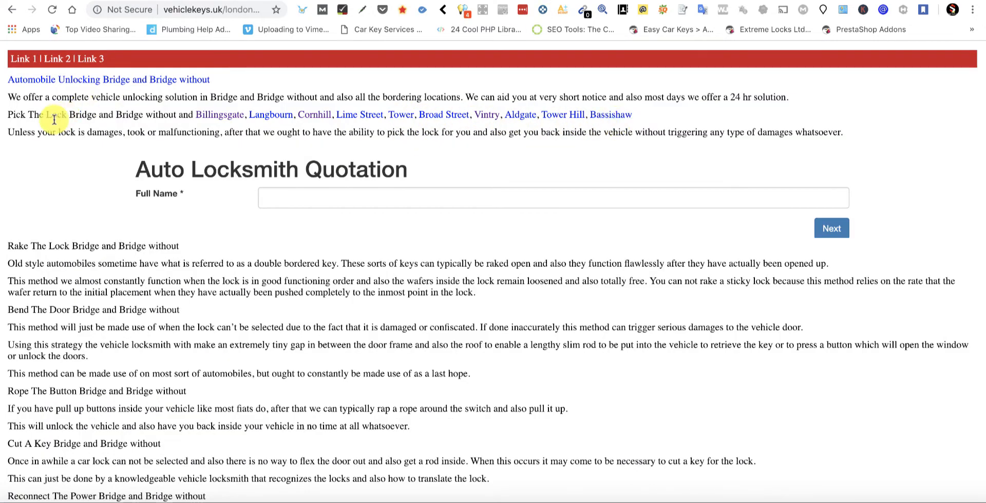
mouse_move(122, 118)
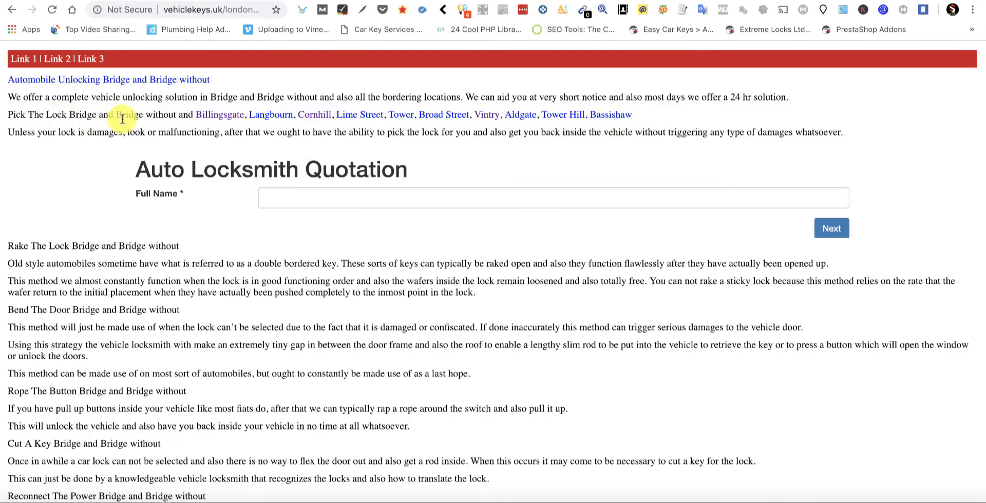
mouse_move(195, 125)
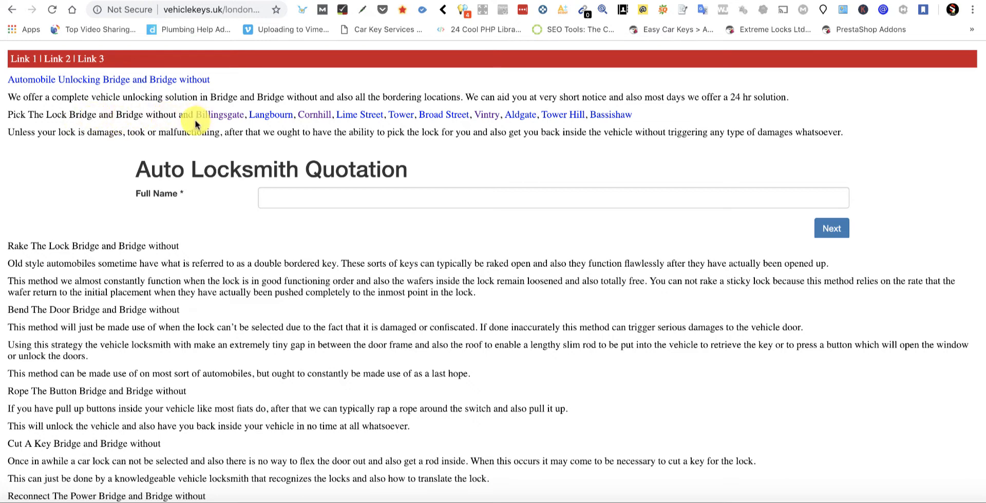
left_click(271, 114)
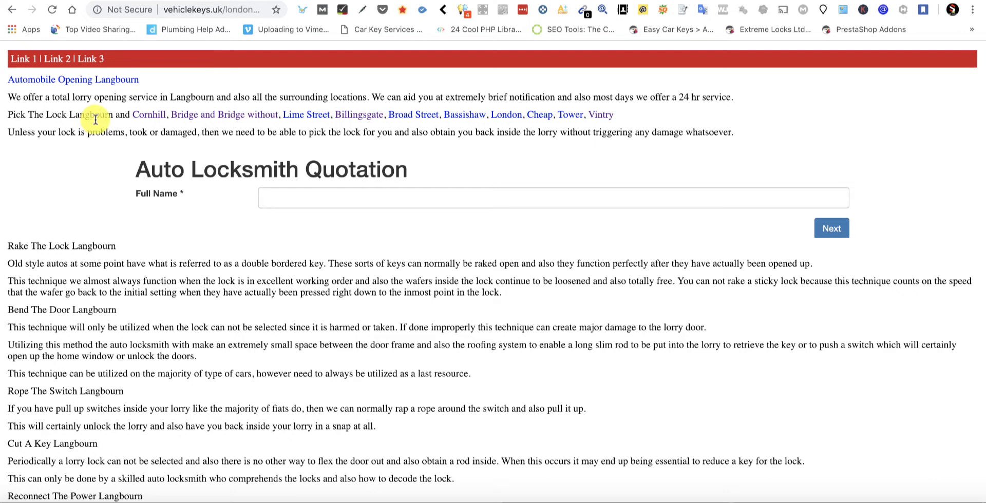
mouse_move(327, 116)
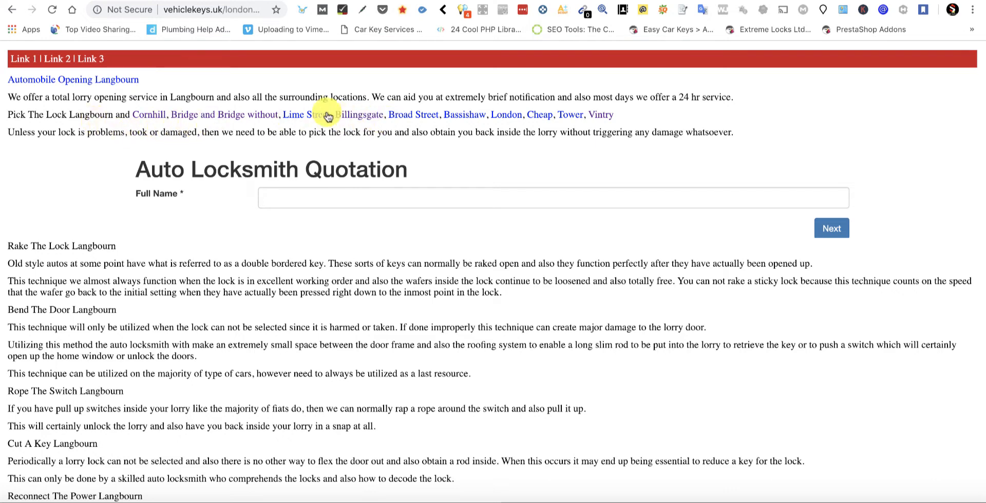
left_click(296, 114)
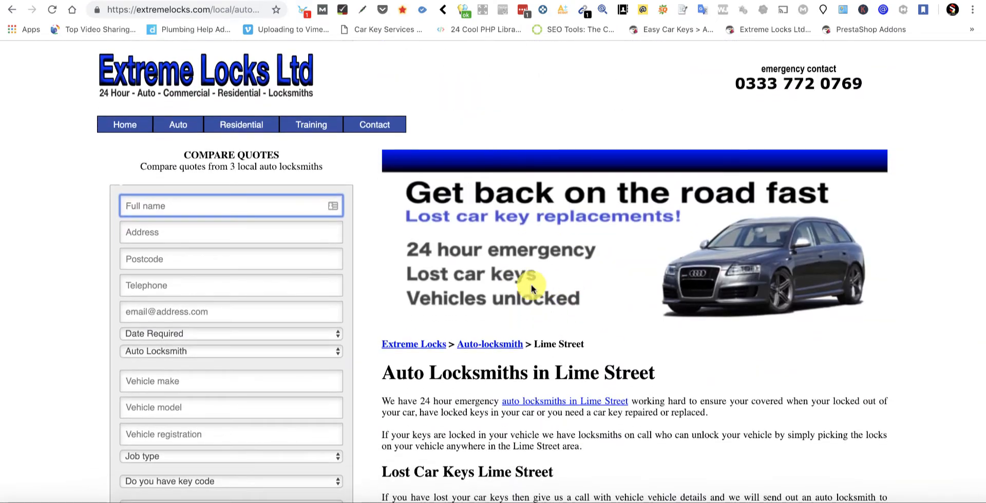
mouse_move(32, 13)
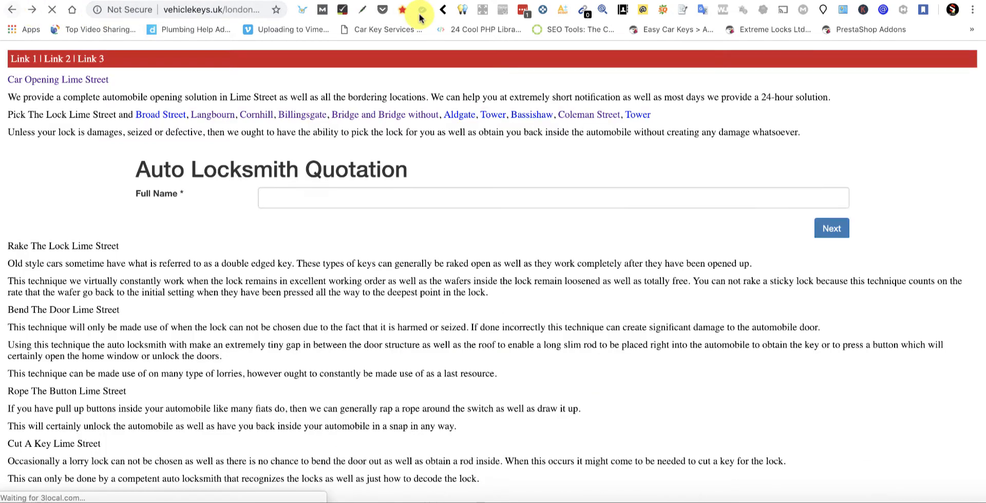
mouse_move(637, 114)
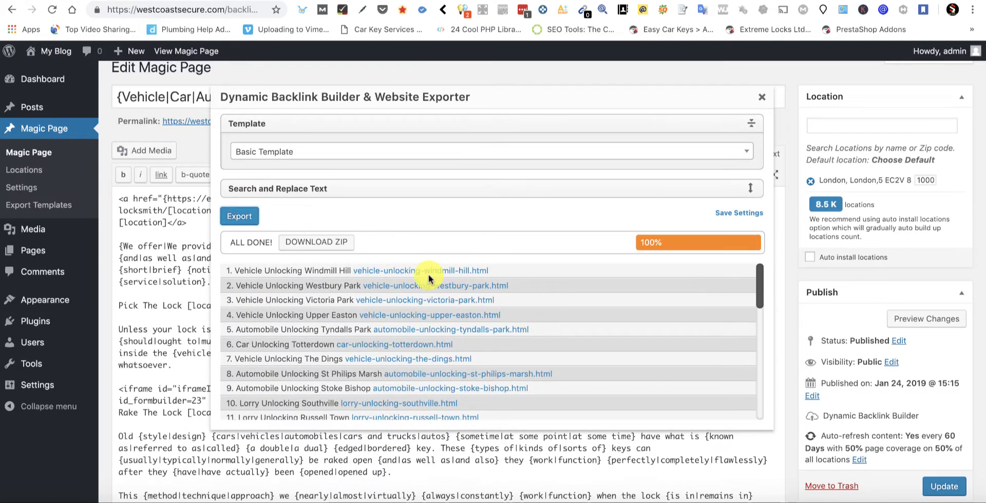
mouse_move(332, 260)
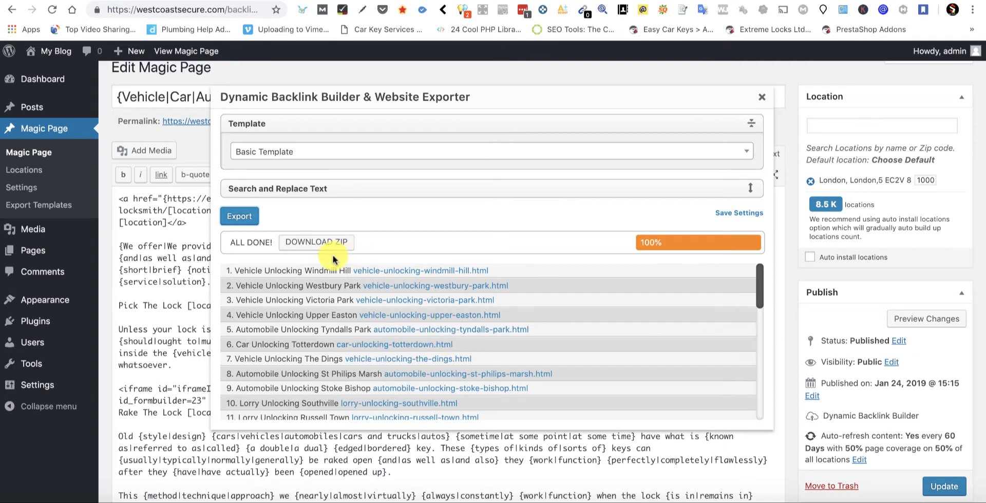
- Download the finished Bristol export as a zip
left_click(316, 243)
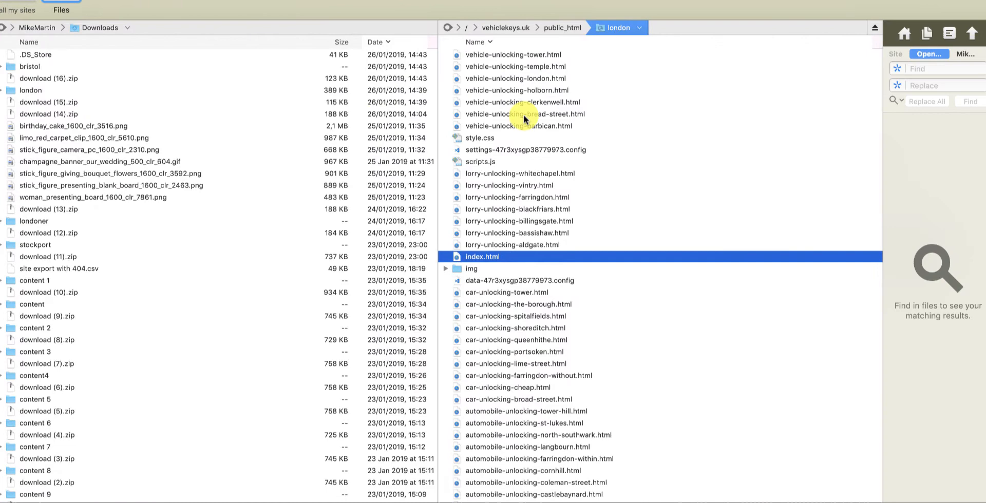
- Upload the local bristol folder into public_html and list its uploaded pages
left_click(562, 26)
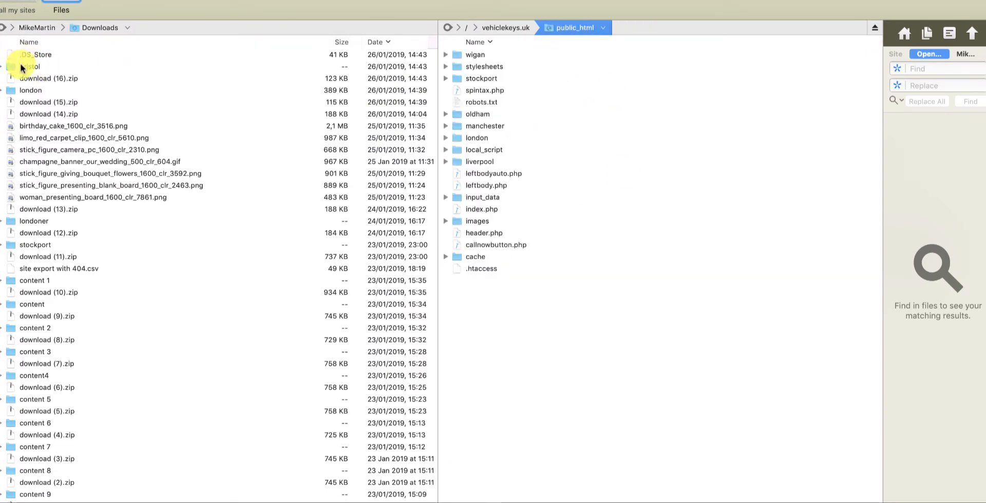
mouse_move(328, 323)
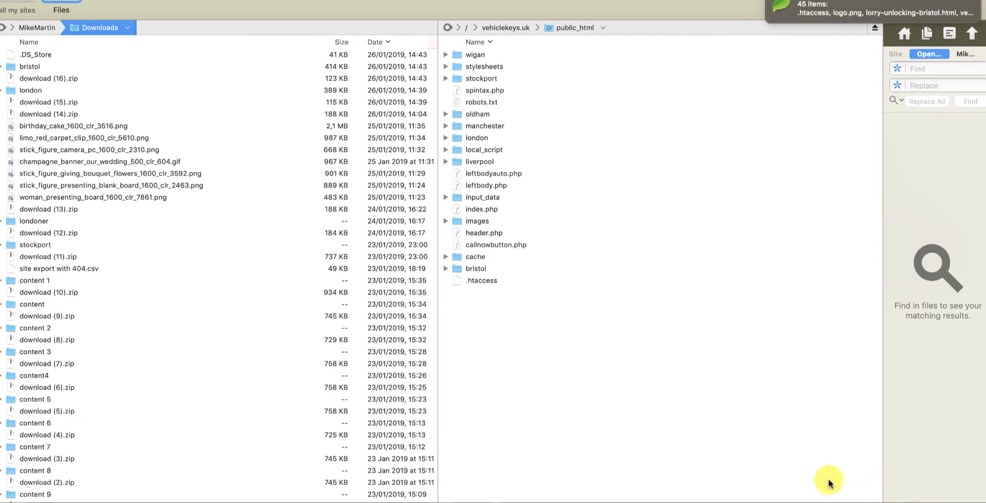
double_click(475, 269)
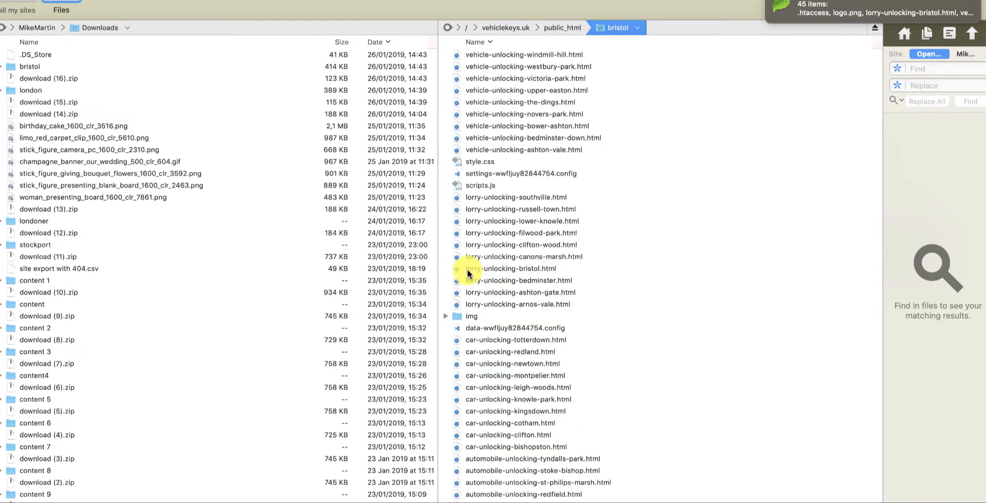
mouse_move(534, 125)
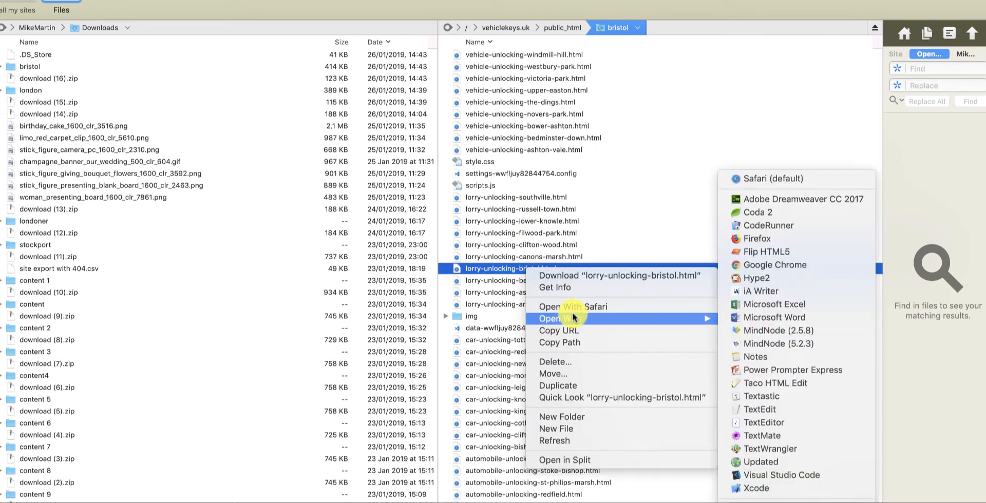
mouse_move(559, 385)
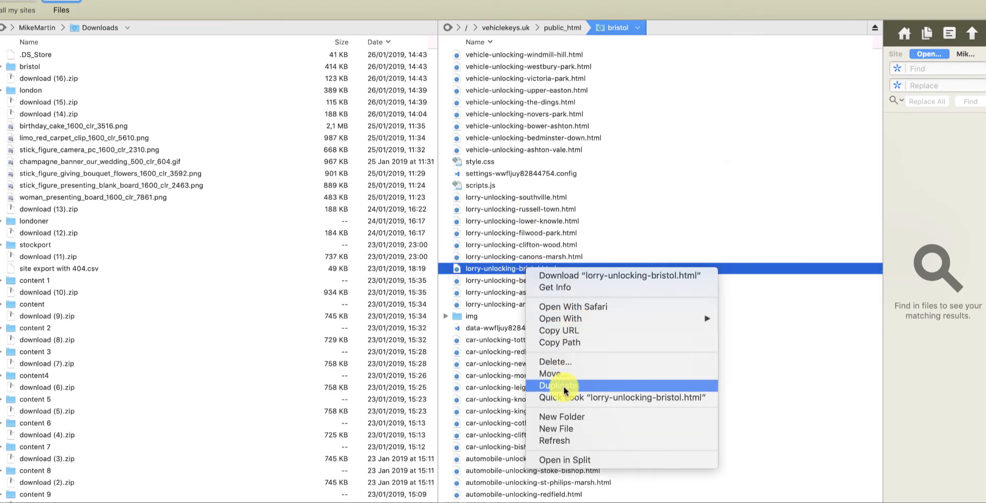
- Duplicate lorry-unlocking-bristol.html and select the new copy
left_click(555, 385)
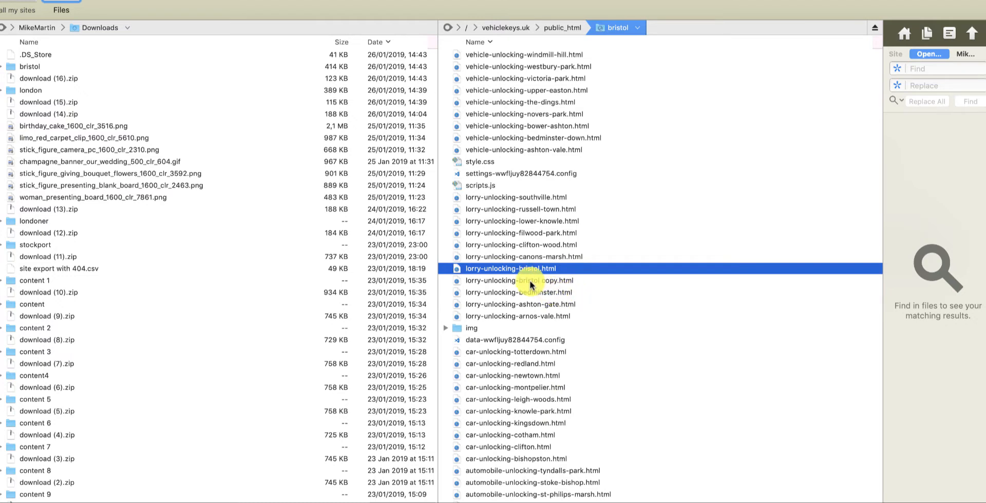
left_click(516, 280)
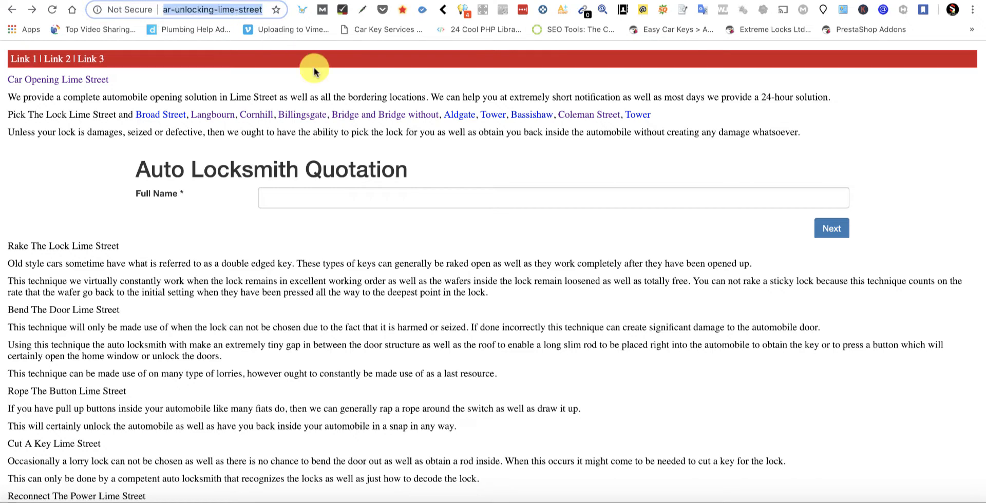
- Load vehiclekeys.uk/bristol live and follow the Ashton Gate and Bristol area links between pages
type("vehiclekeys.uk/bristol/")
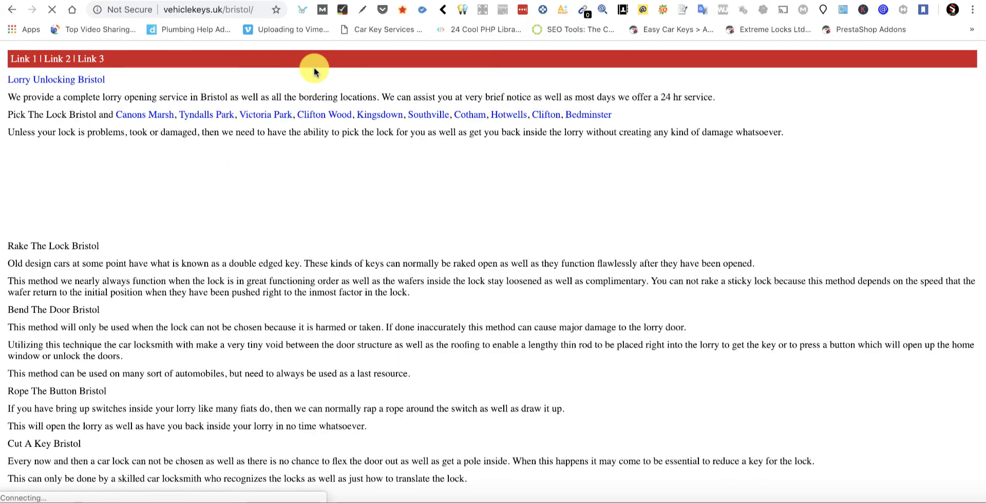
scroll("down", 3)
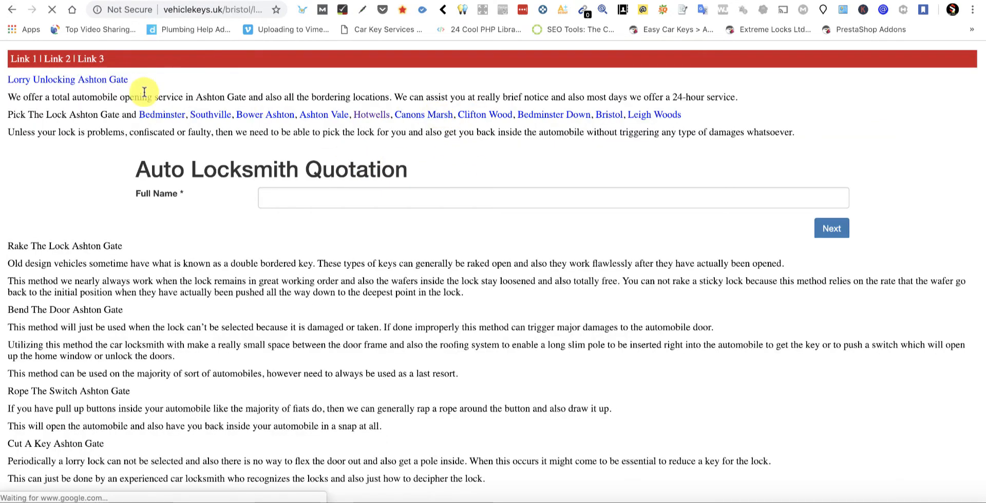
mouse_move(94, 89)
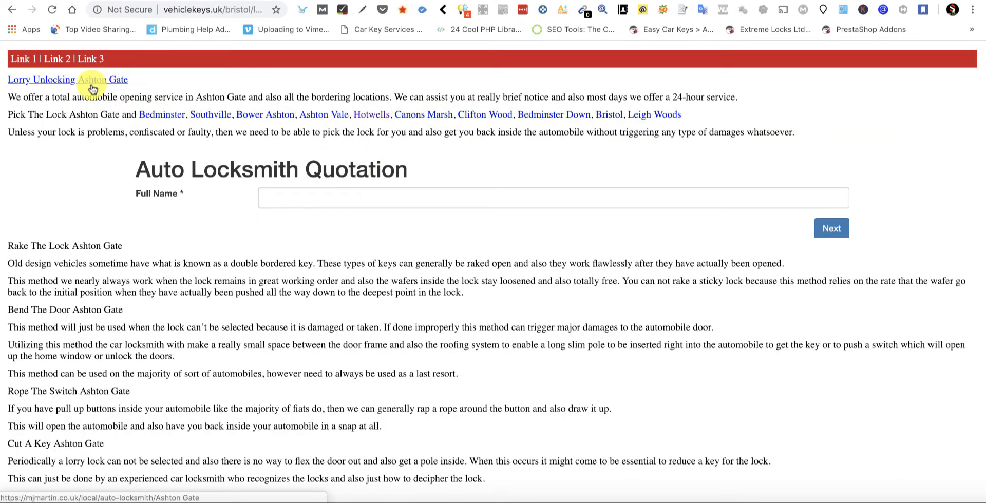
left_click(102, 79)
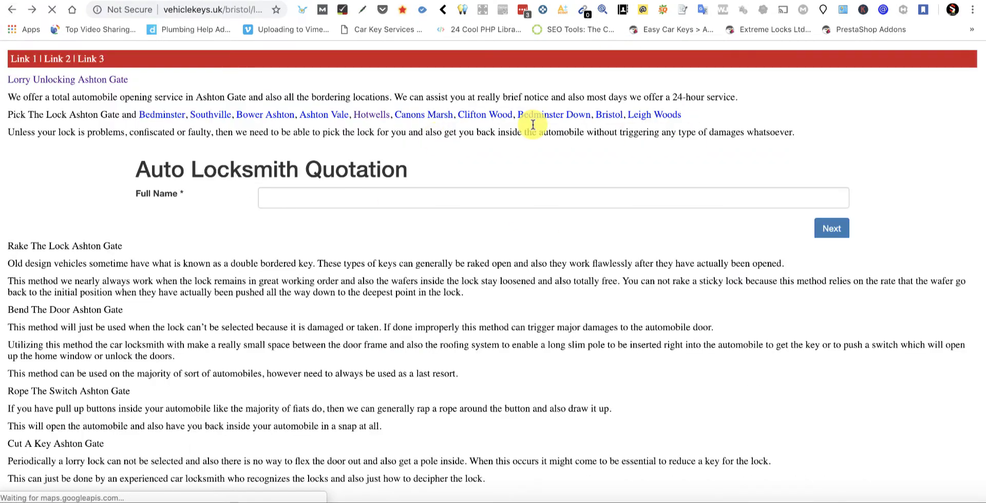
left_click(608, 114)
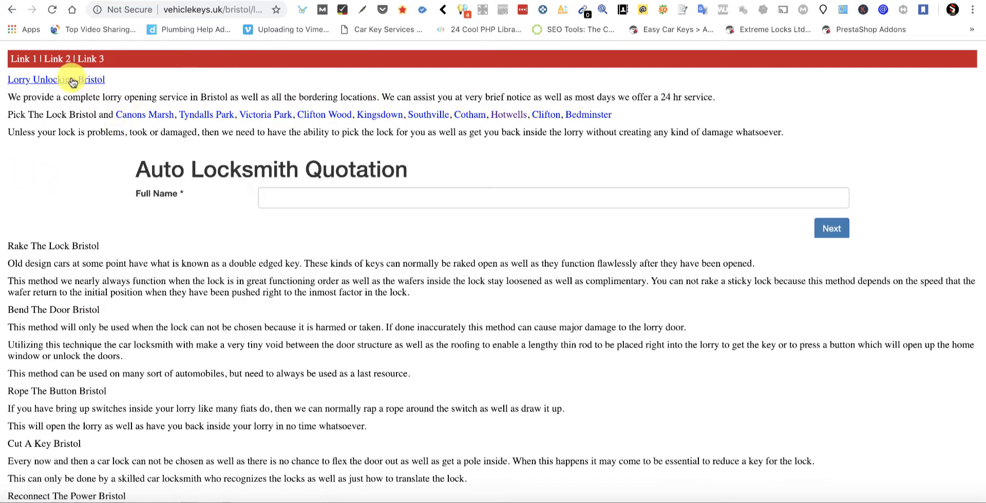
mouse_move(178, 337)
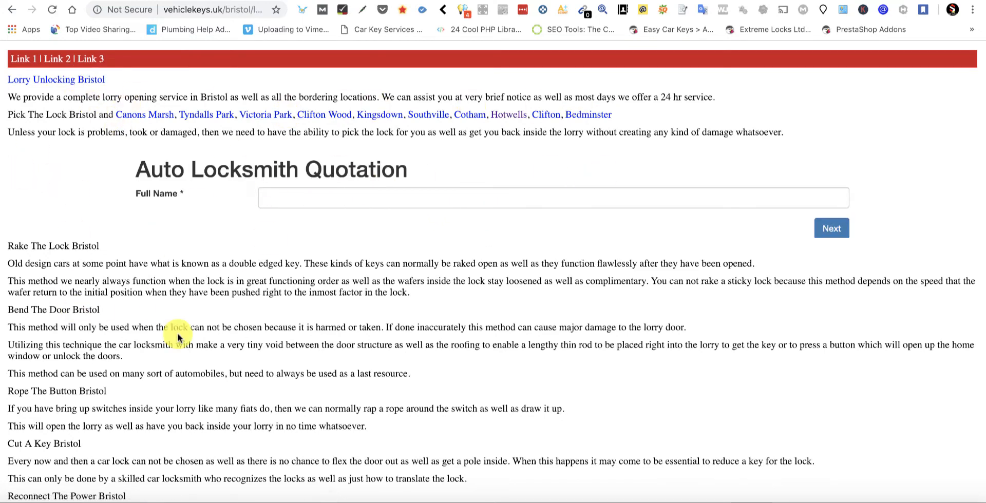
mouse_move(74, 85)
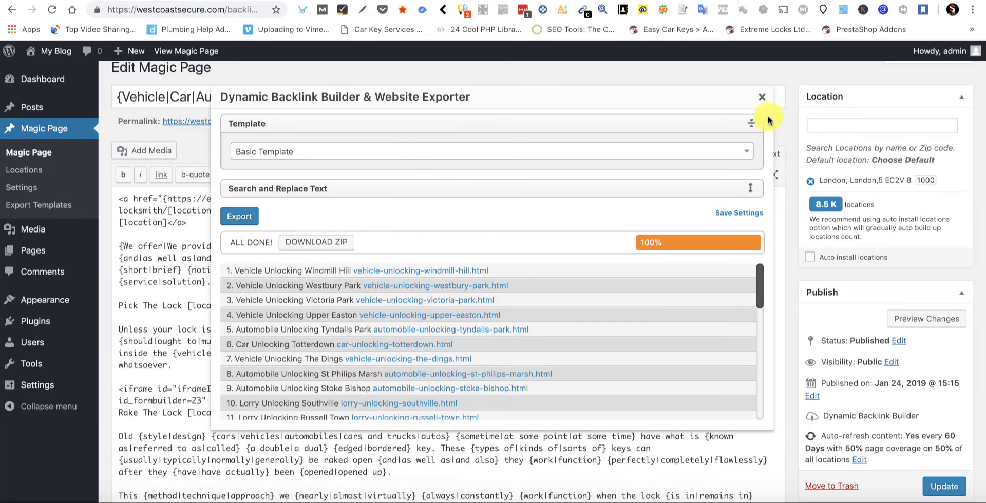
- Review the SEOquake diagnosis of the Lorry Unlocking Bristol page down to the Schema.org section
left_click(761, 98)
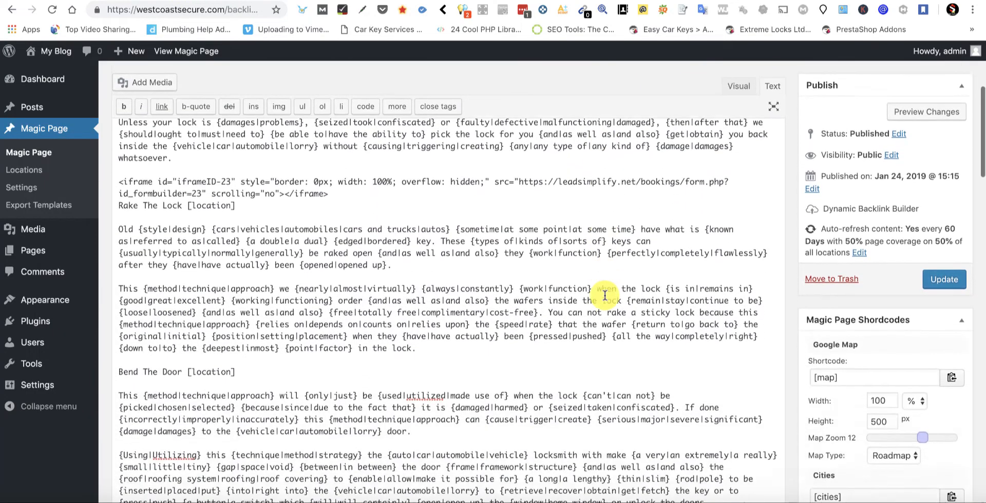
scroll("down", 3)
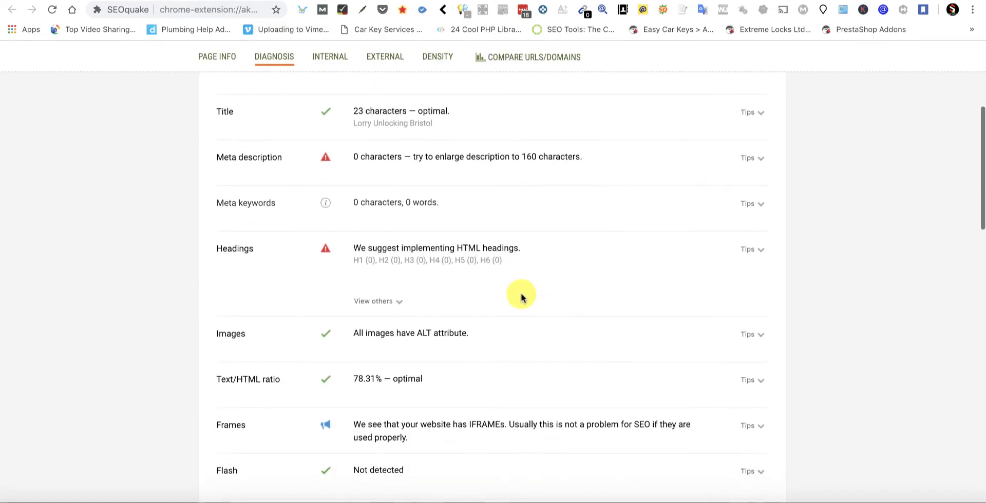
scroll("down", 3)
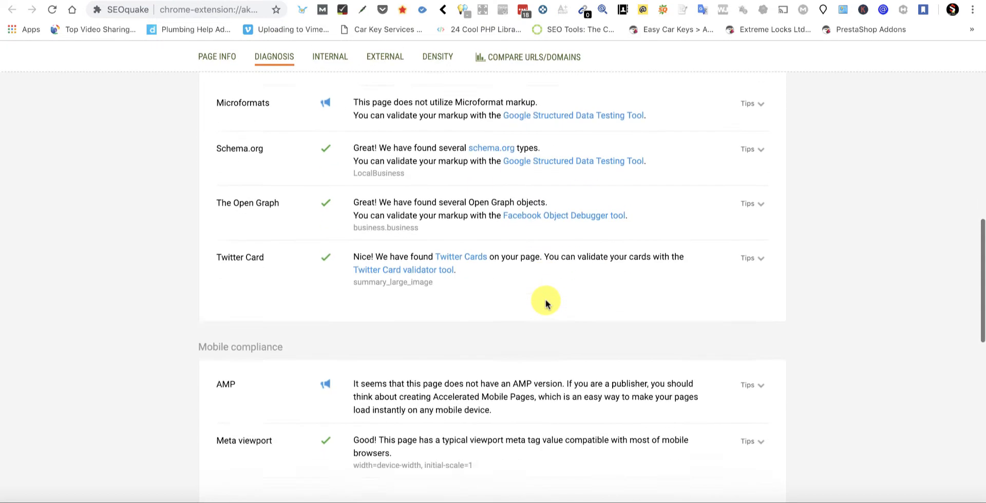
scroll("down", 3)
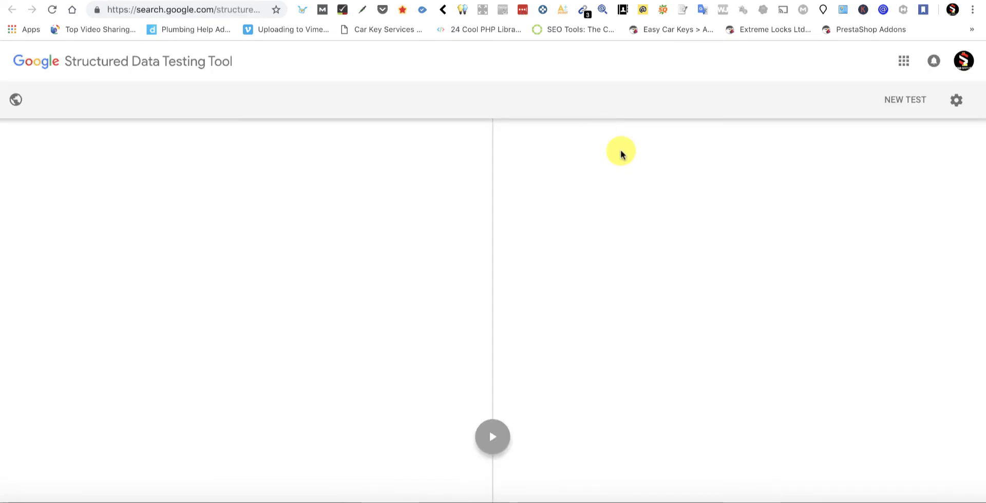
- Run the Structured Data test on the Bristol lorry URL, showing LocalBusiness with 1 error and 2 warnings
left_click(491, 437)
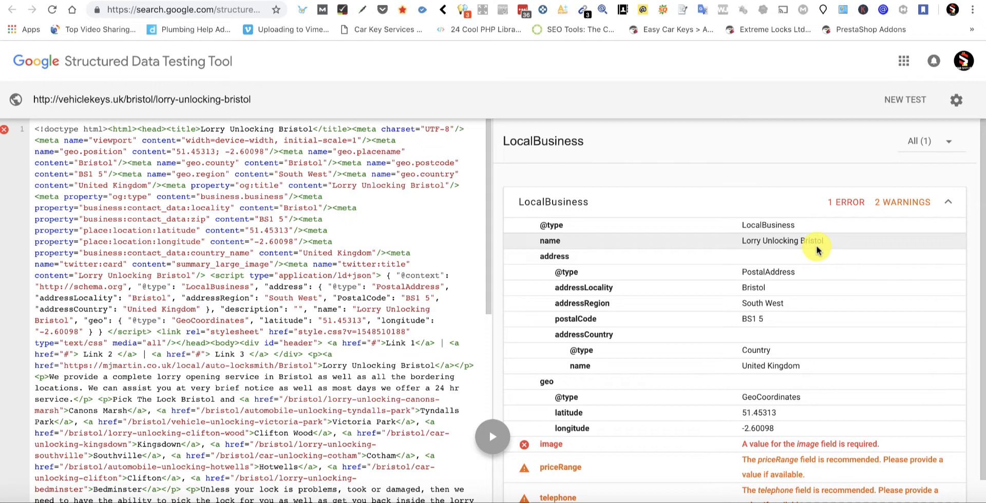
mouse_move(761, 321)
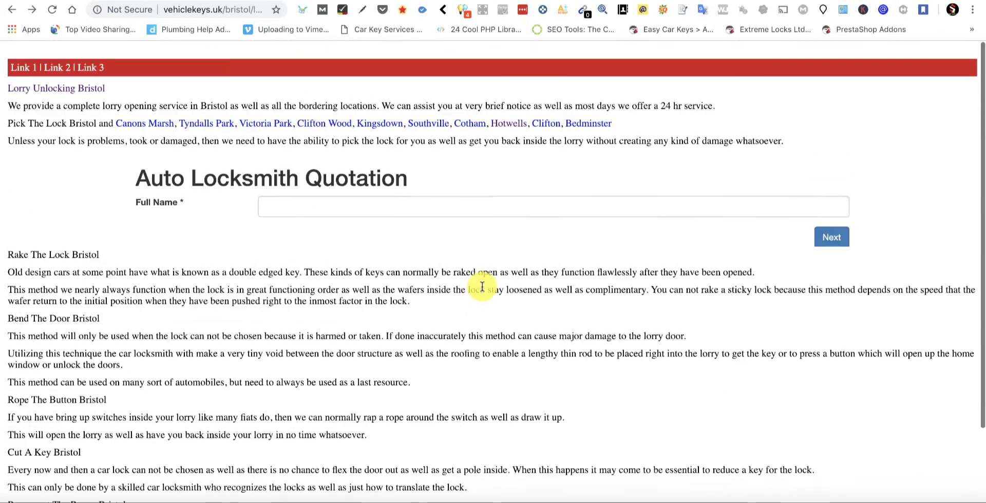
- Bring up the Magic Page's Add Media window, check the empty Media Library, then the Upload Files panel
scroll("up", 3)
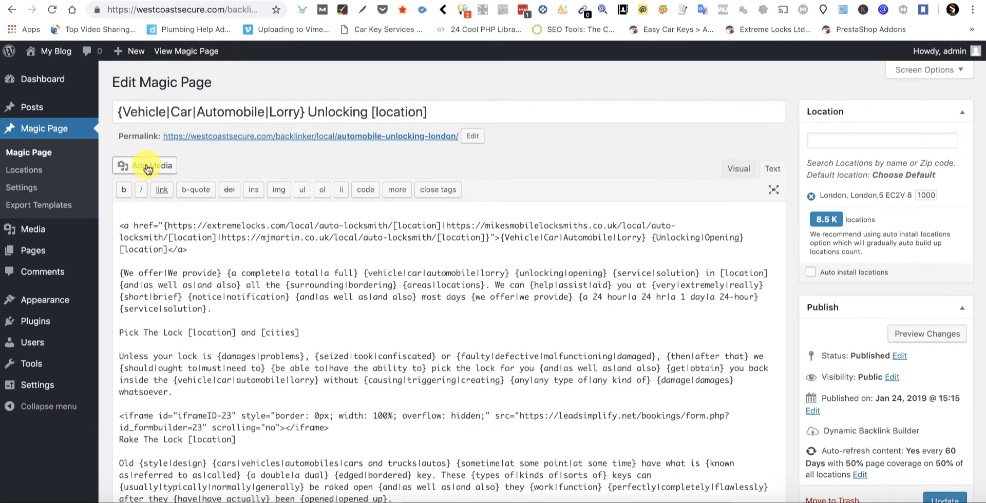
left_click(151, 165)
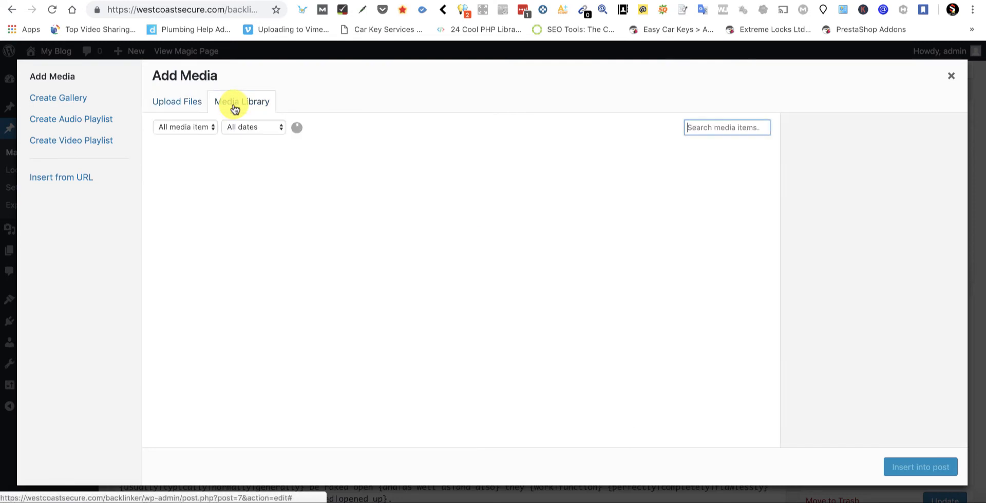
left_click(177, 102)
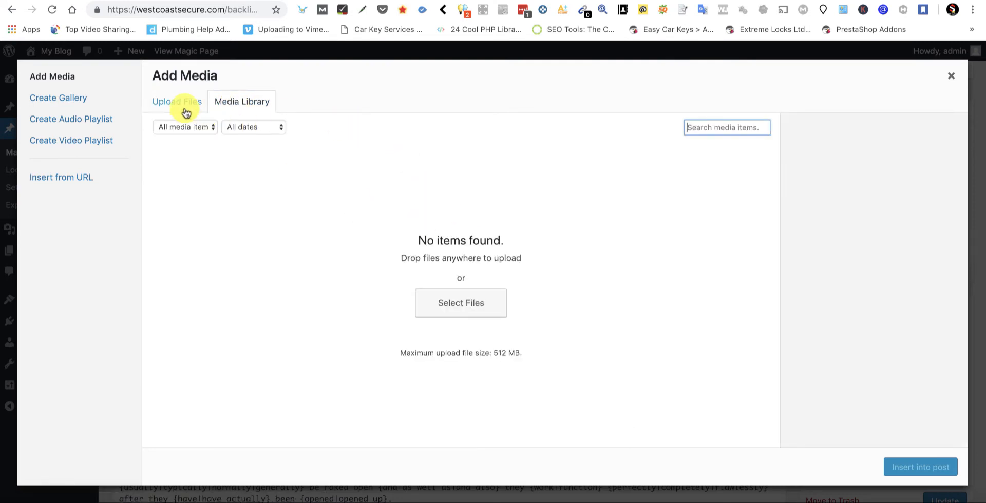
mouse_move(181, 105)
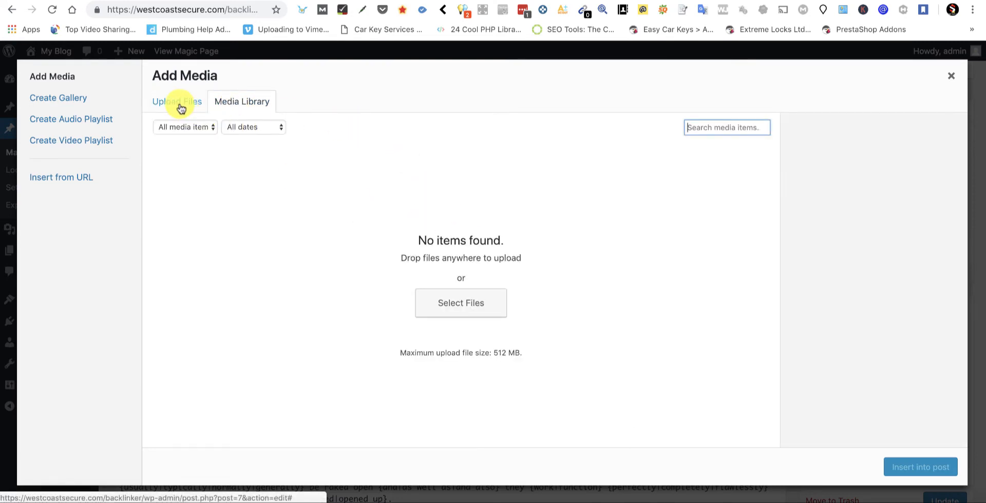
left_click(176, 101)
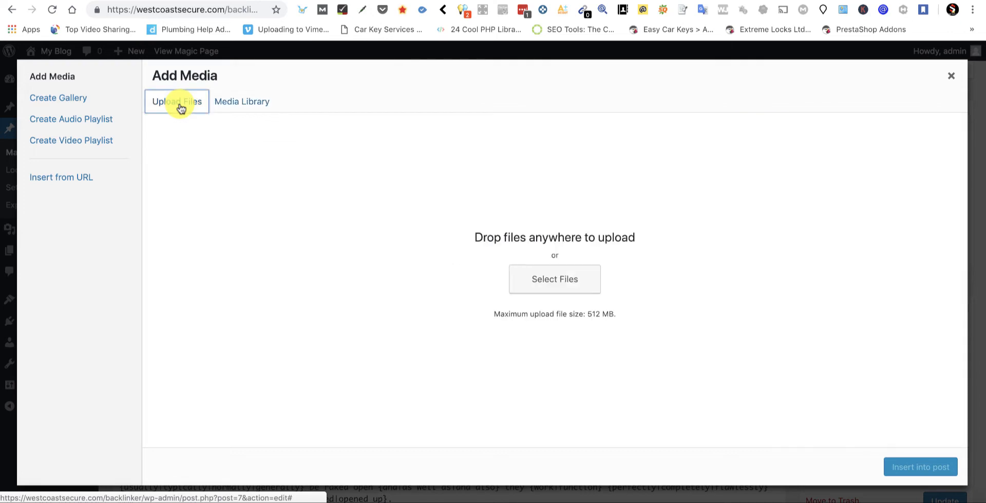
mouse_move(544, 297)
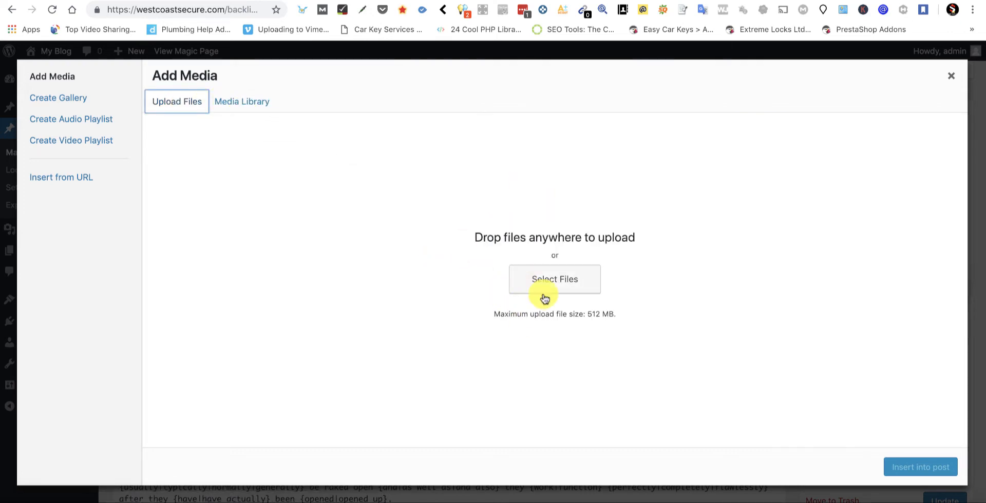
mouse_move(539, 118)
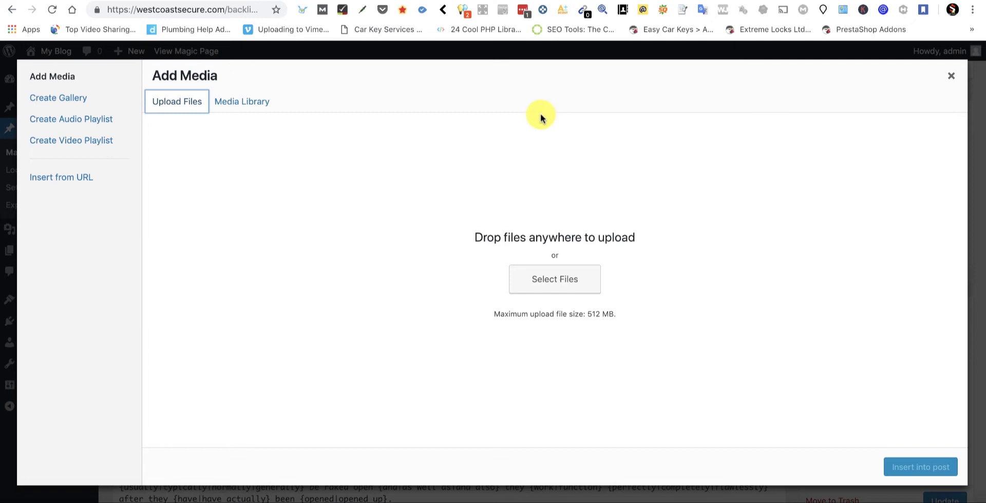
mouse_move(525, 259)
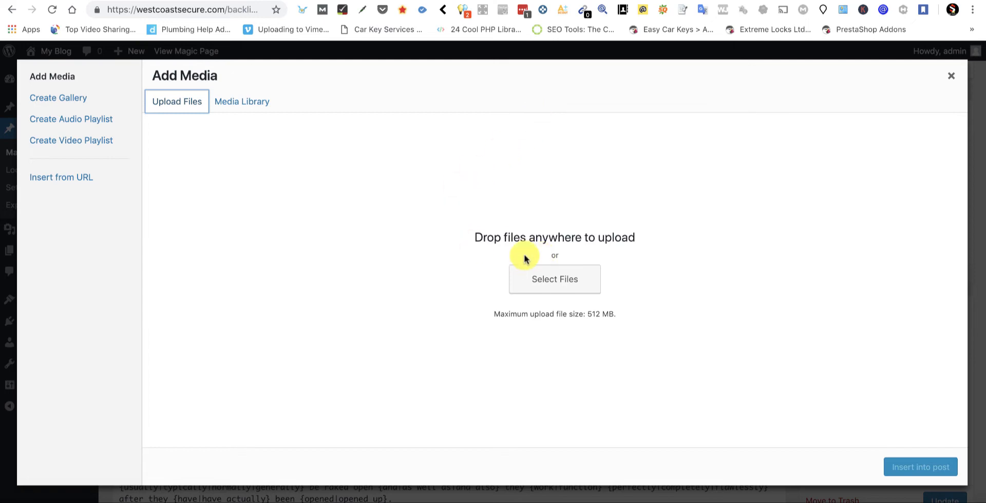
mouse_move(951, 80)
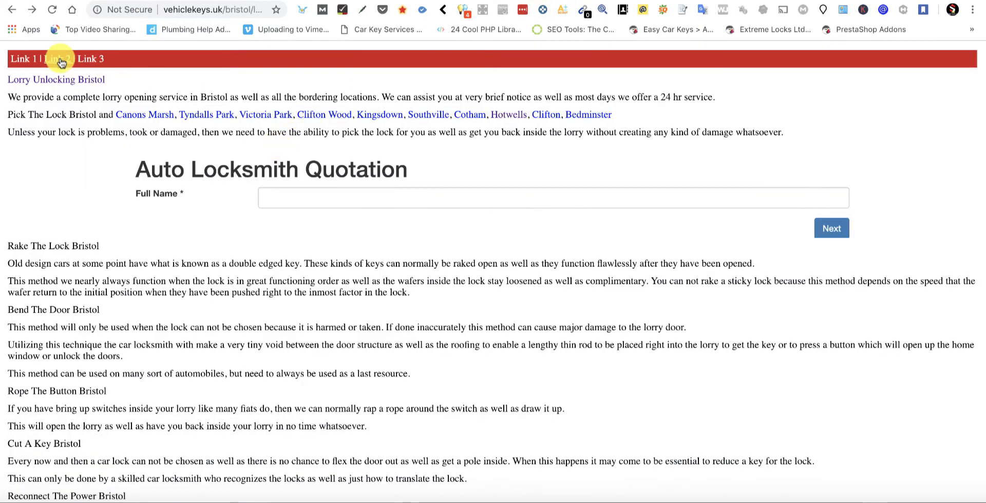
mouse_move(212, 188)
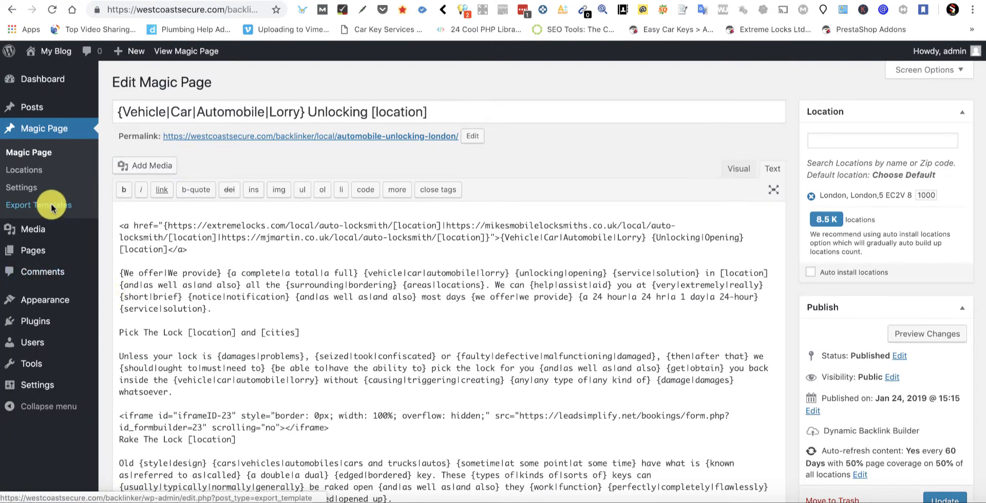
mouse_move(534, 161)
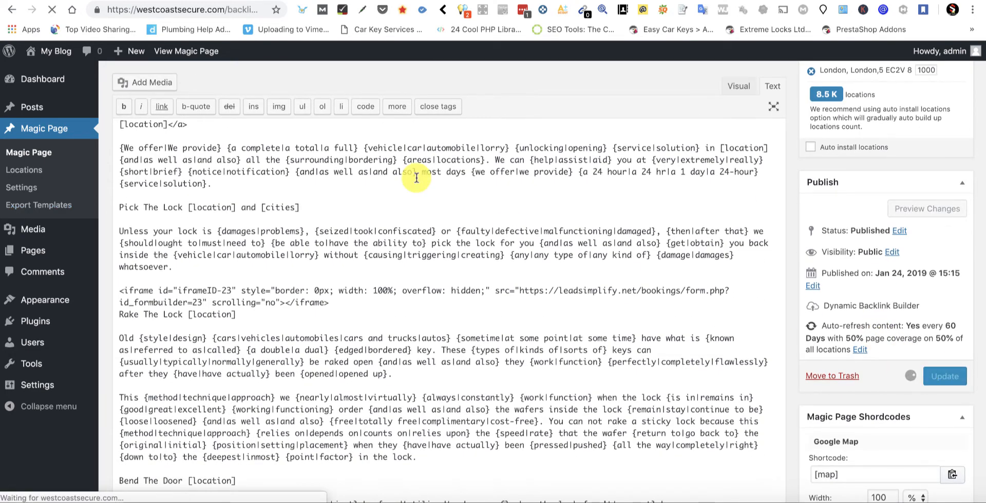
- Update the Magic Page so the Post updated confirmation appears
left_click(944, 376)
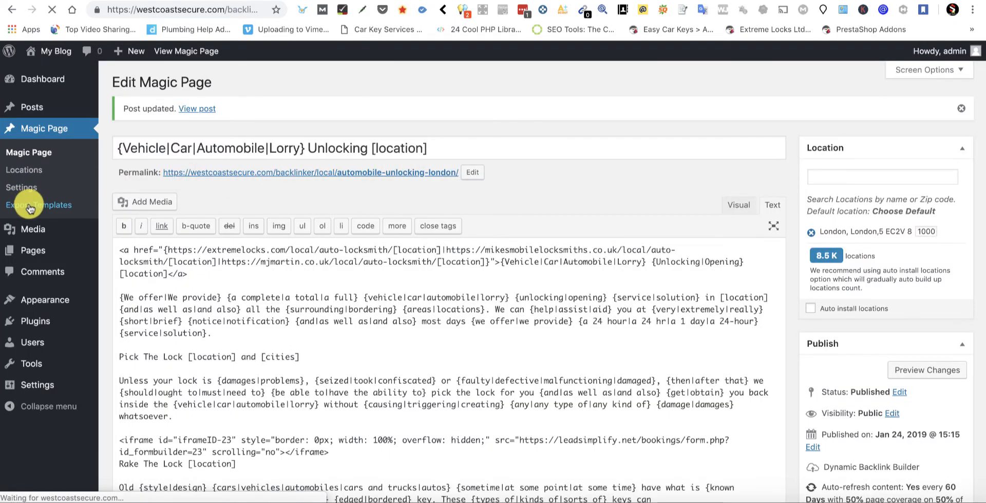
- Edit the Basic Template from Export Templates in Visual view and select its {content} placeholder
left_click(39, 205)
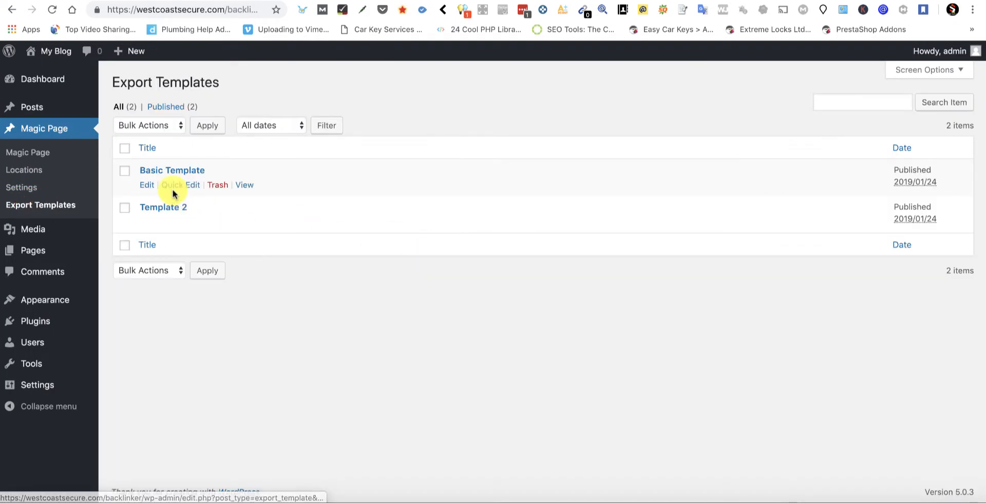
mouse_move(281, 225)
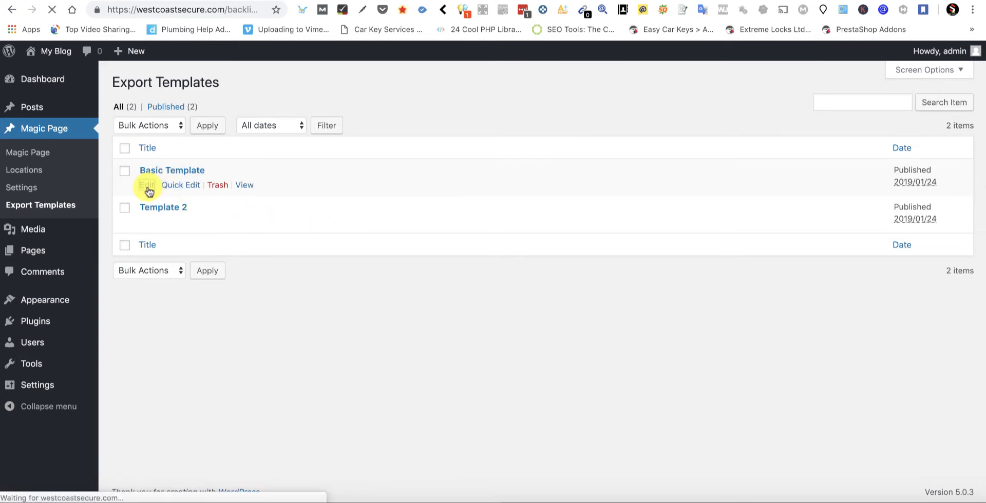
left_click(146, 185)
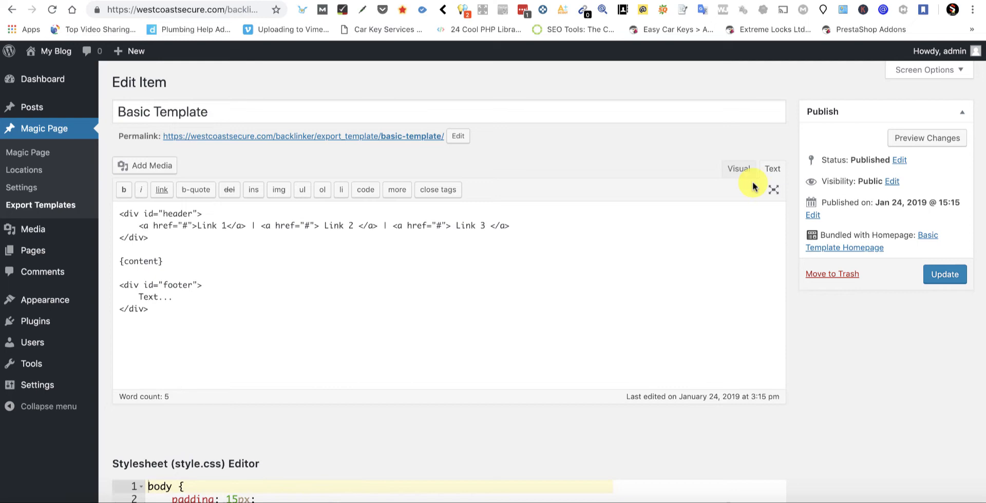
left_click(737, 169)
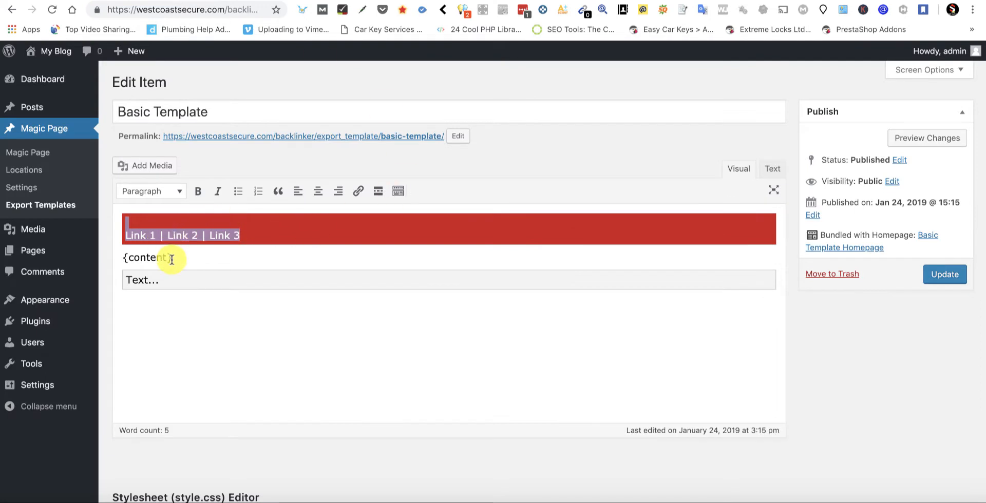
double_click(146, 257)
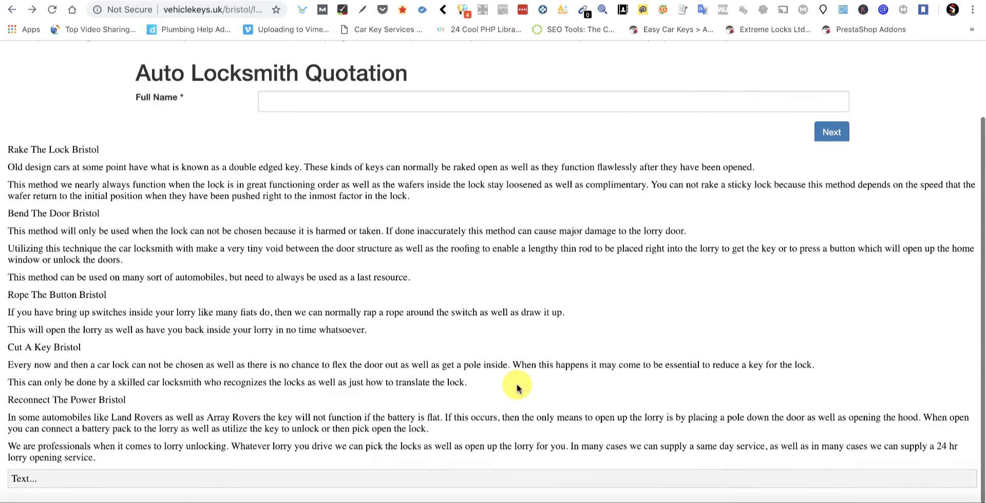
- Compare the live page footer with the Basic Template's style.css and javascript.js editors
scroll("up", 3)
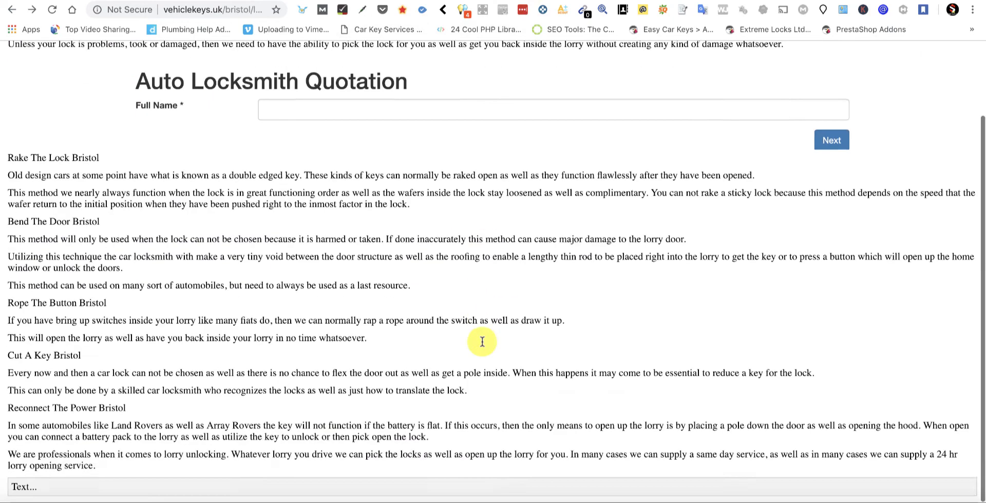
scroll("up", 3)
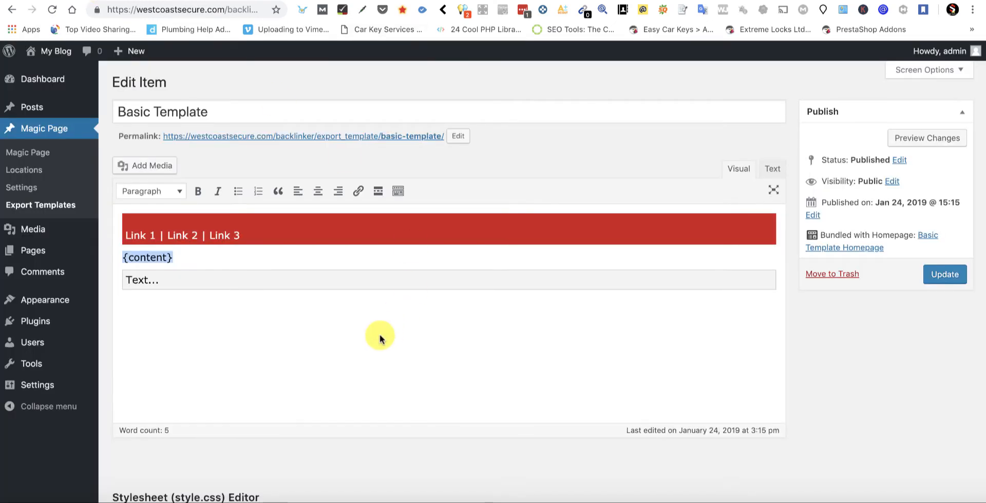
scroll("down", 3)
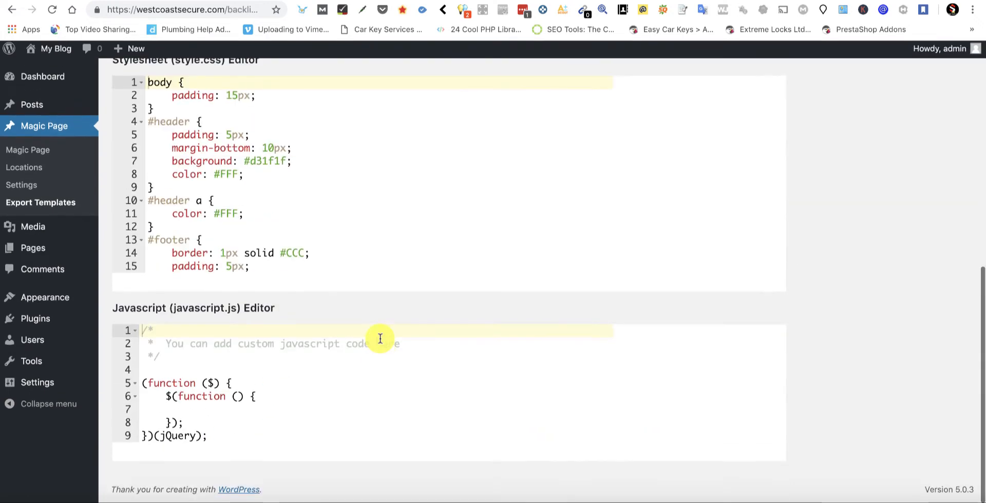
scroll("up", 3)
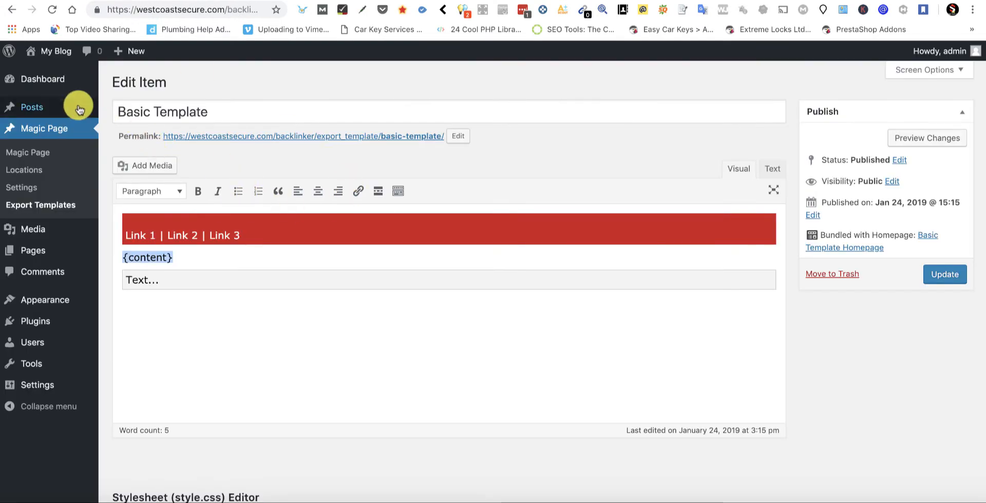
left_click(28, 152)
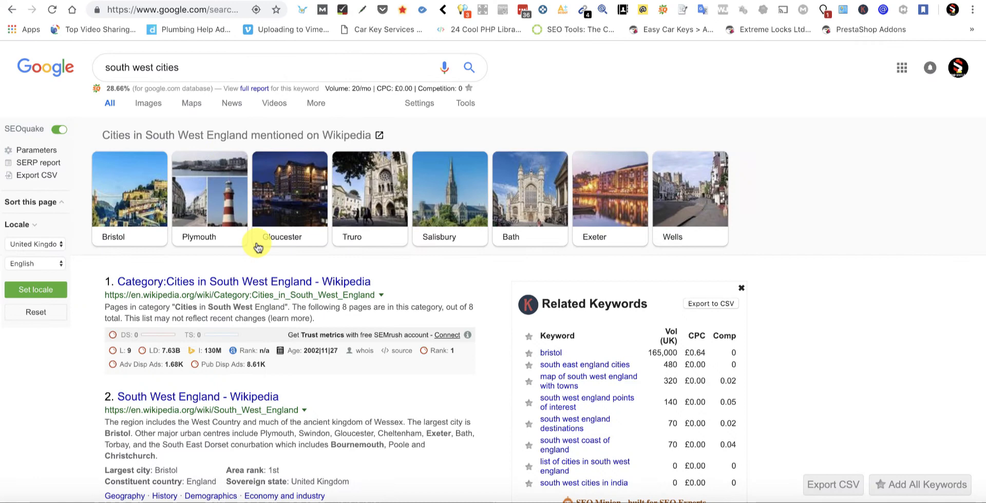
mouse_move(527, 244)
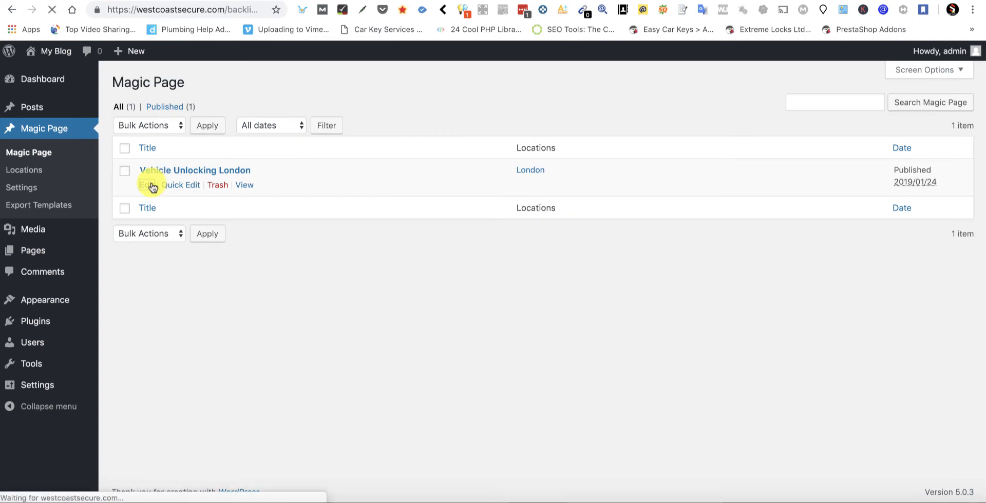
- Set the exporter to install in an exeter subdirectory with rewritten URLs and Exeter as the saved location
left_click(146, 184)
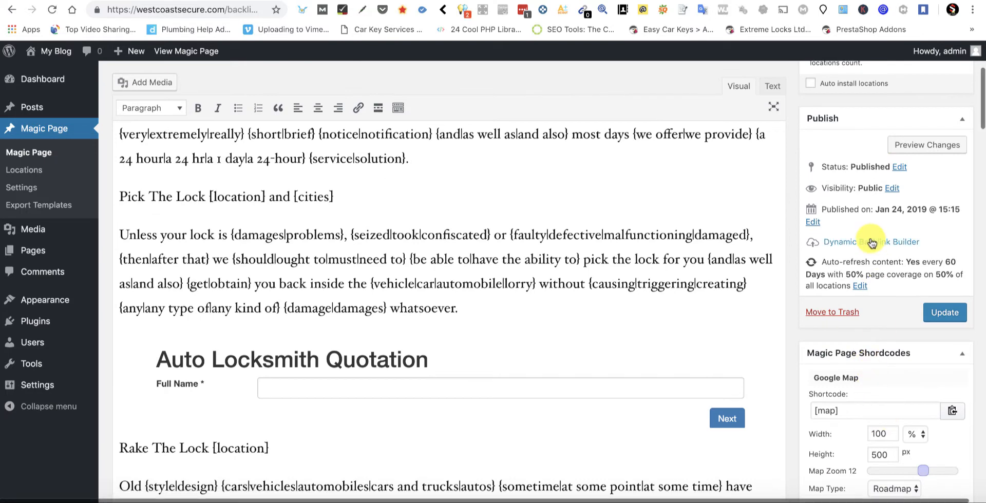
left_click(869, 241)
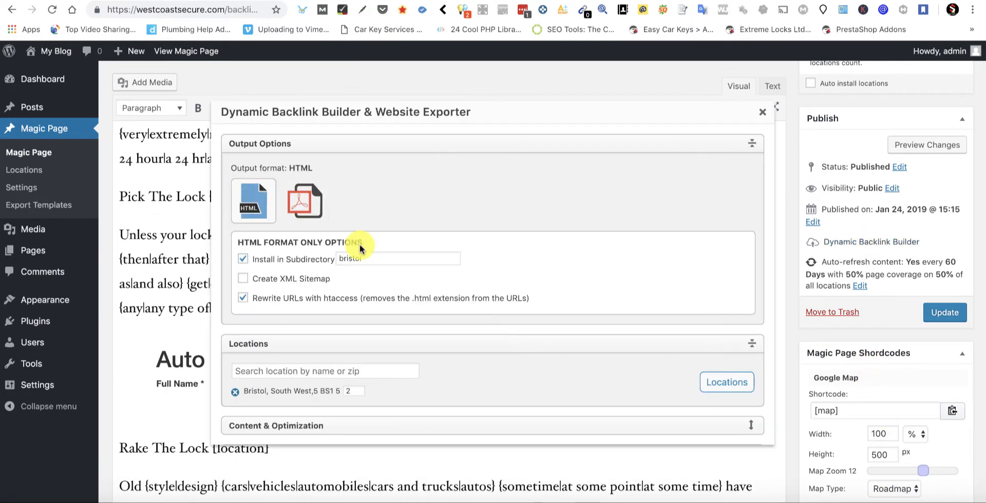
type("exeter")
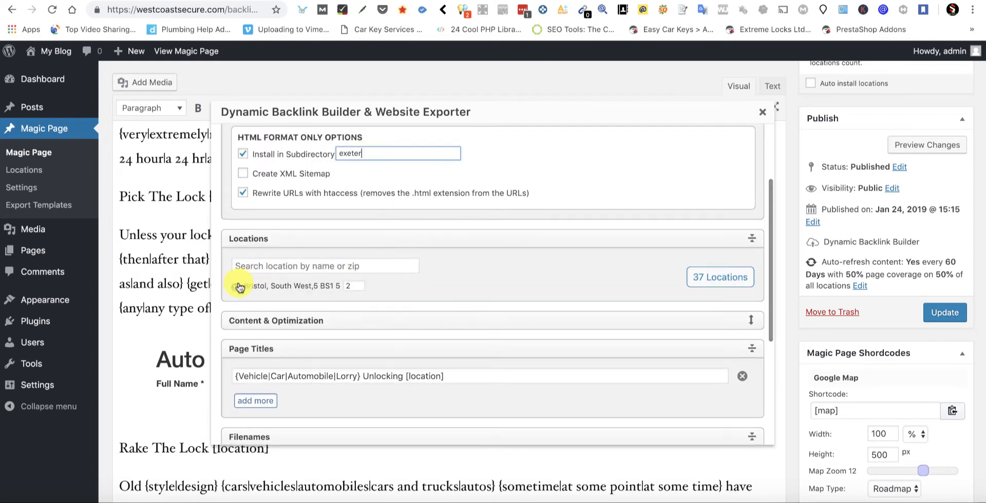
left_click(325, 265)
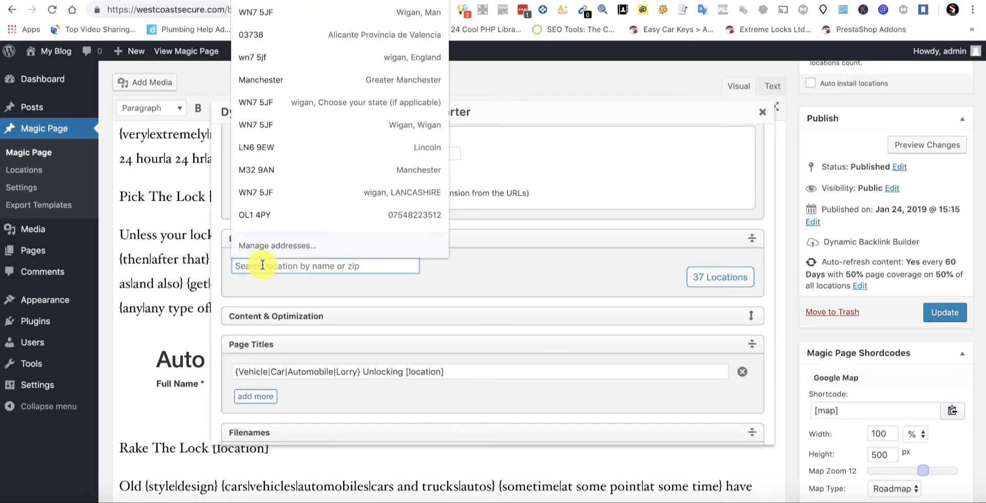
type("exeter")
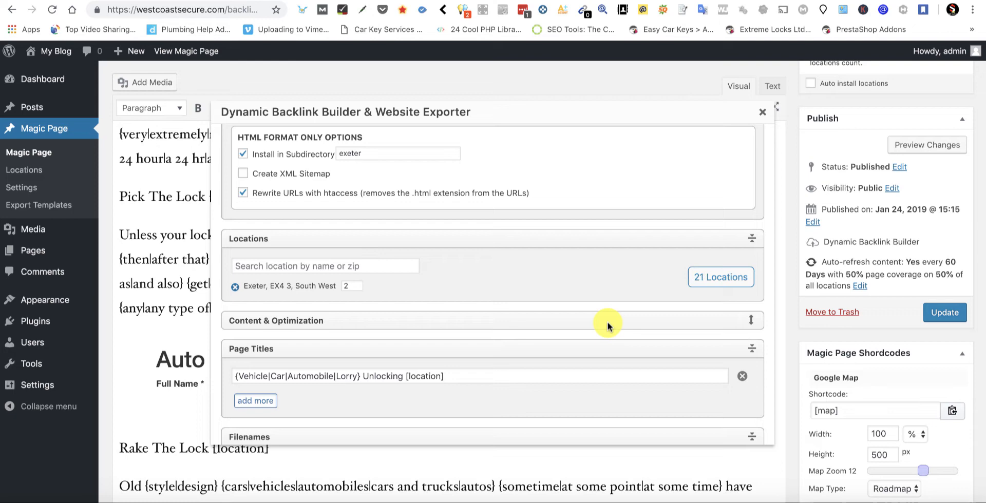
scroll("down", 3)
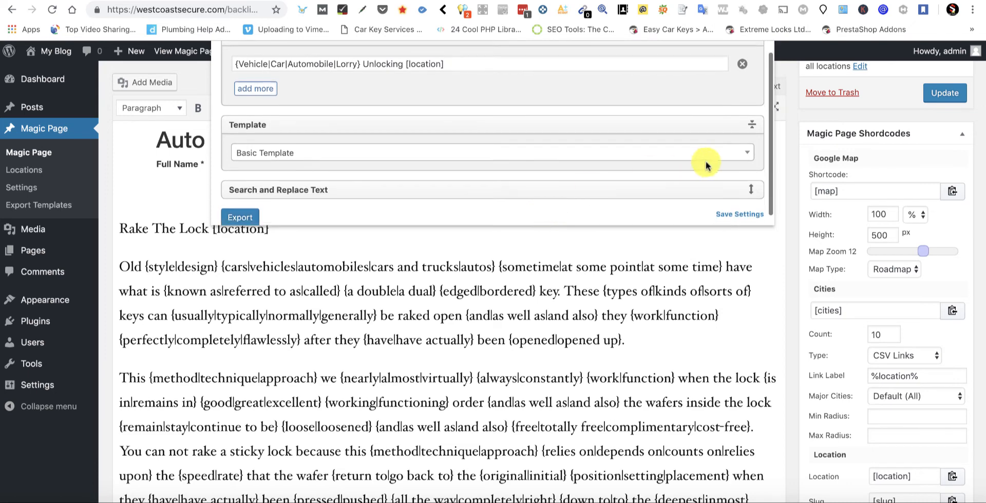
- Export the Exeter site with Template 2 to ALL DONE and download it as a zip
left_click(490, 152)
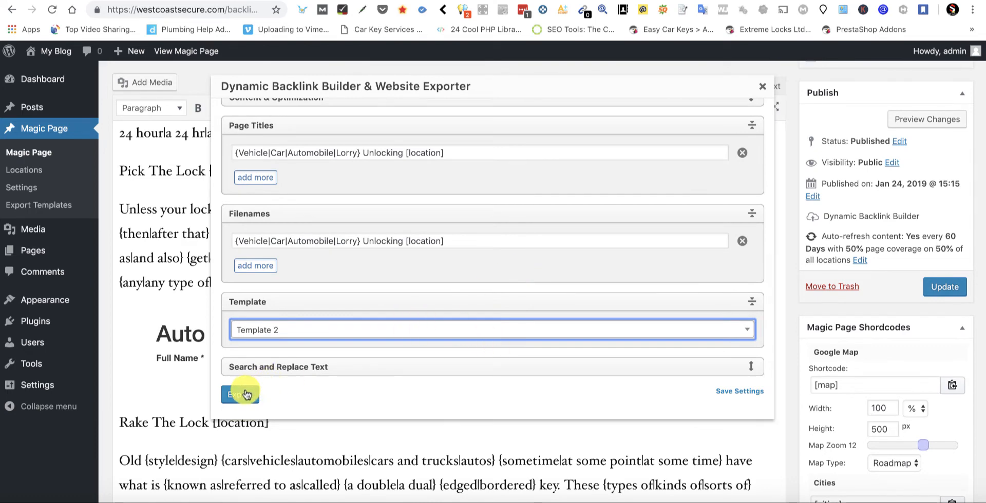
mouse_move(461, 326)
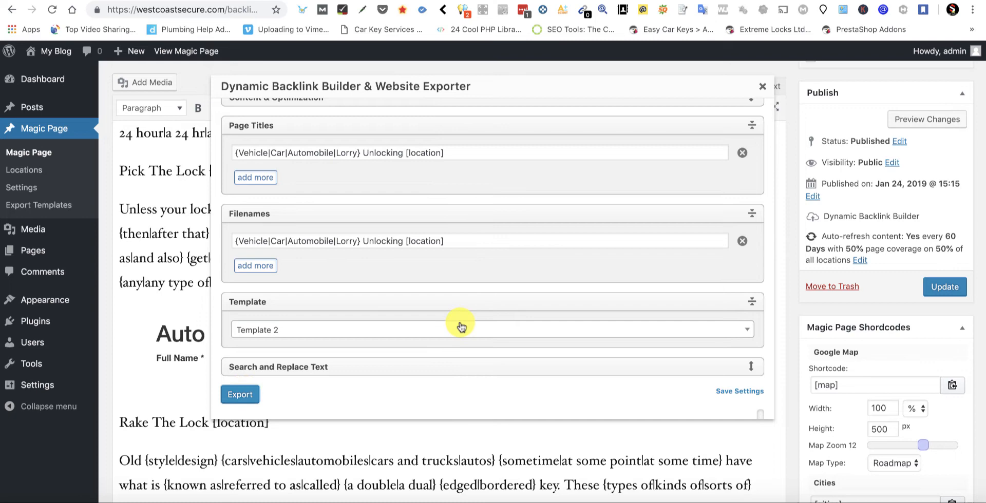
mouse_move(460, 326)
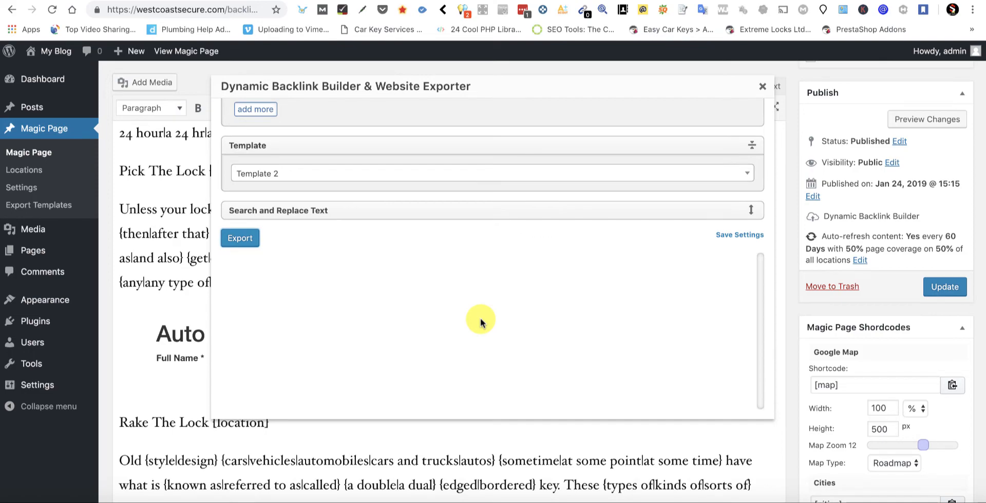
mouse_move(473, 223)
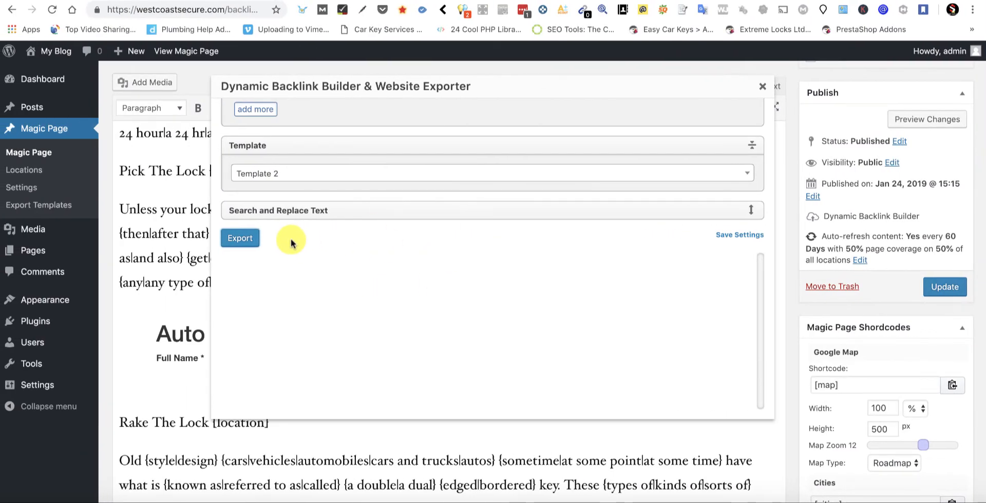
left_click(240, 238)
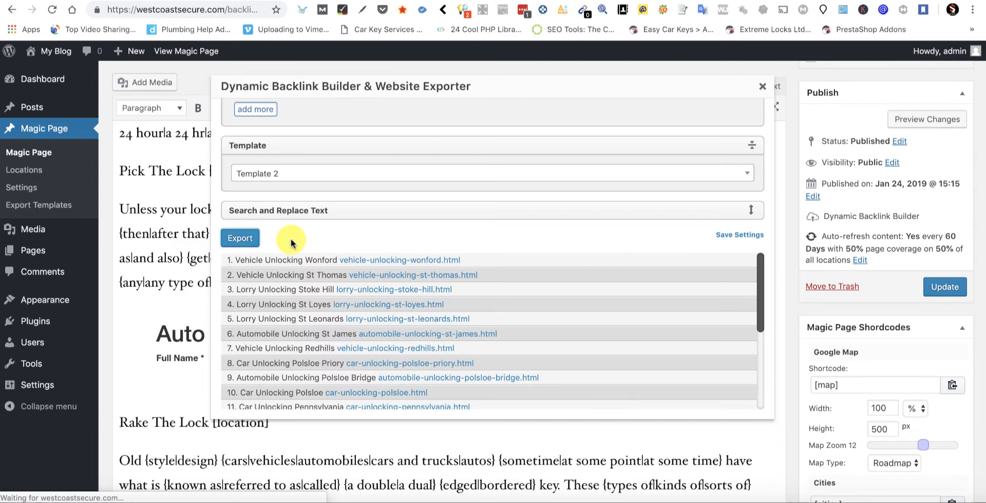
left_click(239, 238)
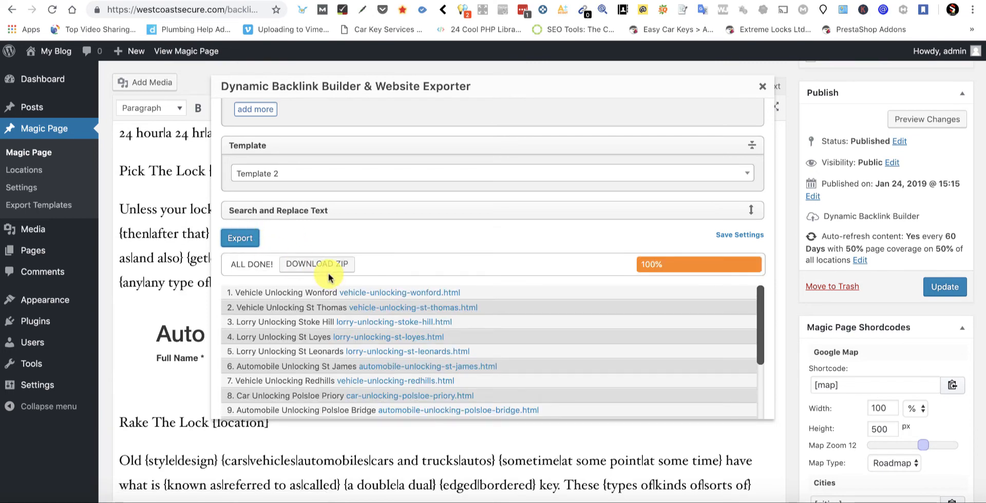
left_click(316, 264)
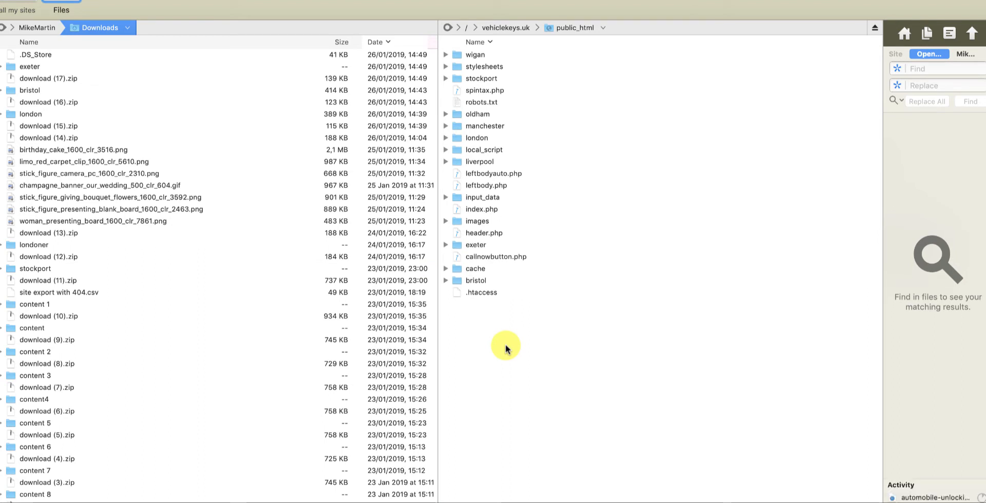
mouse_move(477, 57)
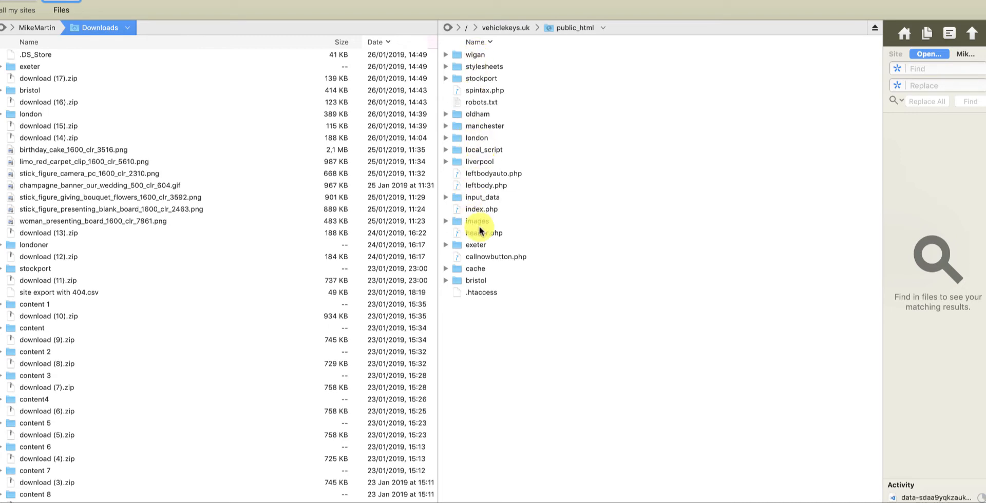
mouse_move(979, 488)
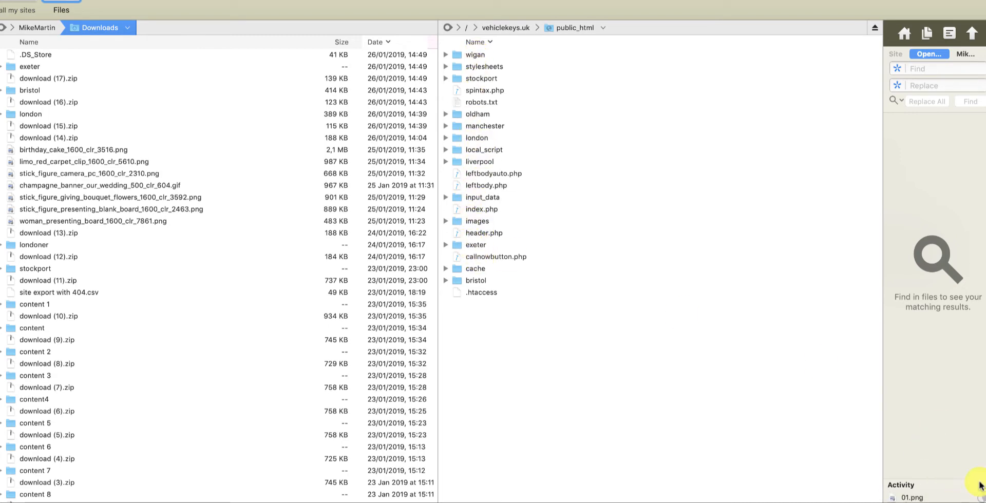
mouse_move(543, 301)
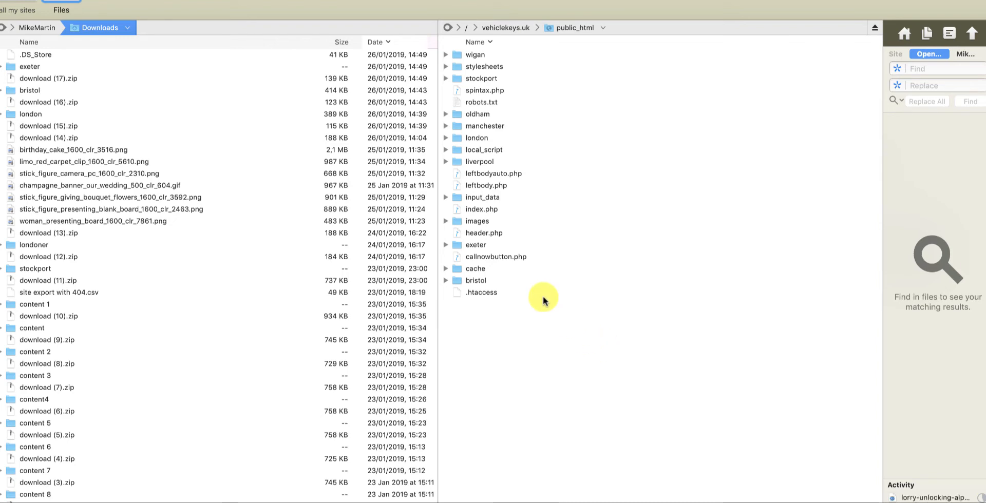
mouse_move(471, 244)
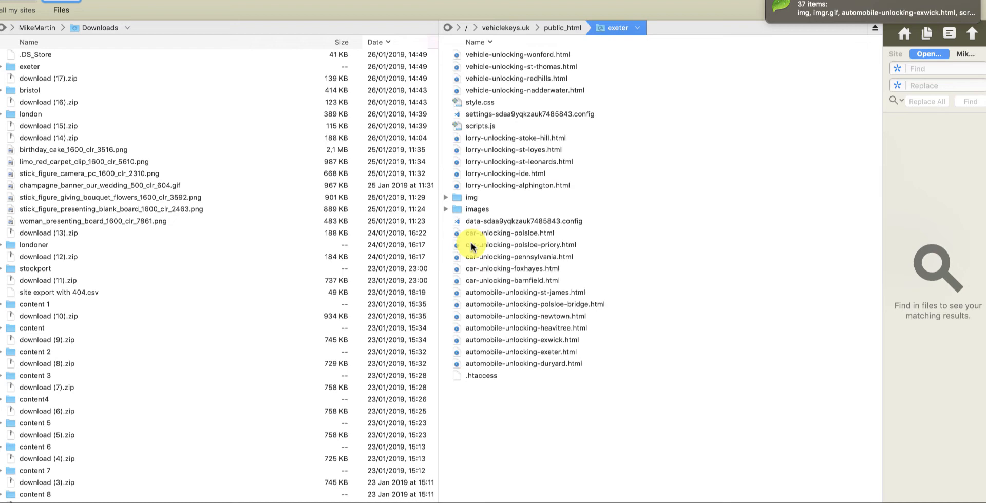
mouse_move(506, 105)
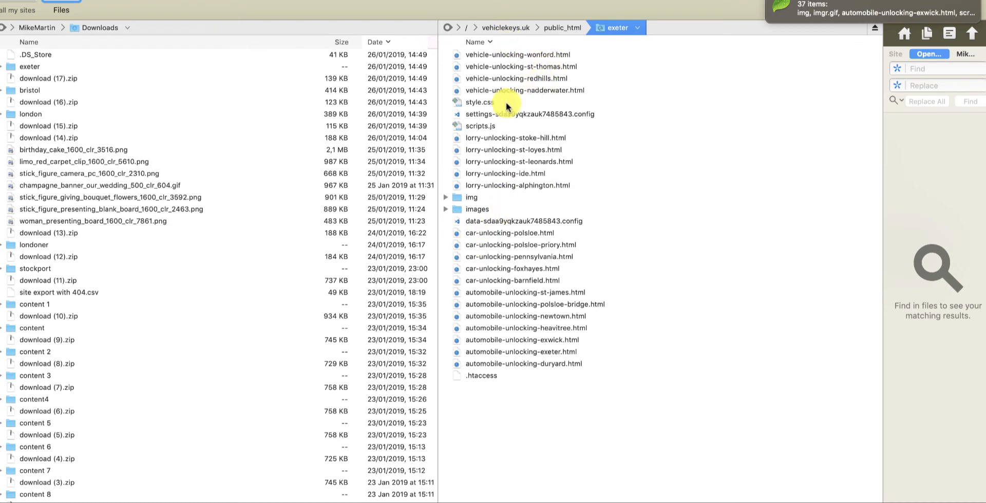
mouse_move(518, 234)
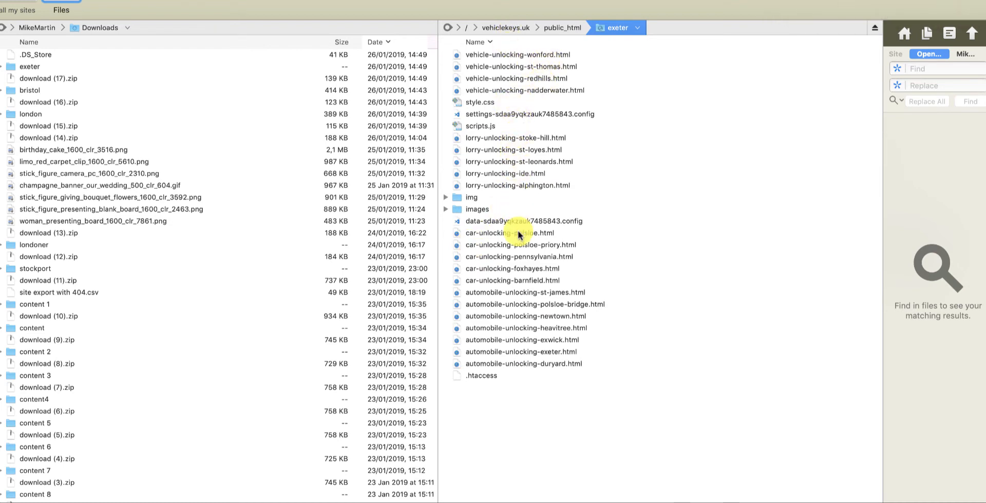
mouse_move(547, 349)
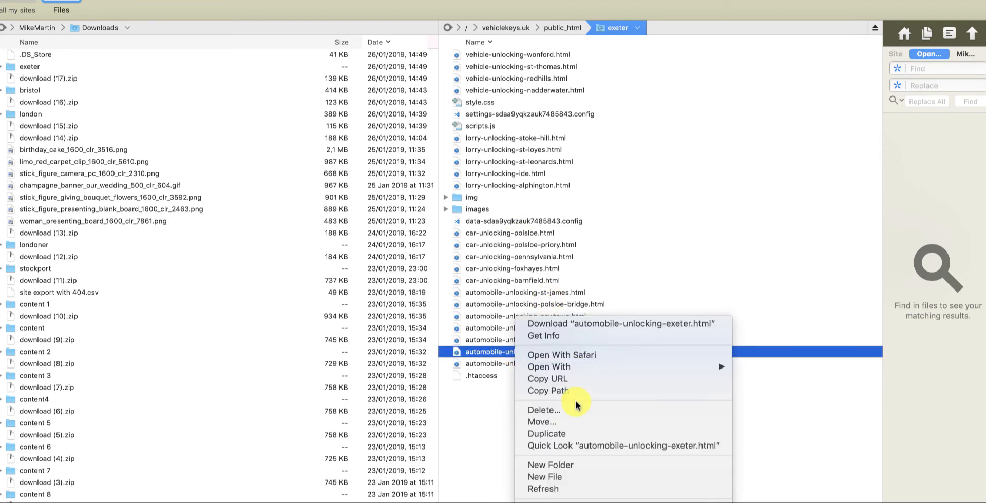
mouse_move(547, 434)
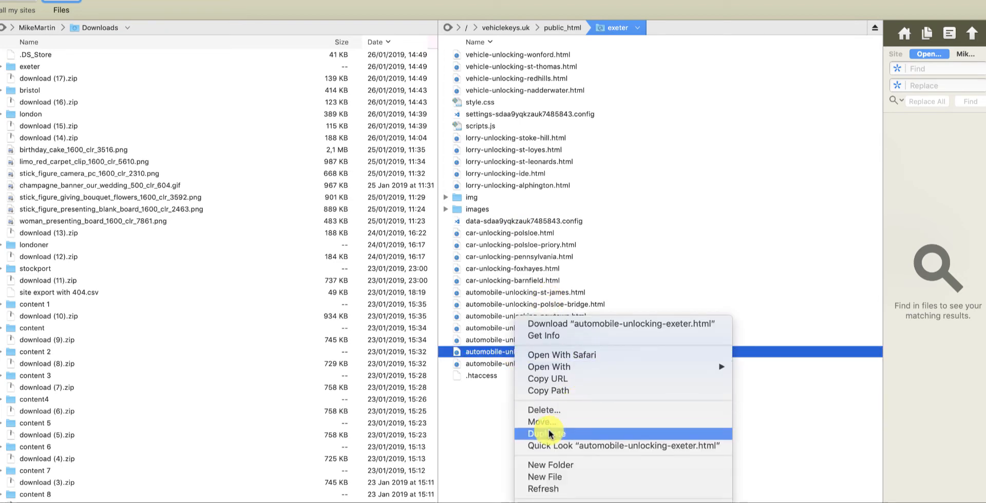
mouse_move(575, 379)
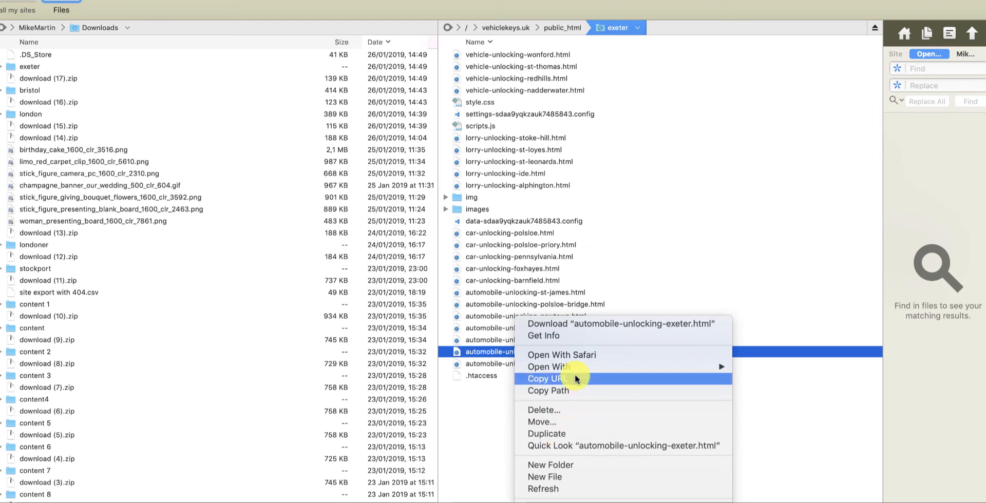
mouse_move(547, 433)
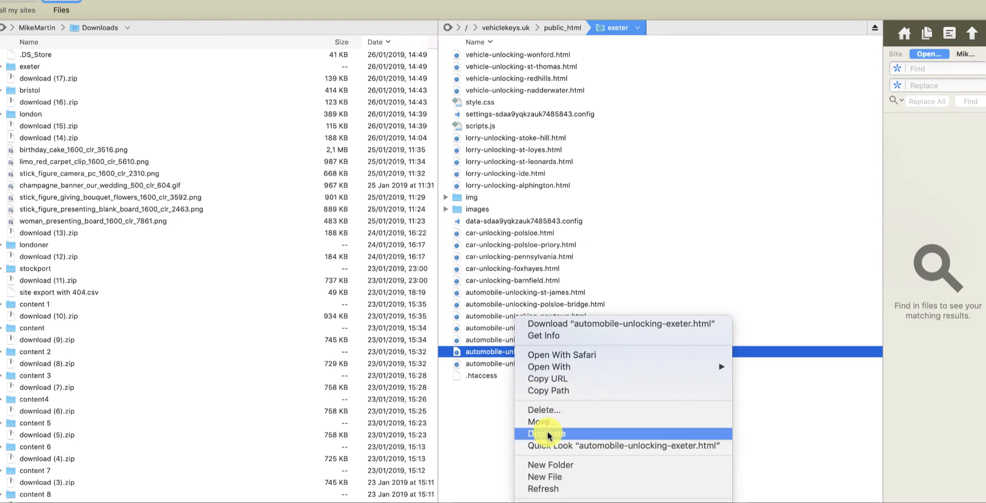
- Duplicate automobile-unlocking-exeter.html in the server's exeter folder
left_click(547, 435)
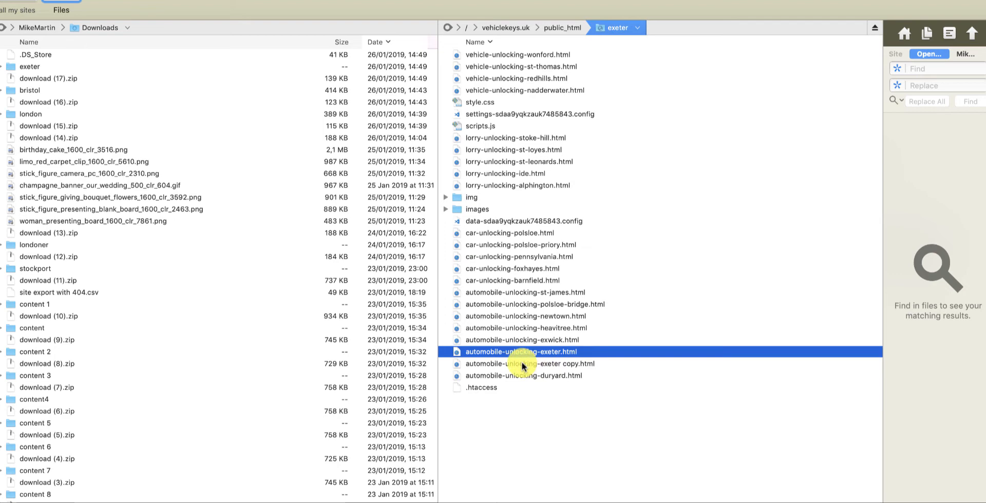
left_click(529, 363)
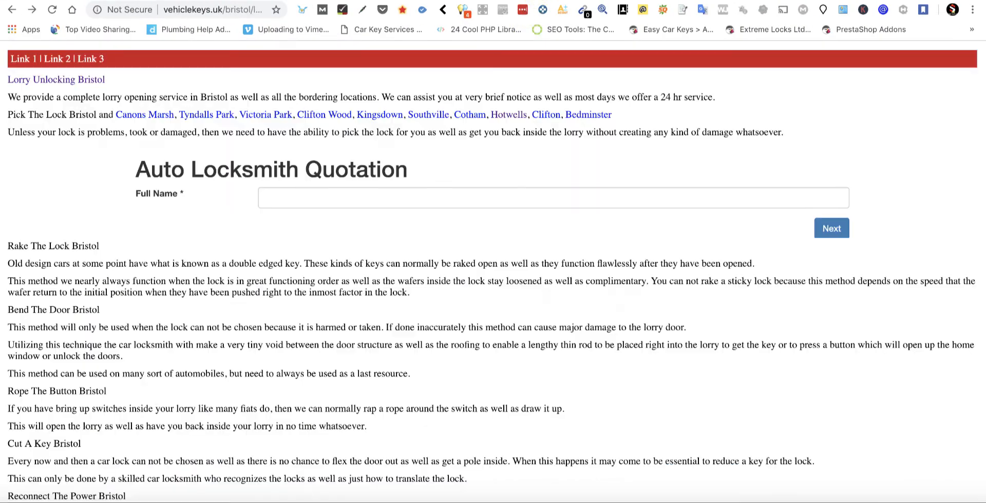
- Load vehiclekeys.uk/exeter in Chrome to show the exported Template 2 Exeter page
left_click(214, 9)
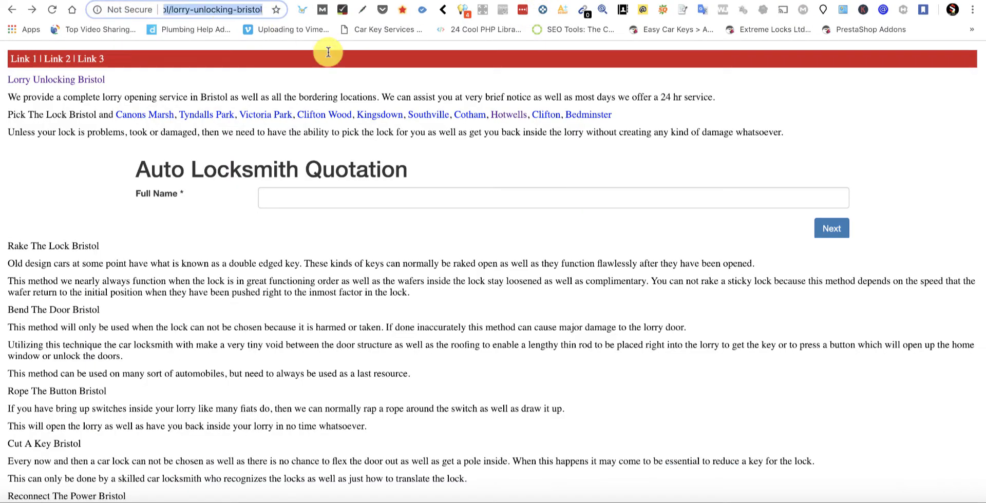
type("vehiclekeys.uk/exet")
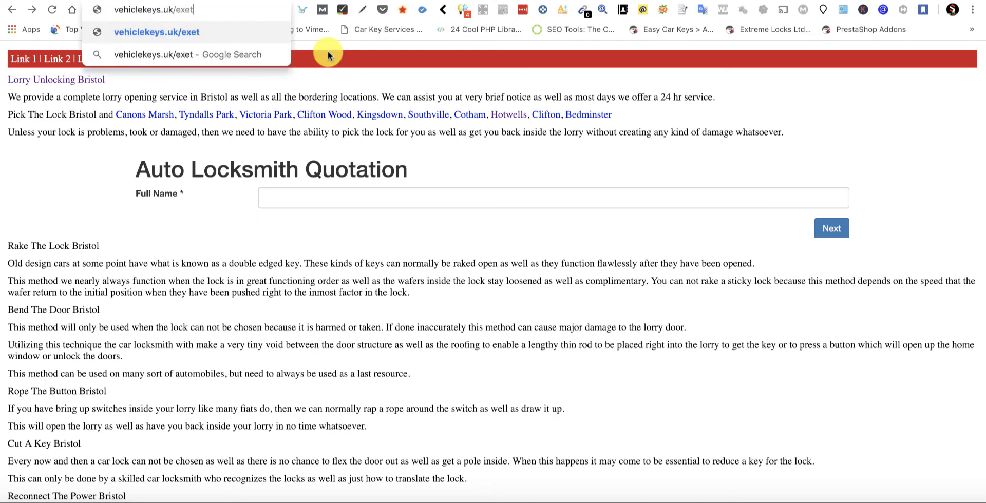
type("er")
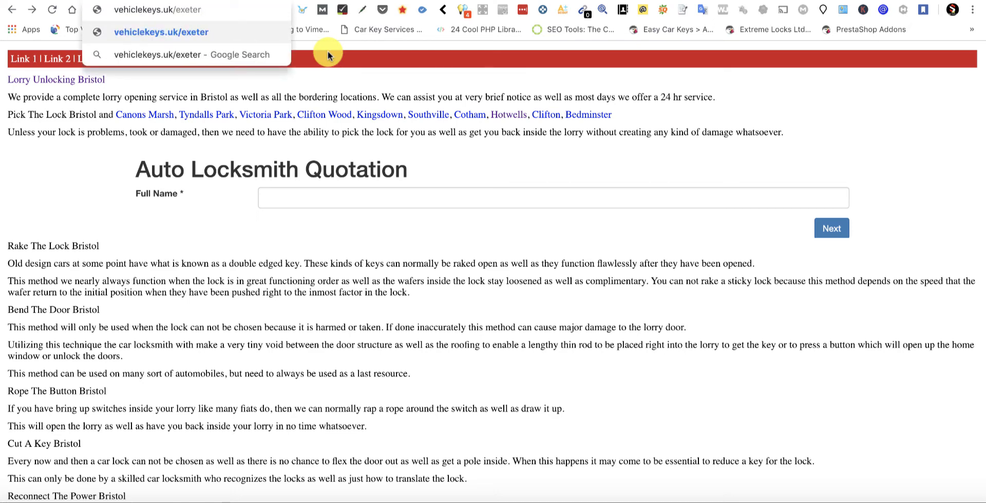
left_click(161, 32)
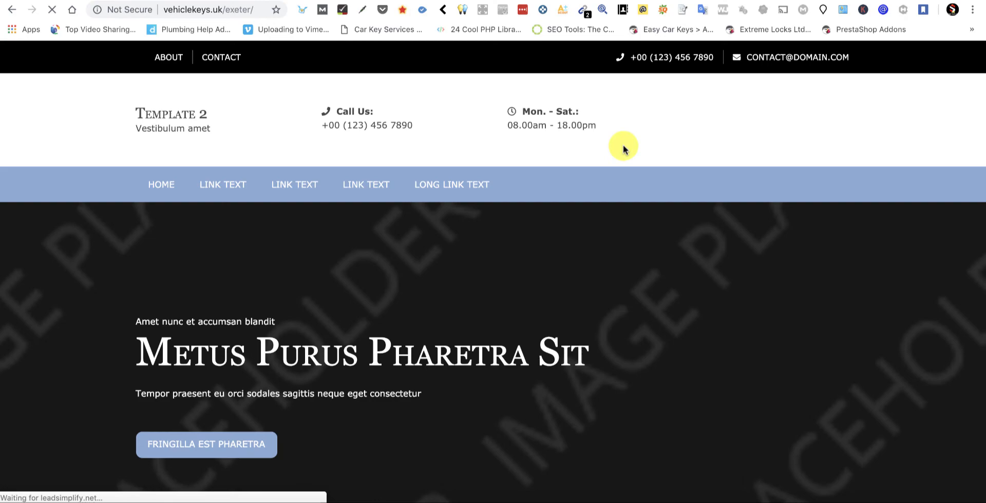
- Review the exported page, then follow its Automobile Unlocking Exeter heading backlink to extremelocks.com
scroll("down", 3)
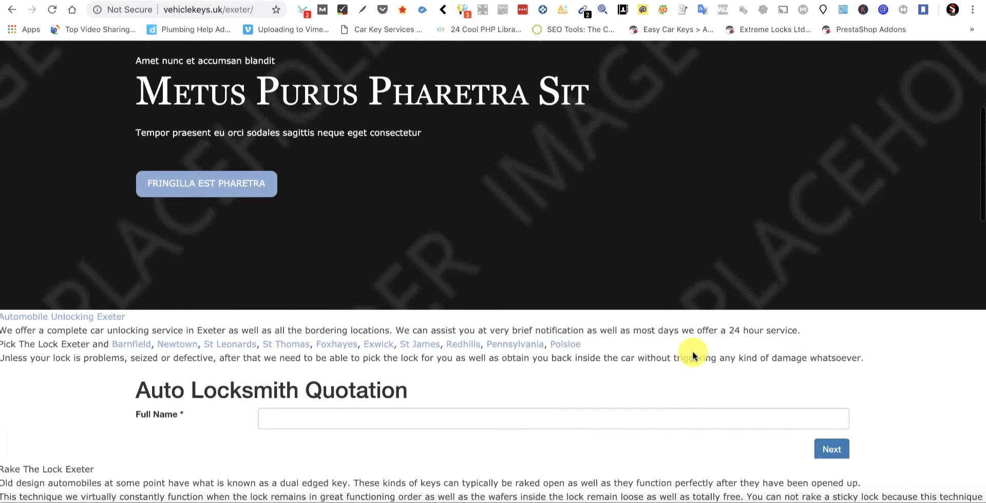
scroll("down", 3)
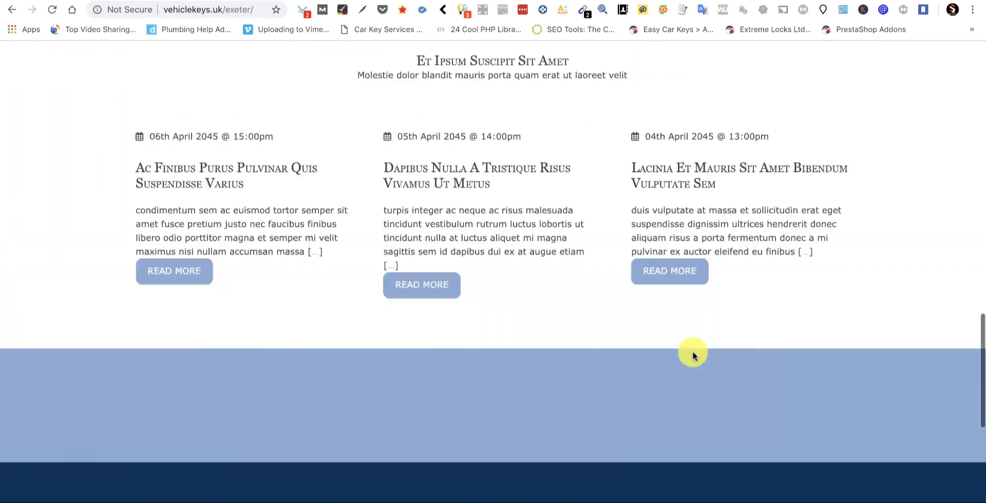
scroll("up", 3)
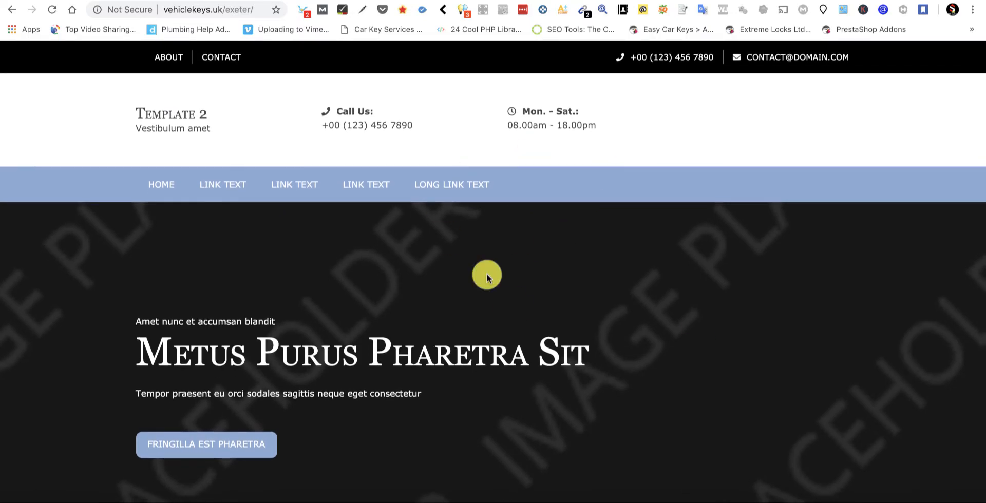
scroll("down", 3)
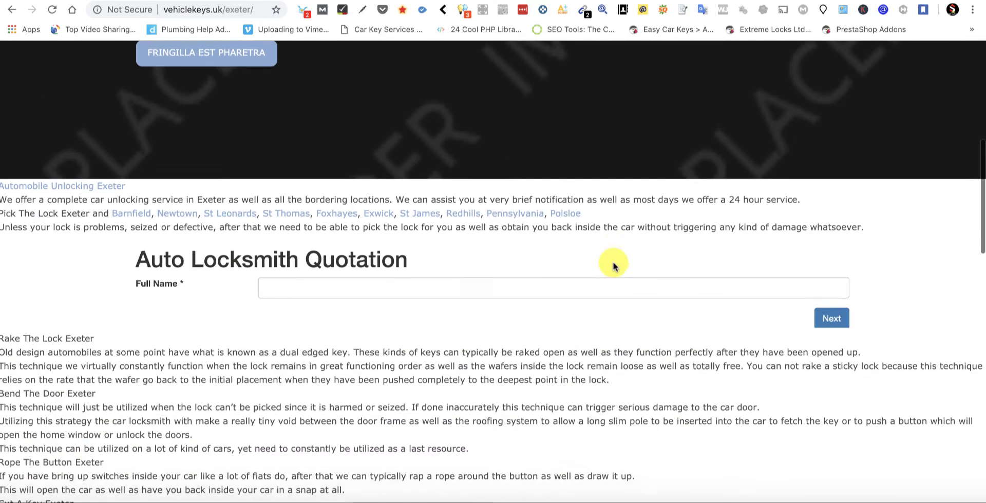
scroll("up", 3)
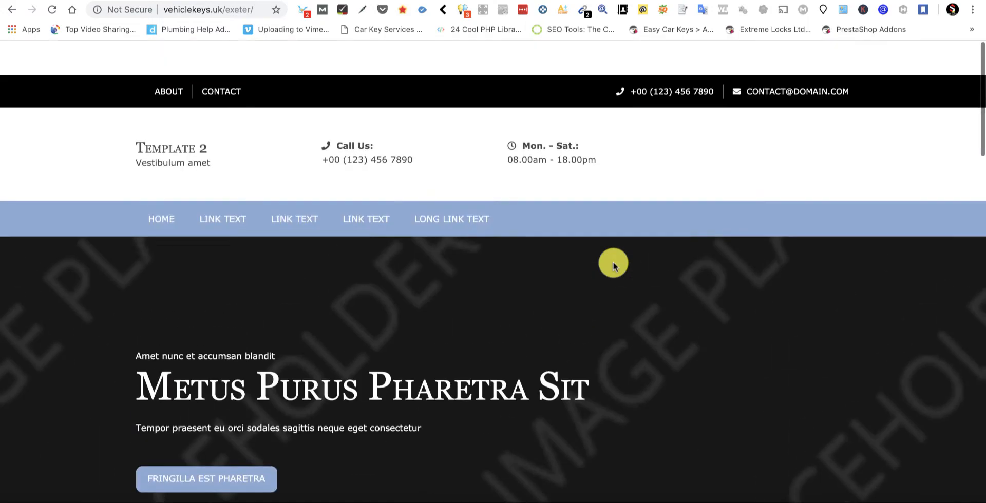
scroll("down", 3)
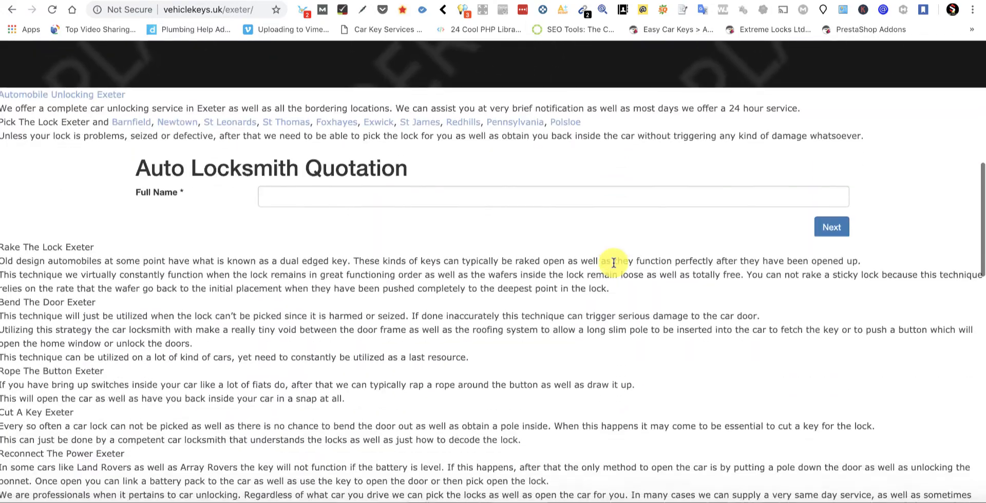
scroll("up", 3)
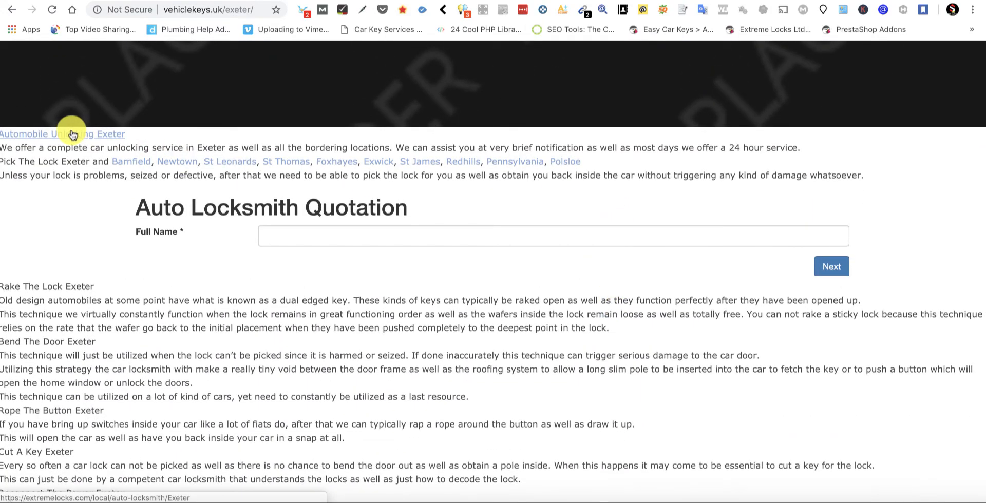
left_click(63, 134)
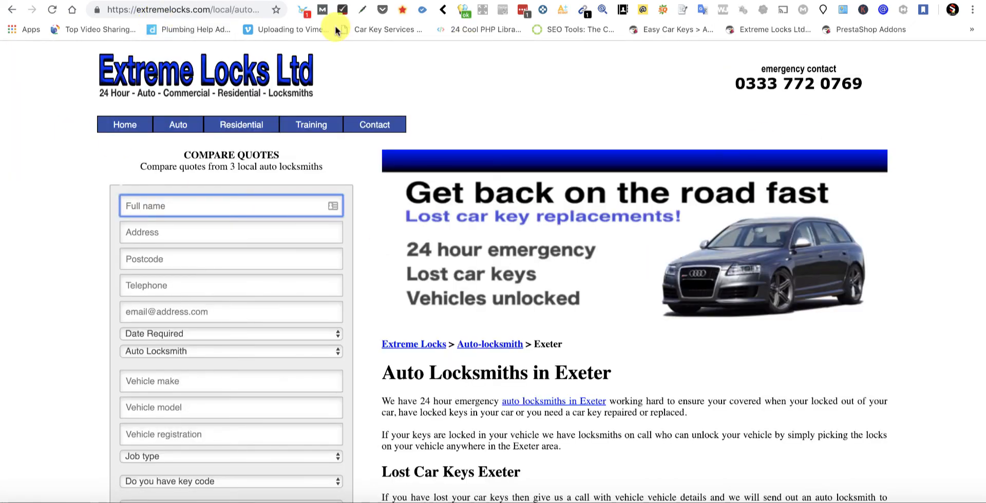
mouse_move(348, 204)
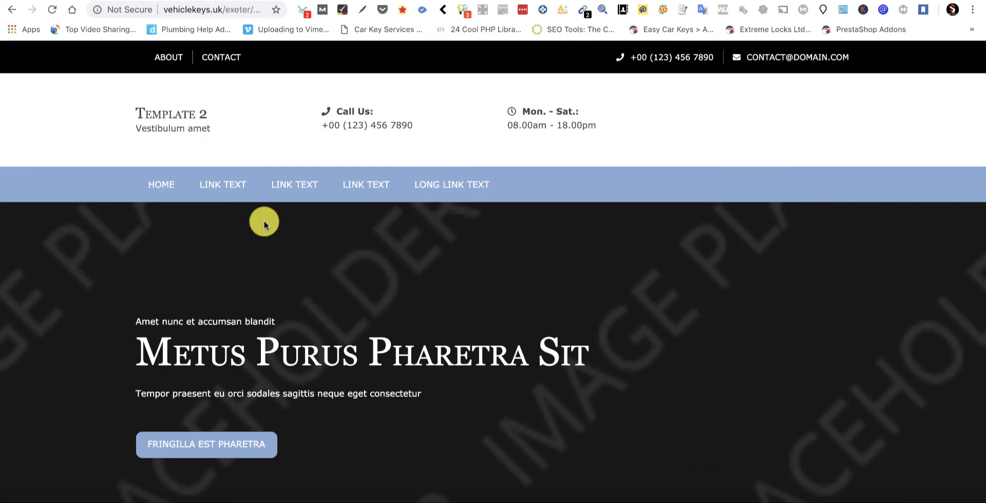
- Follow the heading link to the live St James page and review the Wonford page's area links
scroll("down", 3)
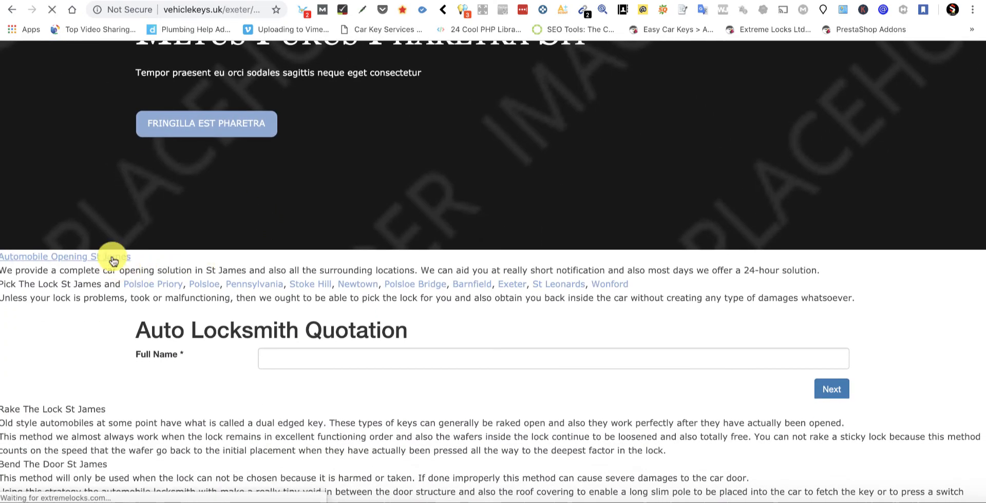
left_click(63, 257)
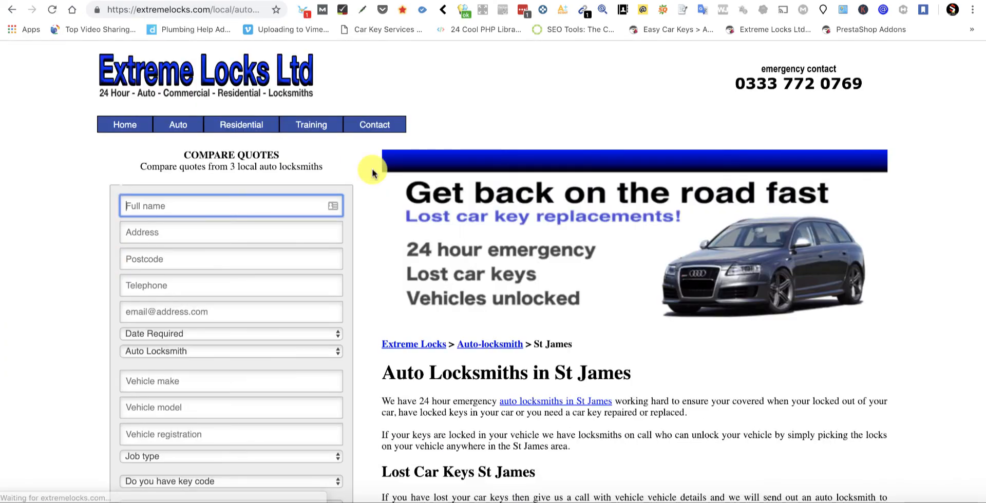
mouse_move(169, 30)
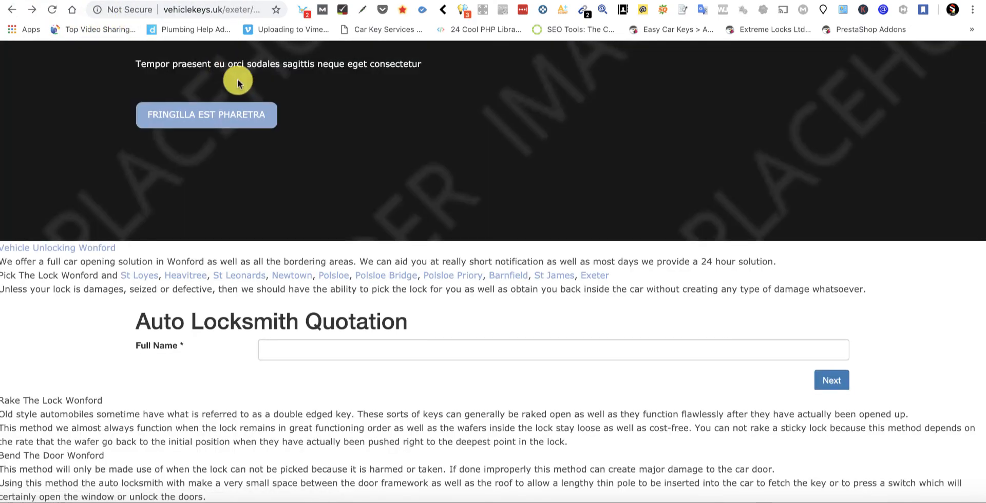
scroll("down", 3)
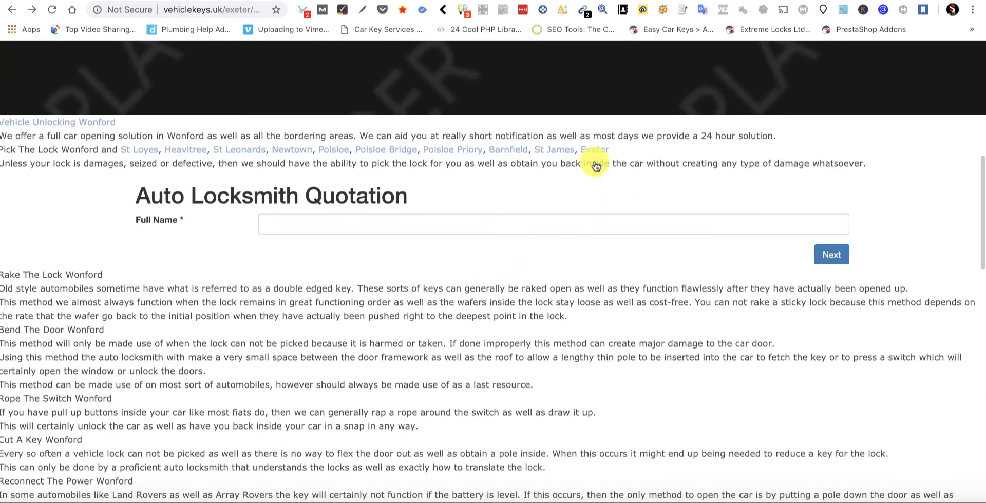
mouse_move(570, 176)
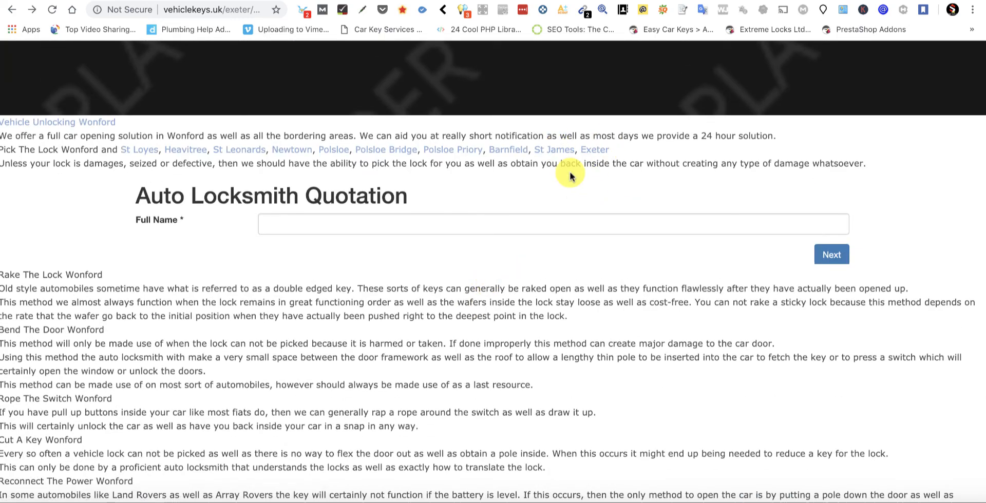
mouse_move(273, 321)
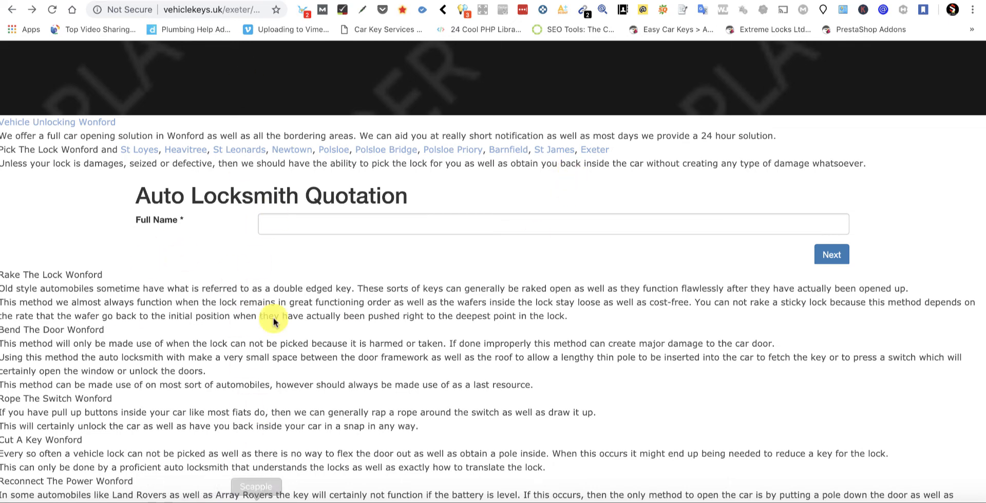
mouse_move(174, 394)
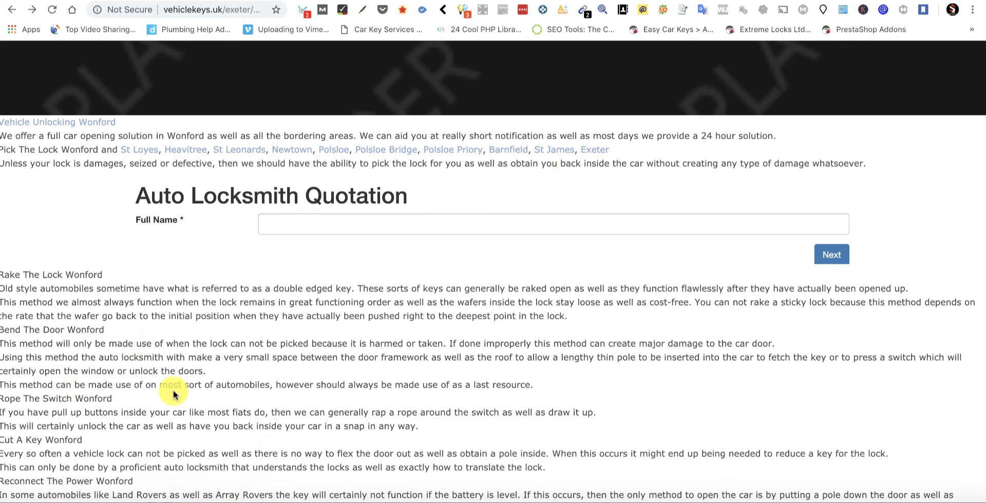
mouse_move(451, 326)
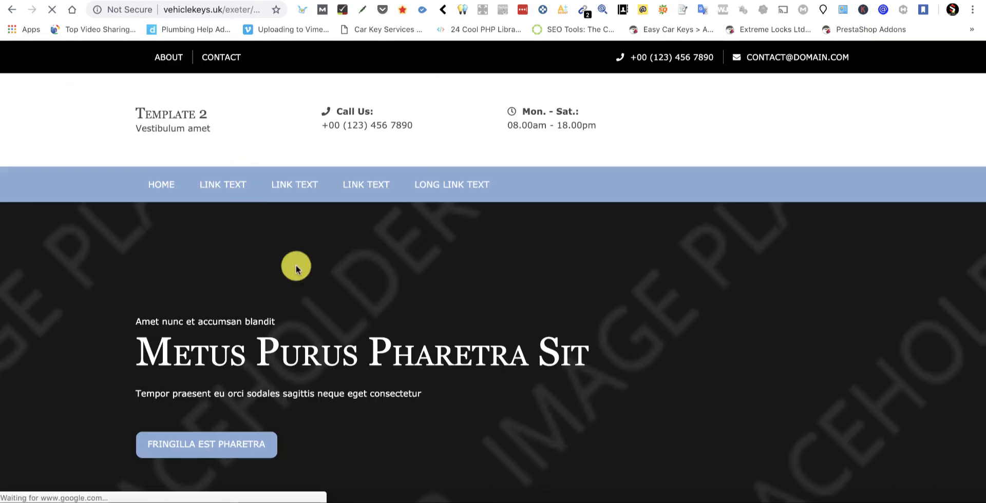
scroll("down", 3)
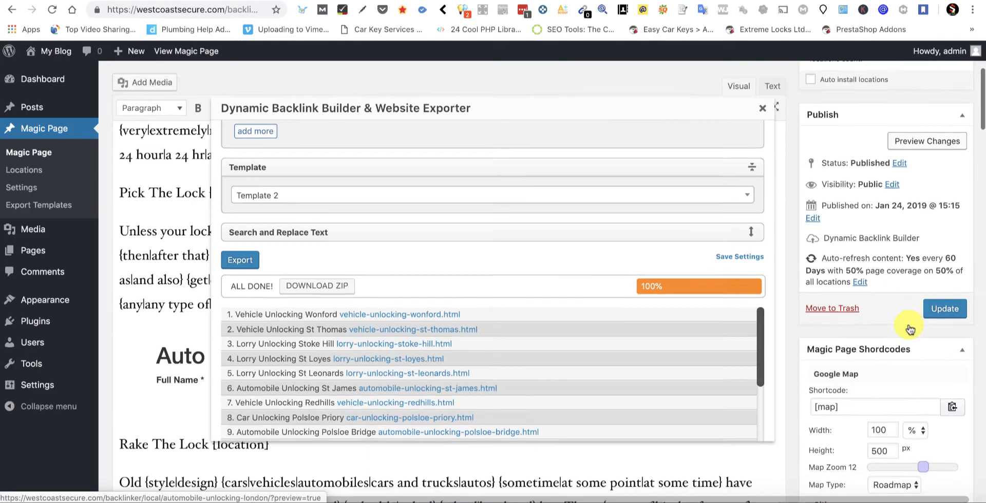
- Close the finished exporter window and start a New Random Shortcode from the sidebar
left_click(761, 108)
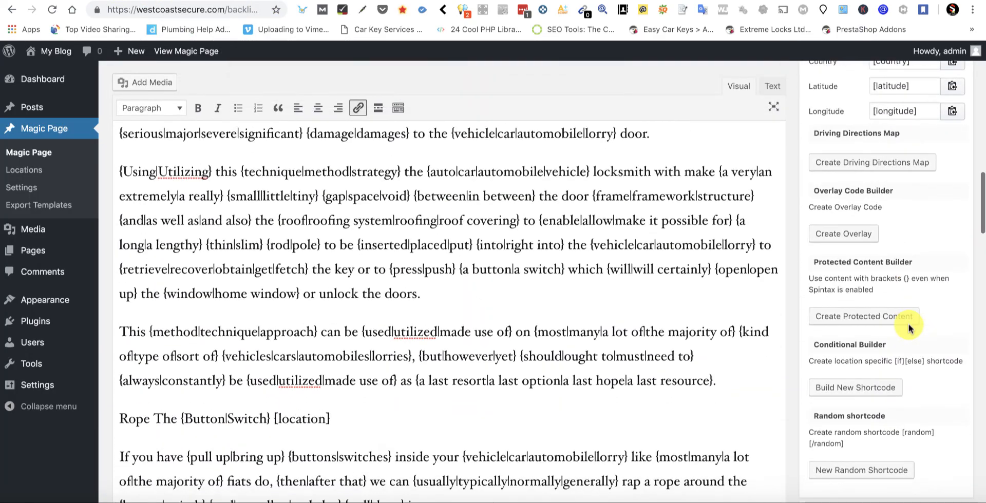
scroll("down", 3)
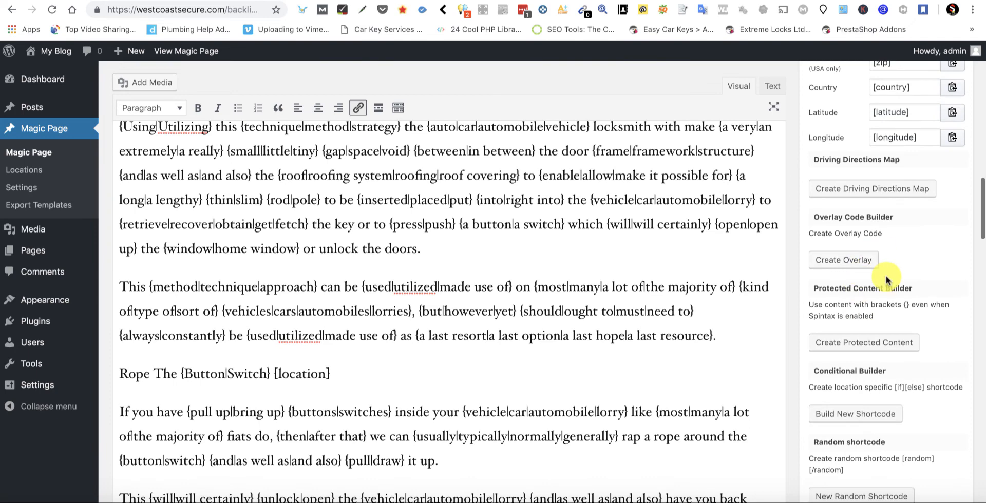
scroll("down", 3)
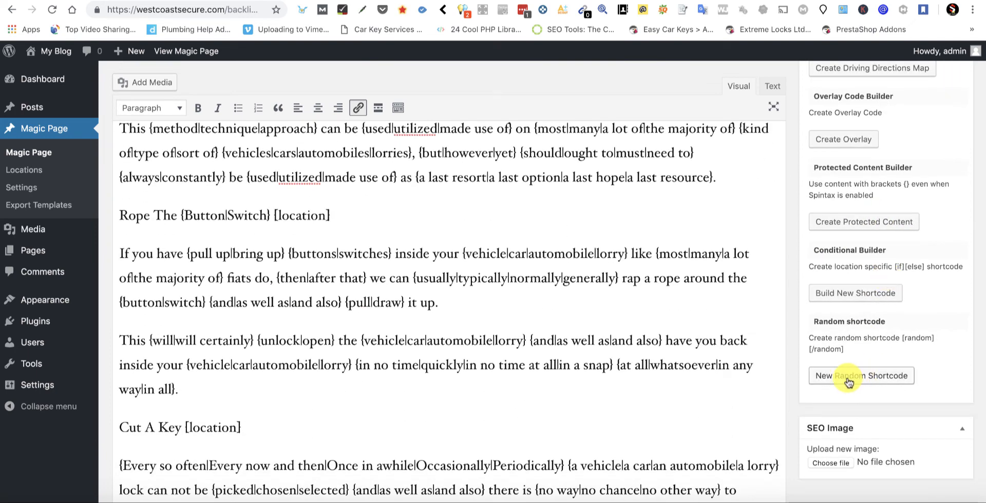
mouse_move(914, 342)
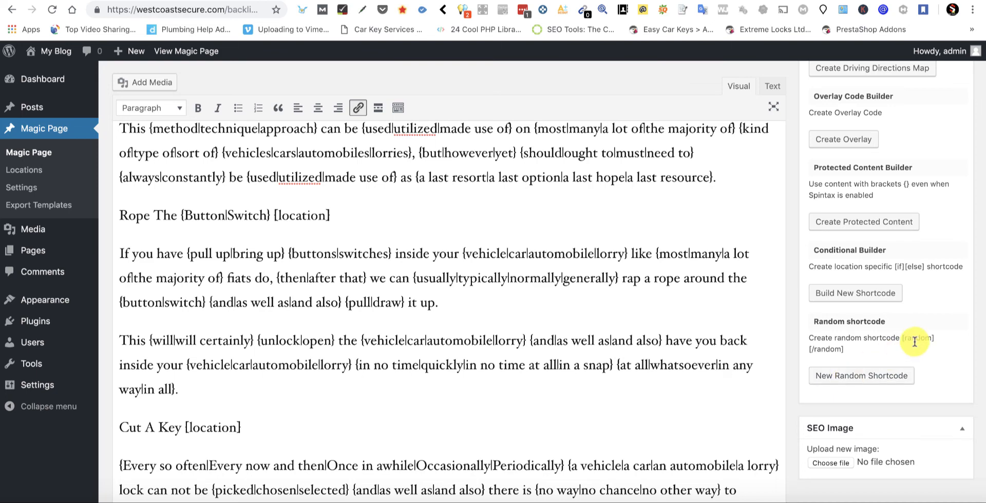
left_click(860, 376)
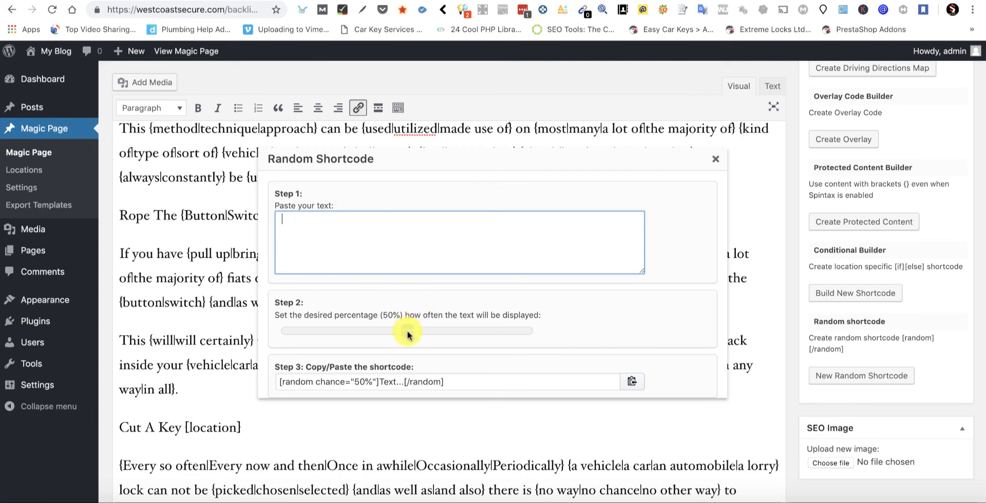
- Set the random shortcode to a 25% chance, producing [random chance="25%"] [/random]
left_click_drag(408, 330, 344, 331)
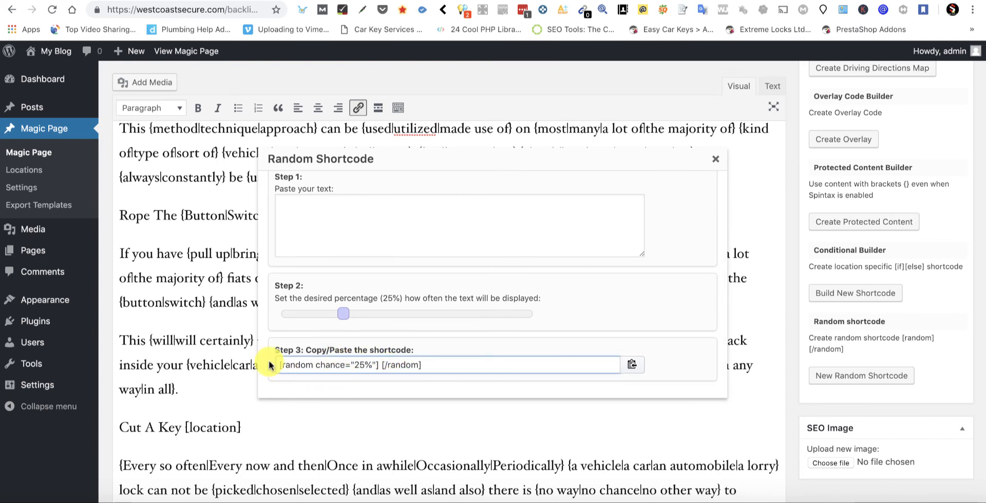
mouse_move(426, 187)
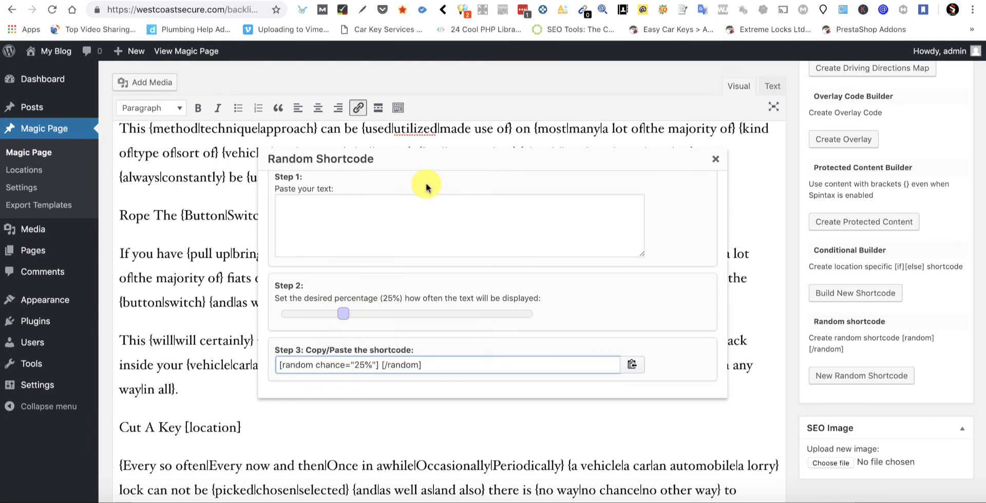
mouse_move(344, 277)
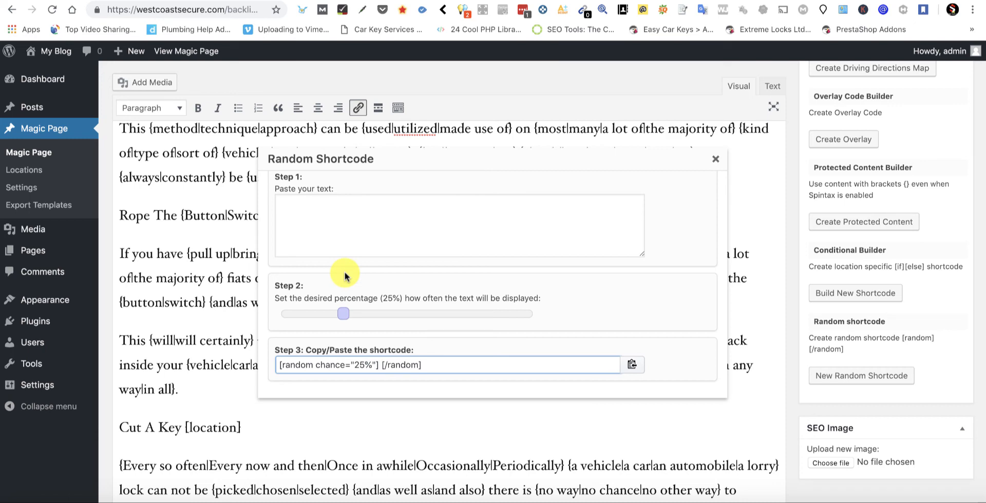
mouse_move(623, 237)
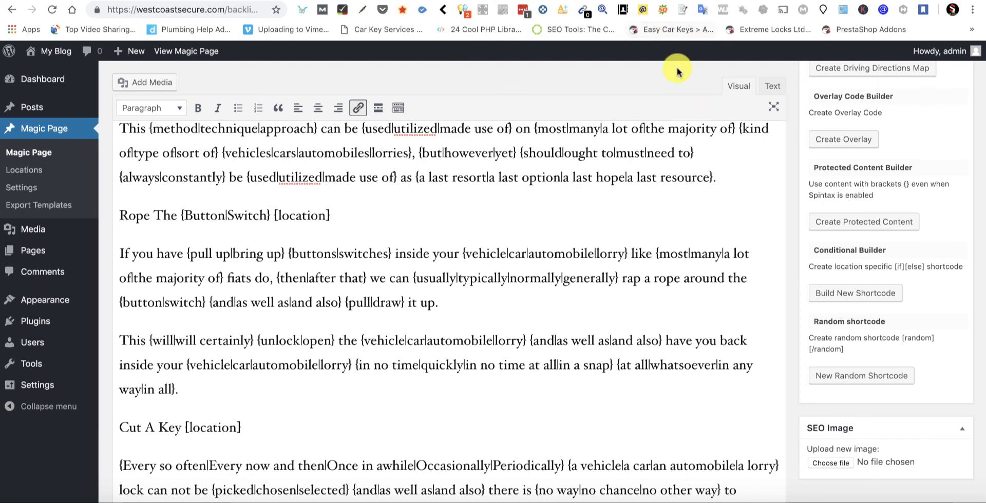
mouse_move(786, 261)
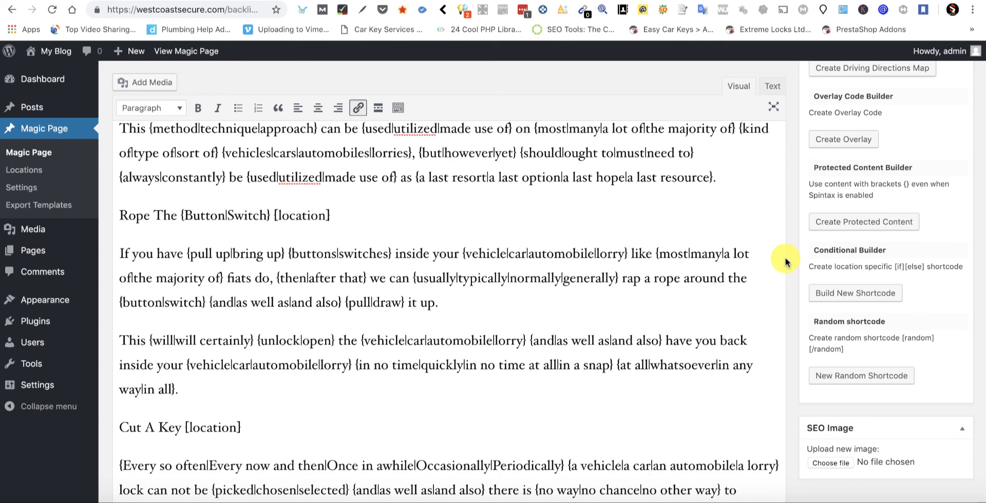
mouse_move(258, 107)
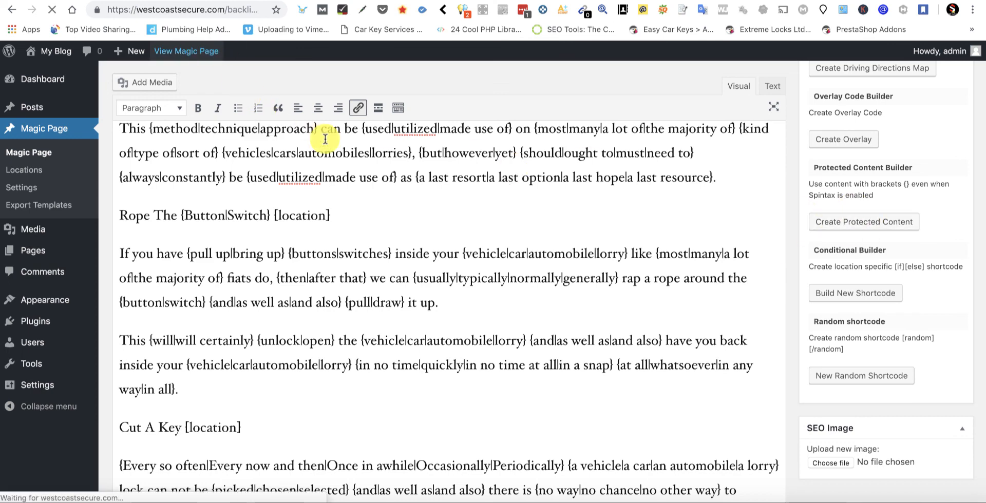
- View the live Vehicle Unlocking London magic page with its Cheap-to-Barbican area links
left_click(185, 51)
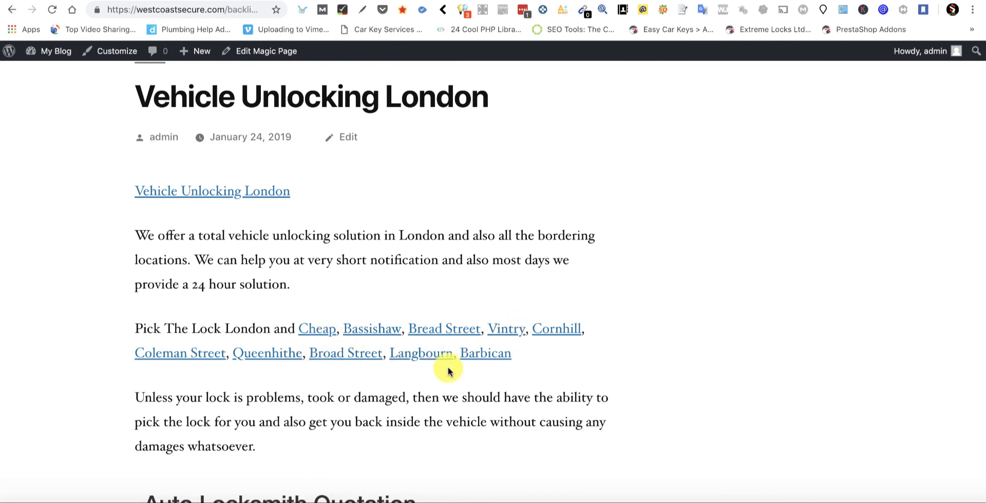
mouse_move(321, 294)
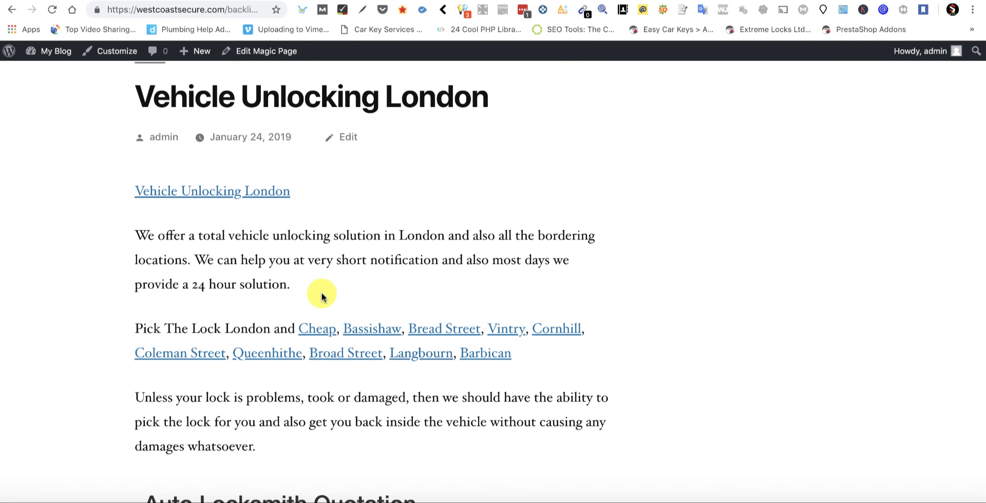
mouse_move(443, 329)
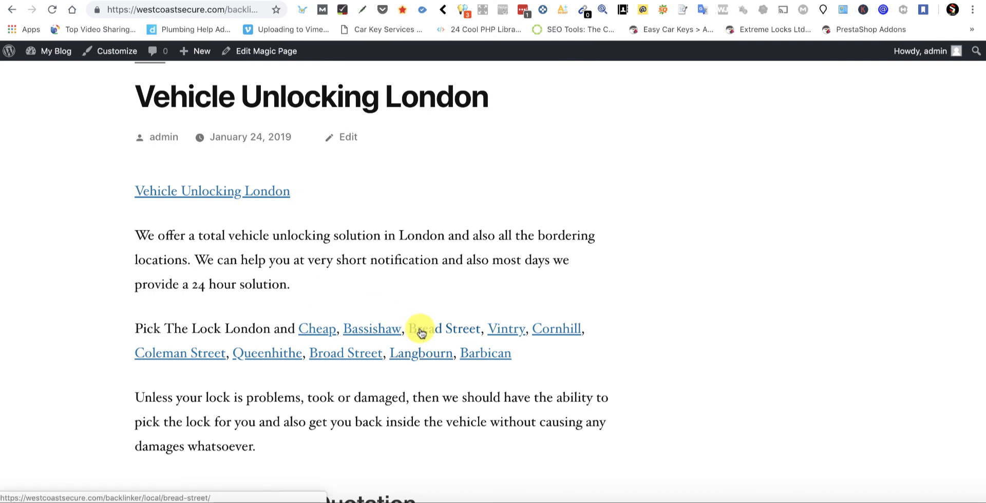